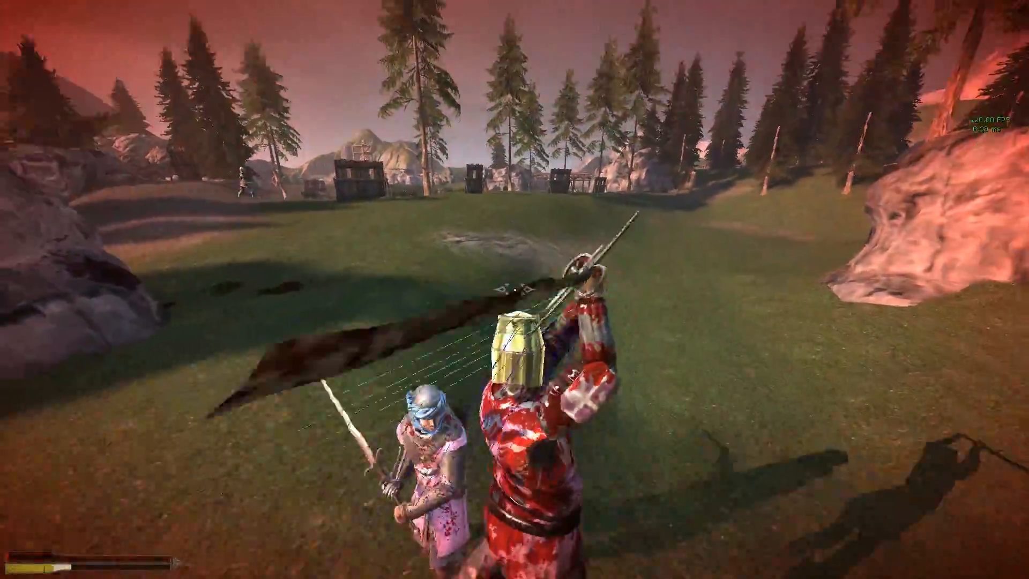
Step: Confirm Umodel's startup options, browse the Animation packages, then start an Unreal 3D model import in MilkShape
key(tab)
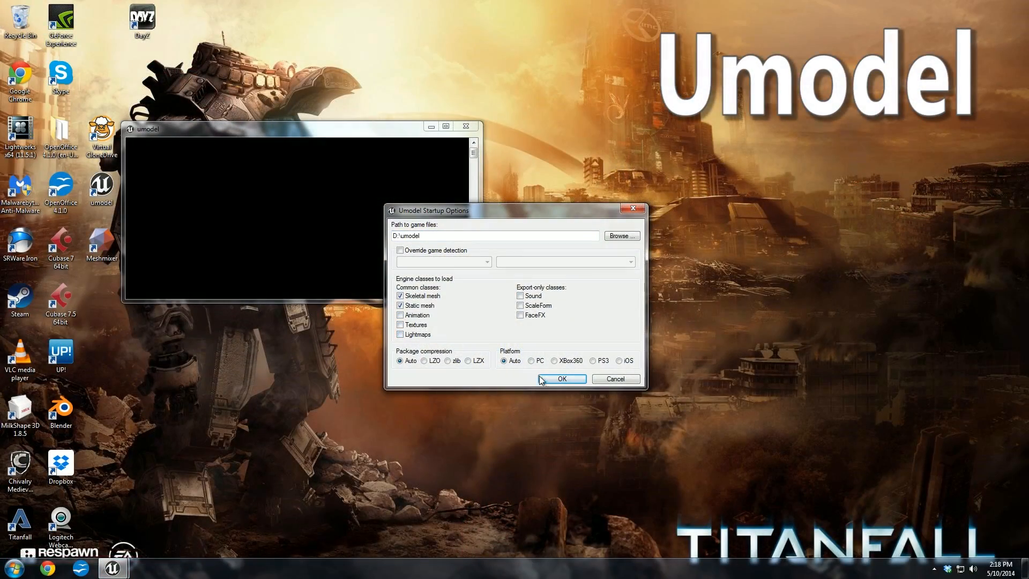
click(560, 378)
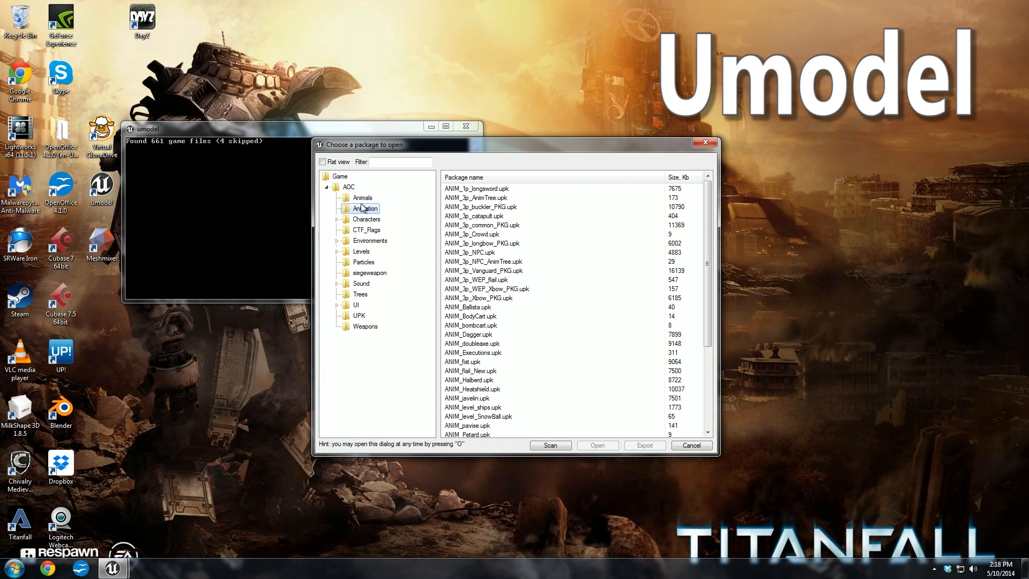
click(367, 219)
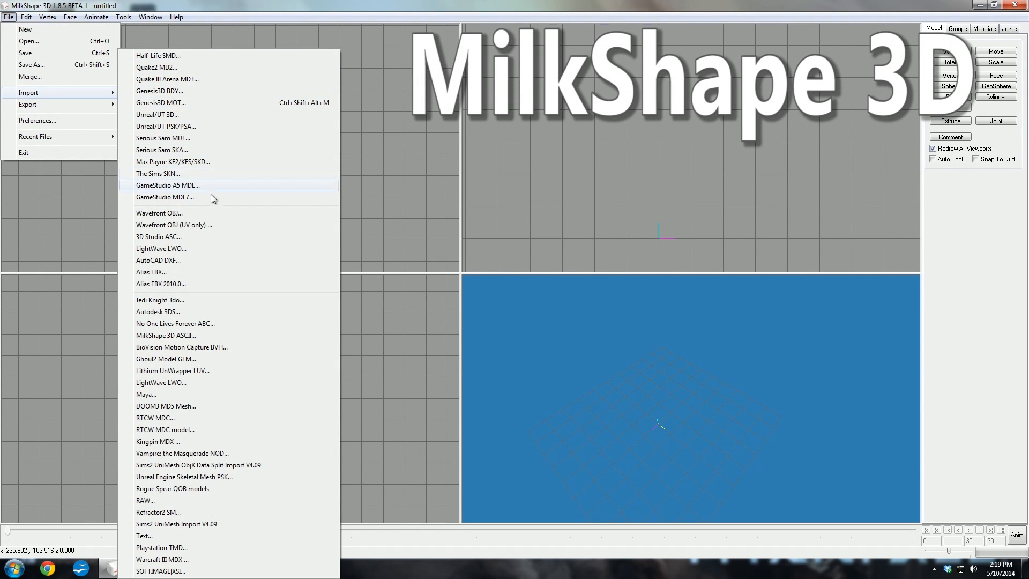
mouse_move(157, 115)
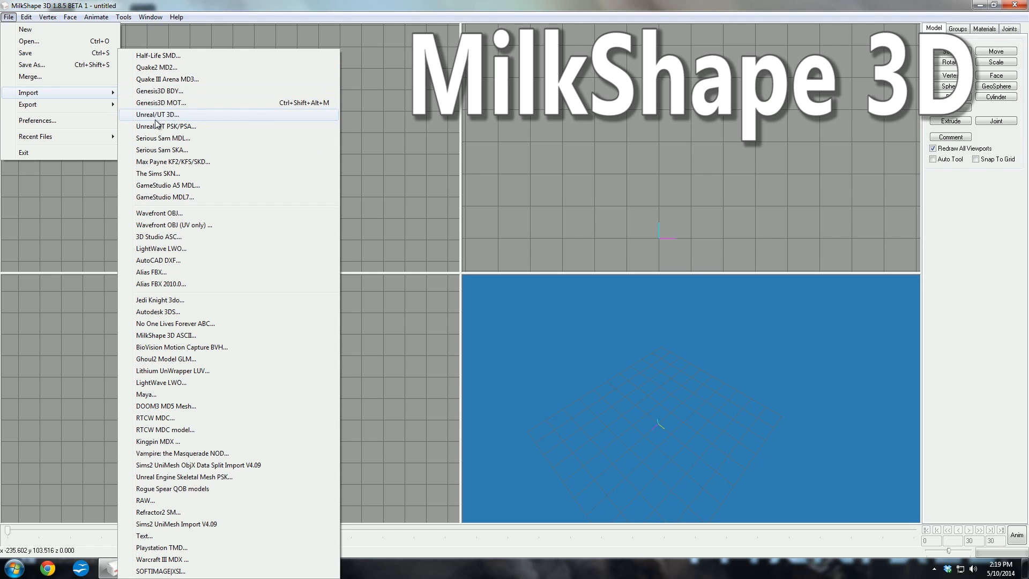
click(168, 127)
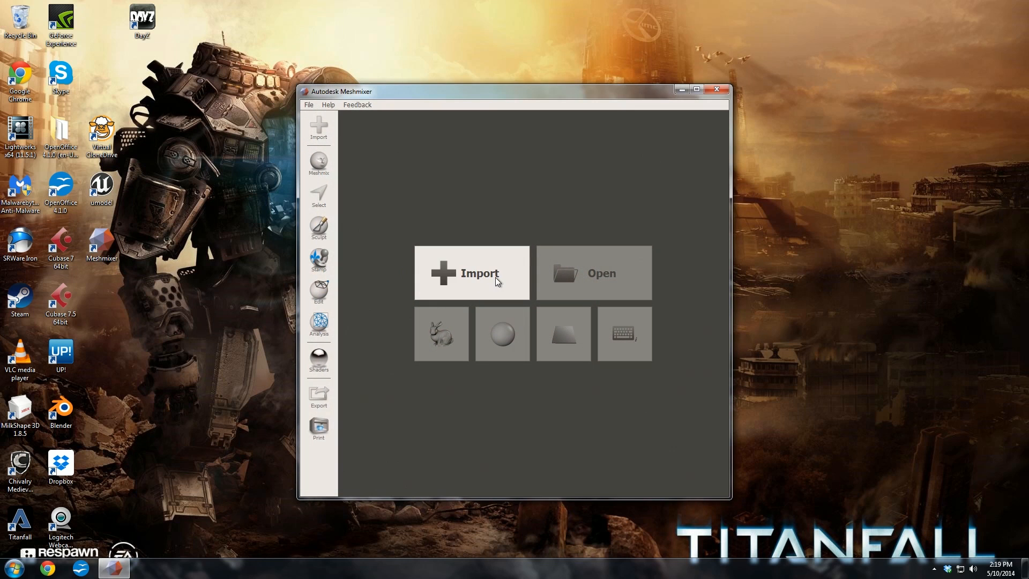
Step: Import Stone House Chimney.stl into Meshmixer and append the roof mesh to the same scene
click(471, 273)
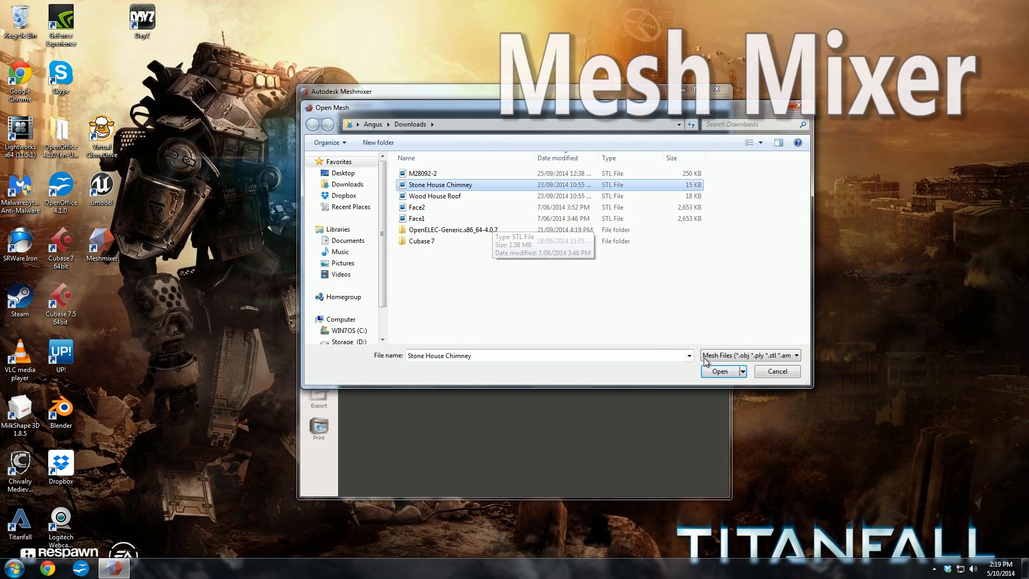
click(721, 371)
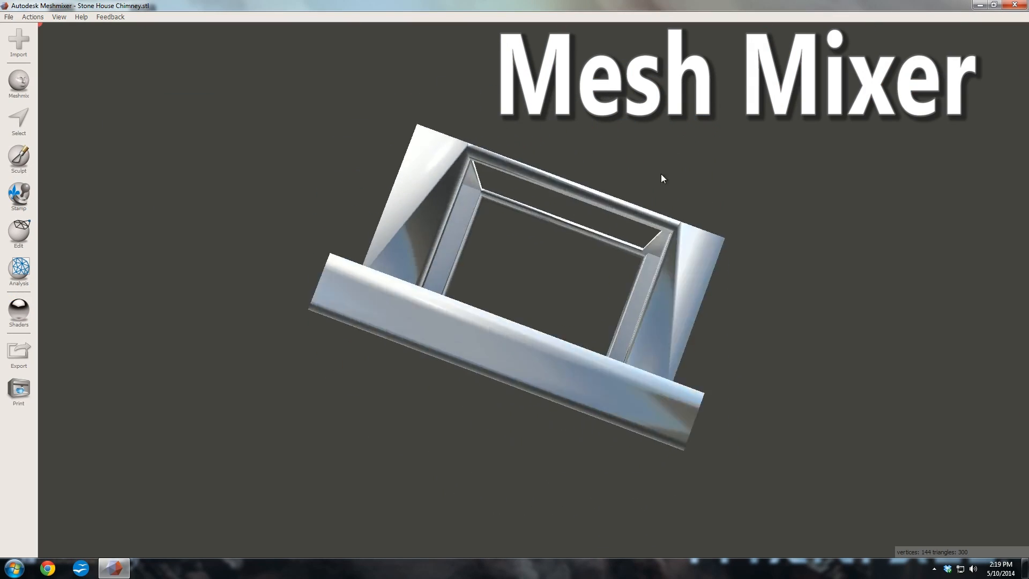
drag(662, 179, 423, 247)
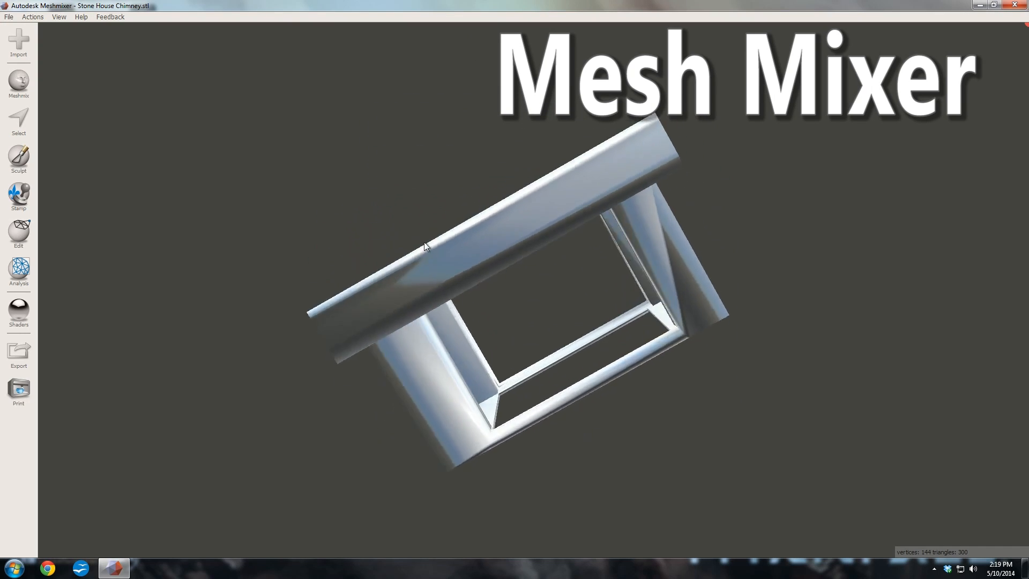
click(8, 16)
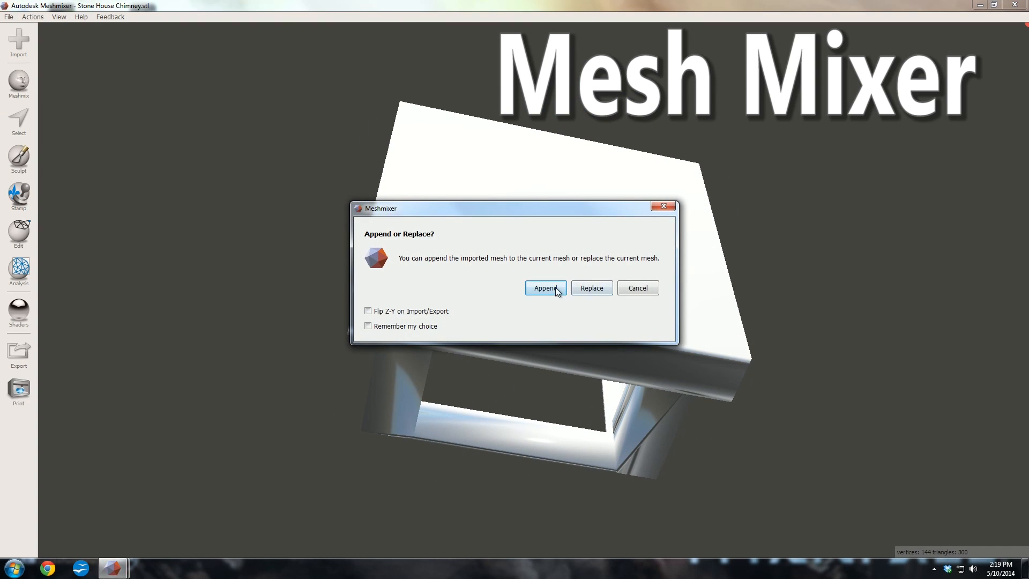
click(545, 287)
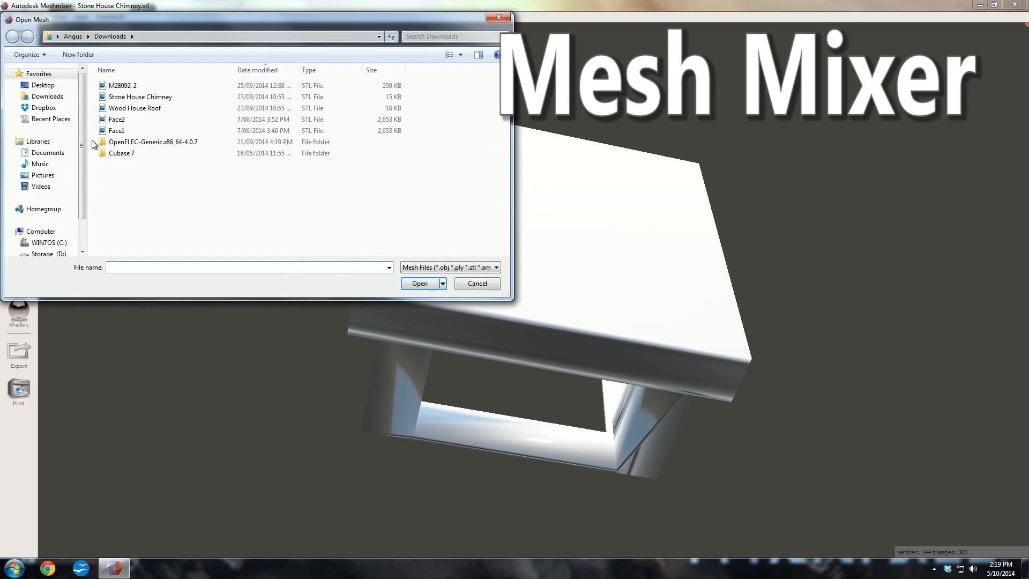
click(419, 283)
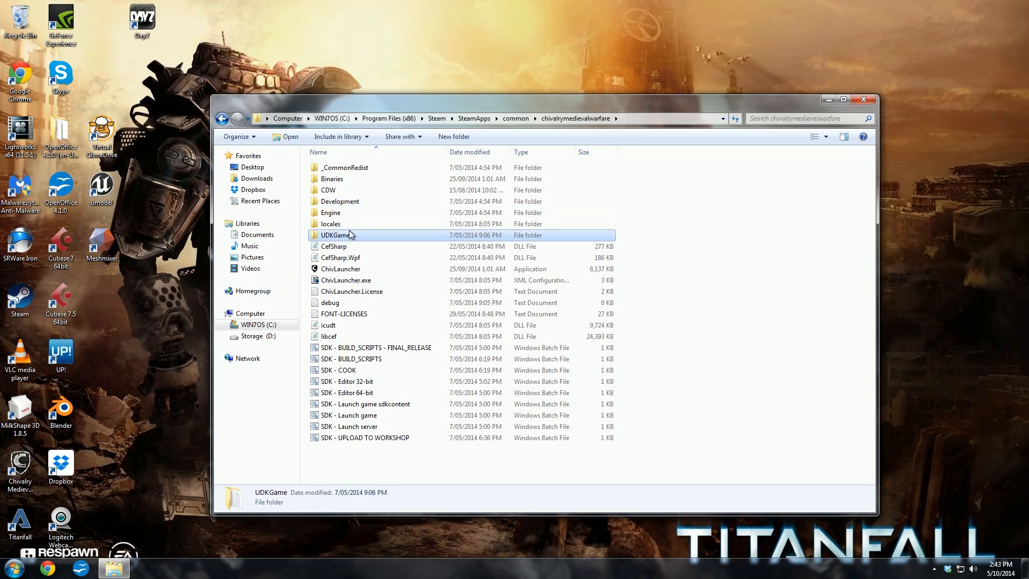
Step: Inspect the UDKGame CookedPC folder's properties (4.47 GB, 746 files) and close them unchanged
double_click(336, 234)
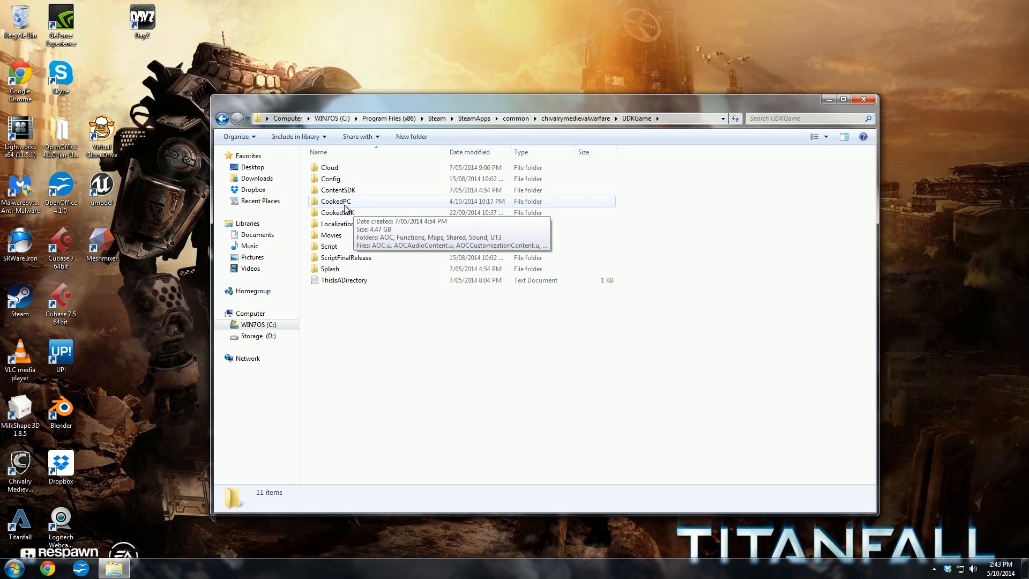
double_click(336, 200)
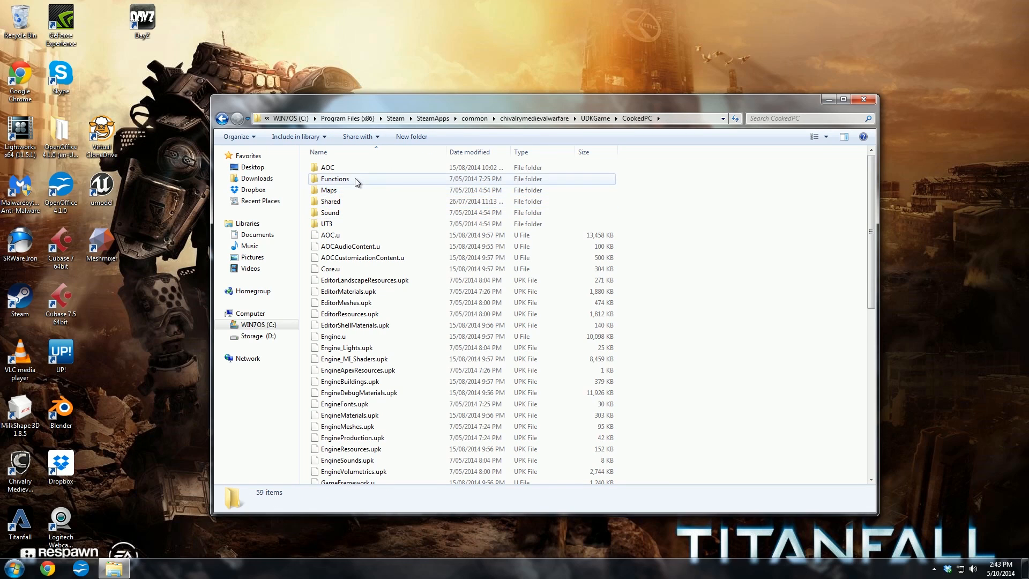
scroll(down, 3)
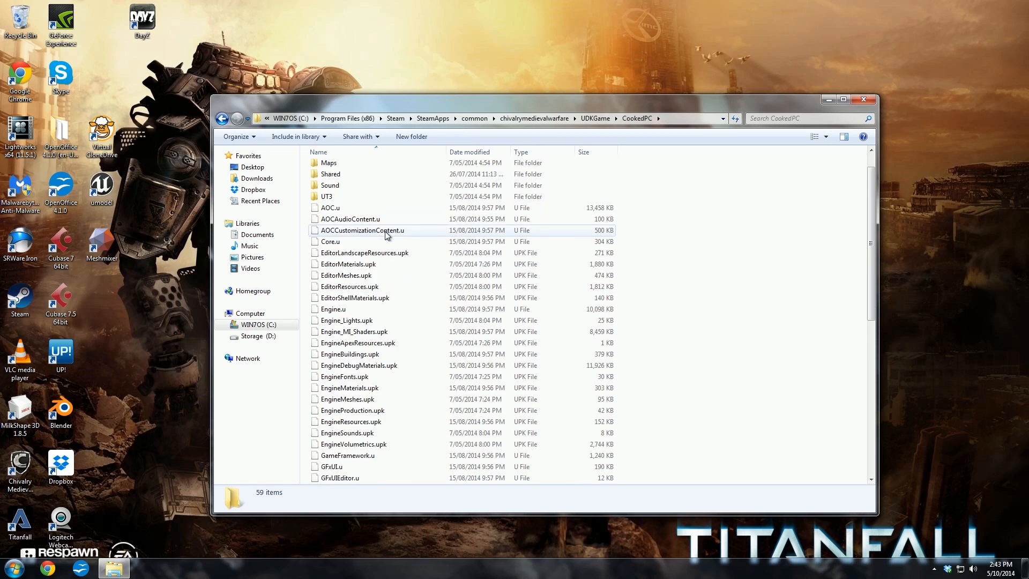
scroll(down, 3)
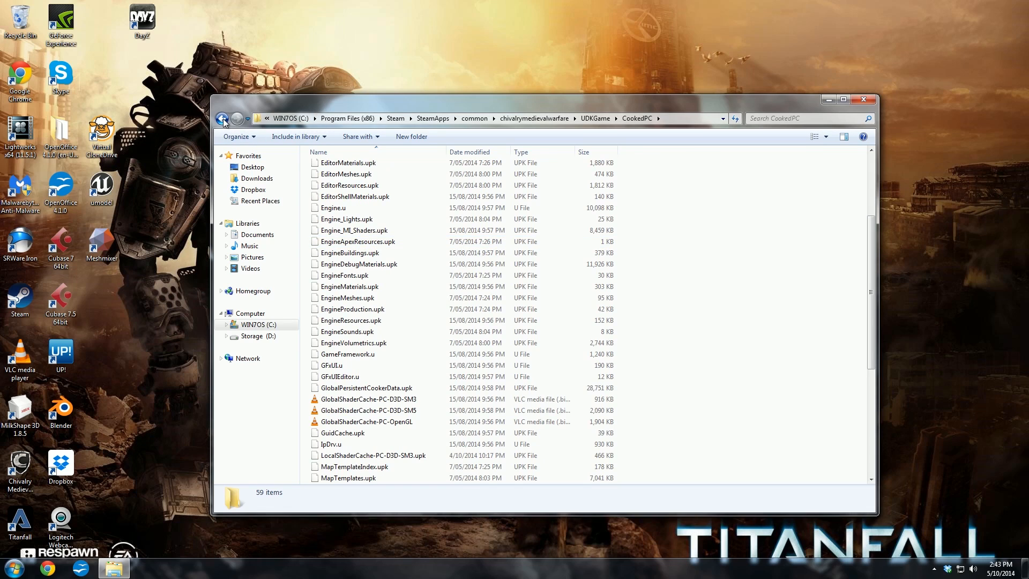
right_click(335, 200)
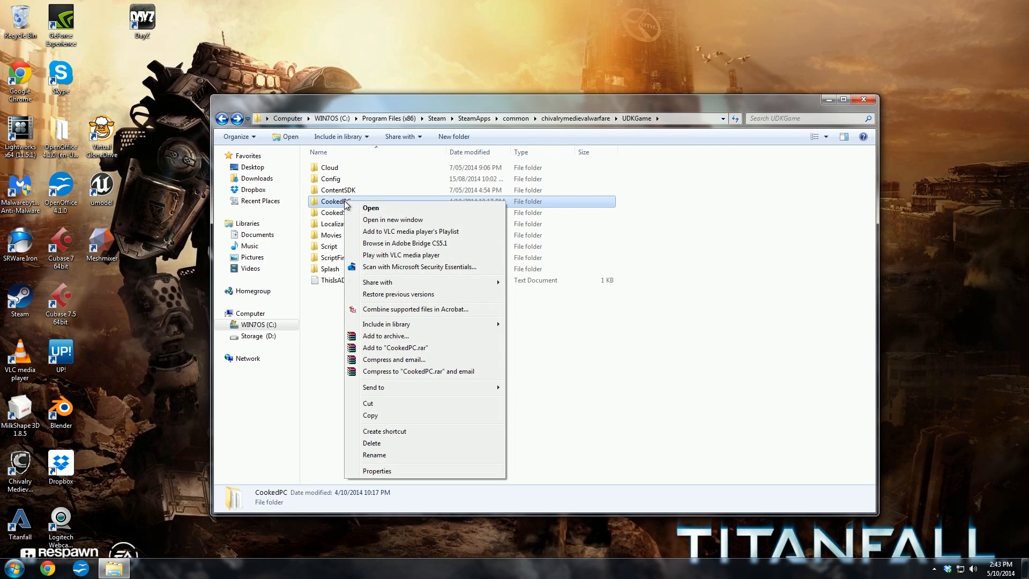
click(355, 183)
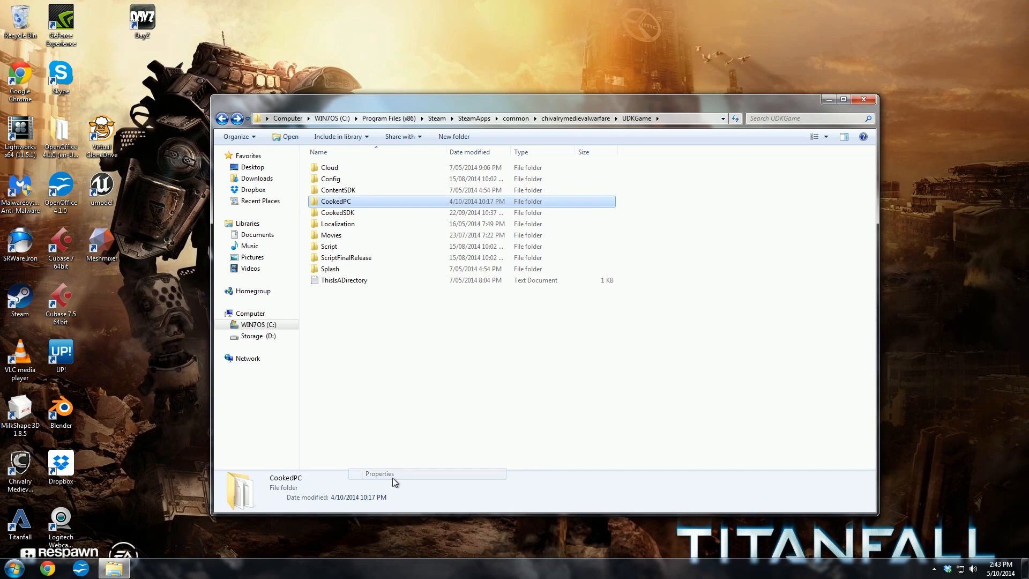
click(380, 473)
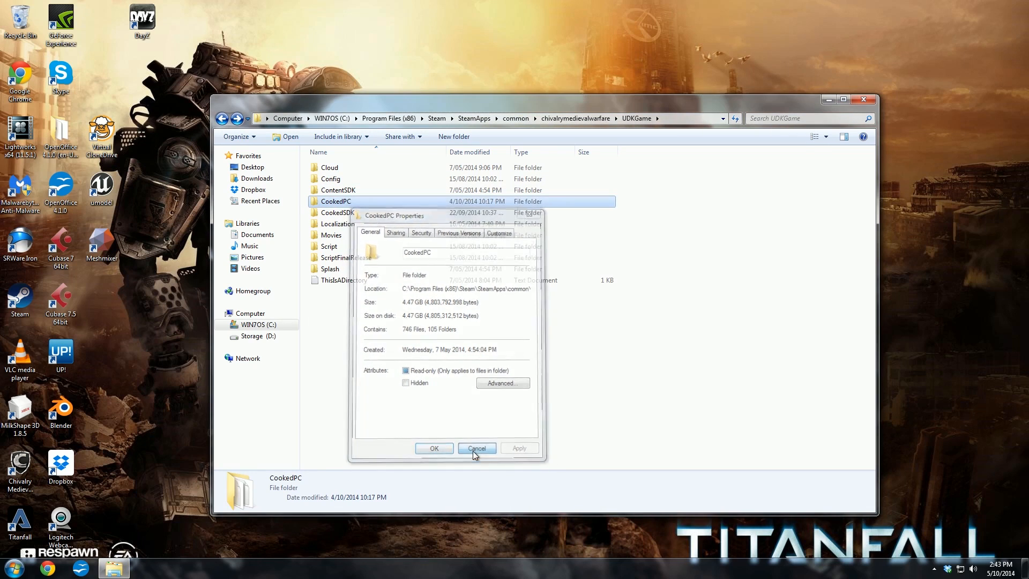
click(476, 448)
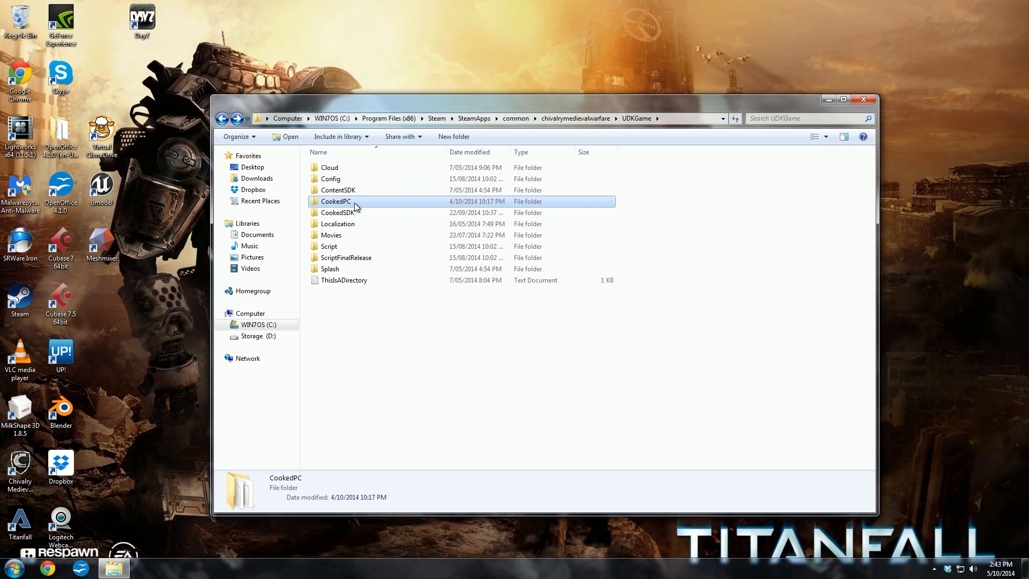
Step: Return to the game's install folder and switch to the Storage (D:) drive
click(575, 119)
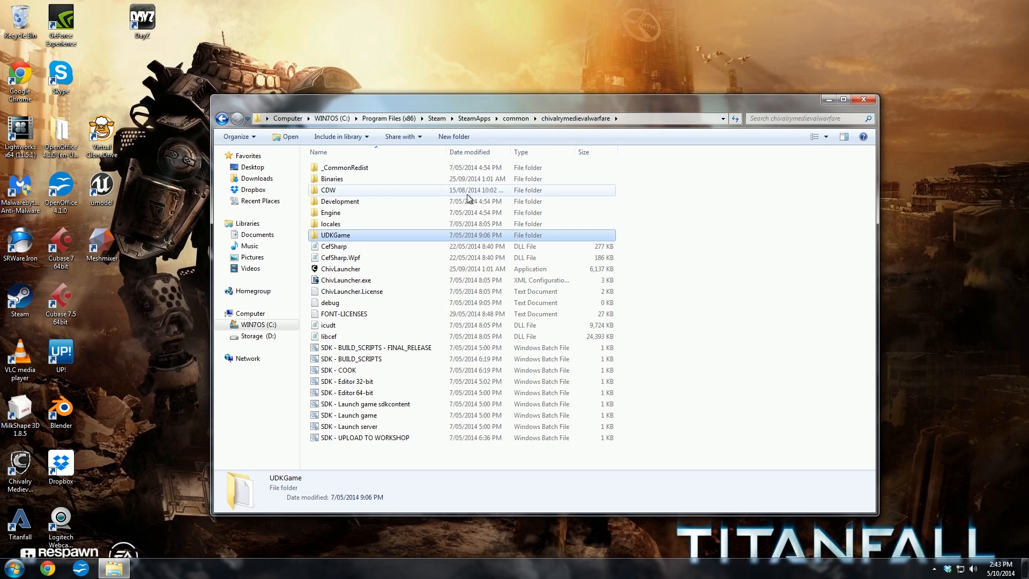
click(256, 336)
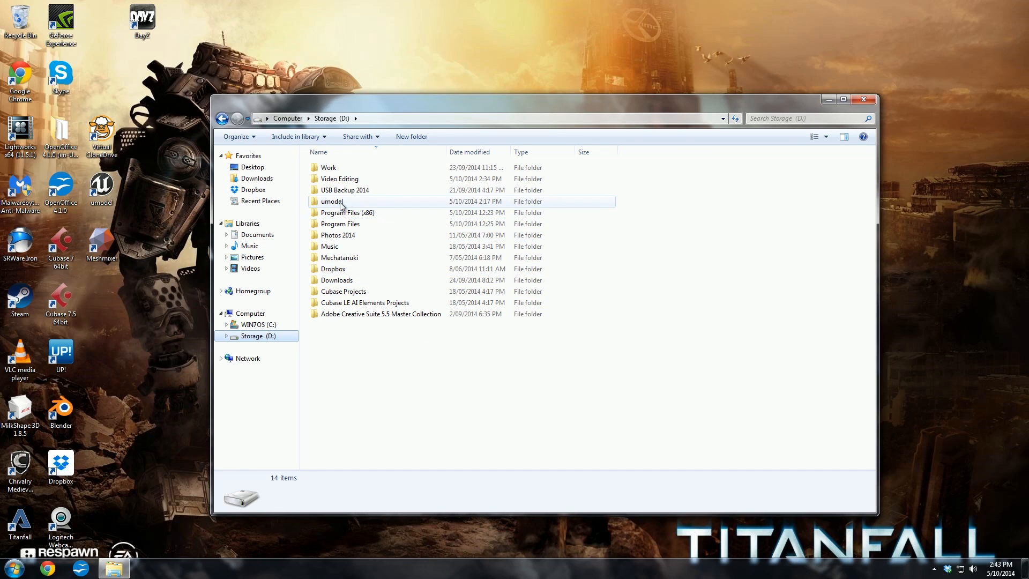
Step: Place a copy of the CookedPC folder inside D:\umodel next to the umodel application
click(332, 202)
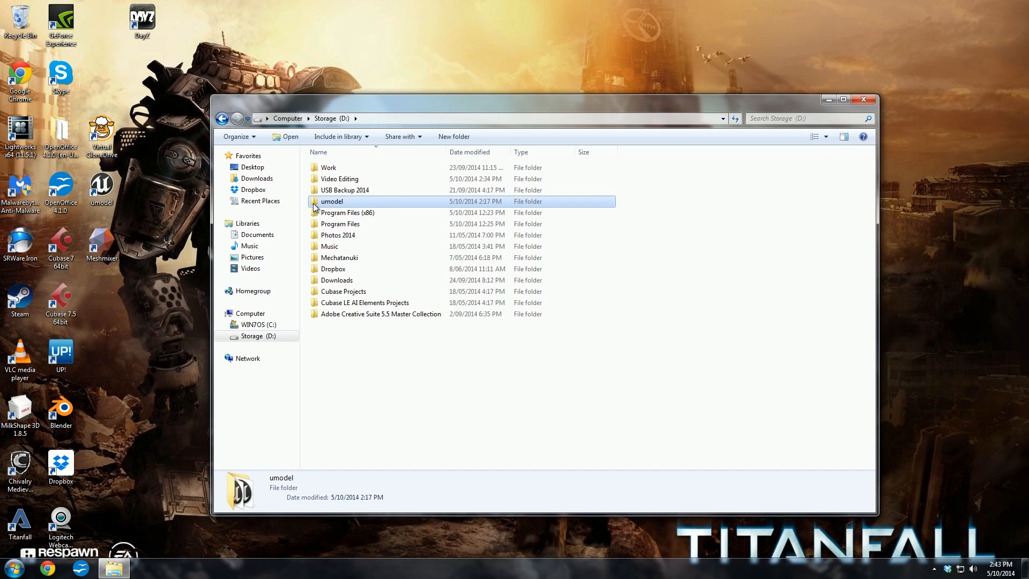
double_click(331, 200)
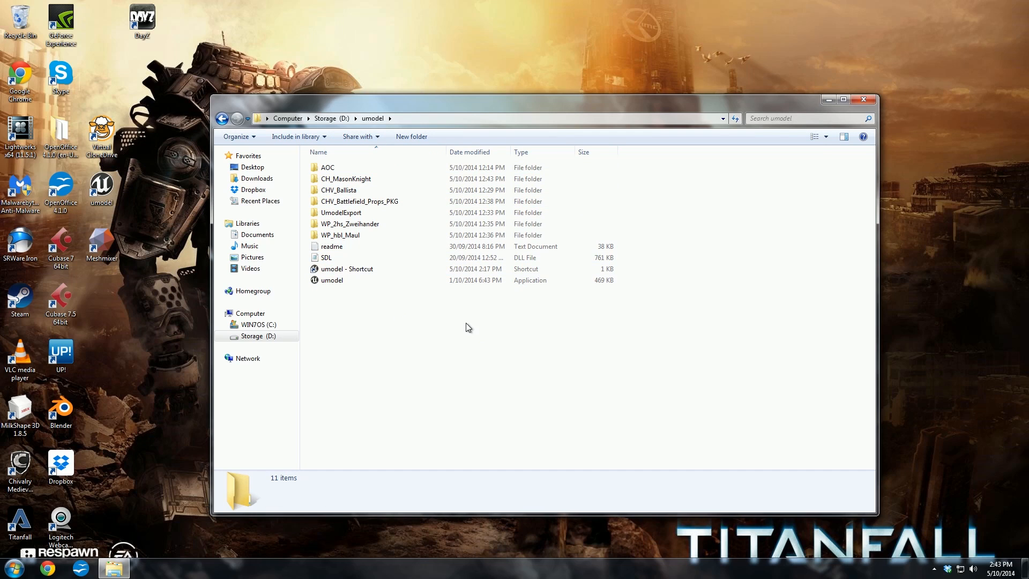
mouse_move(415, 297)
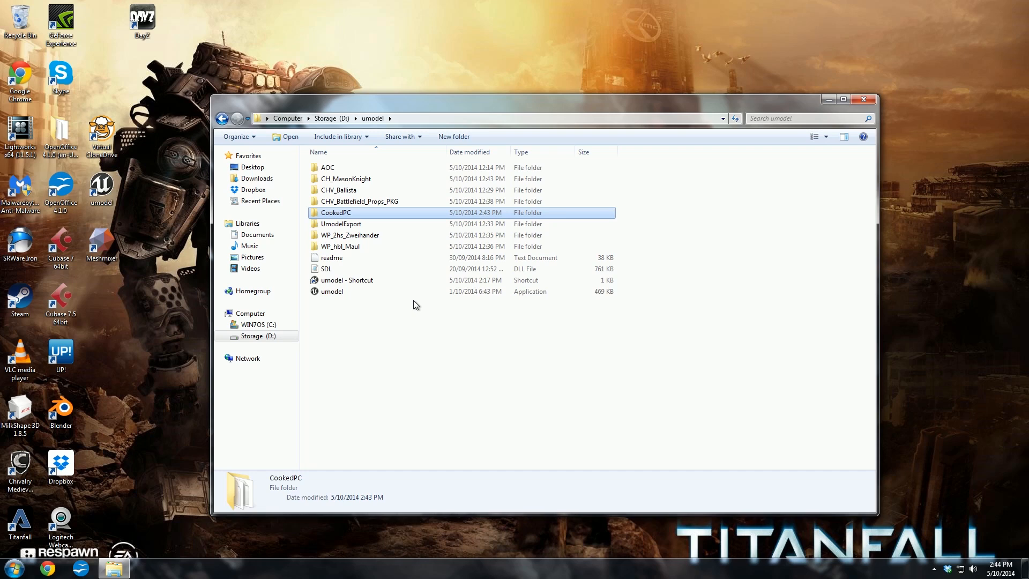
click(341, 224)
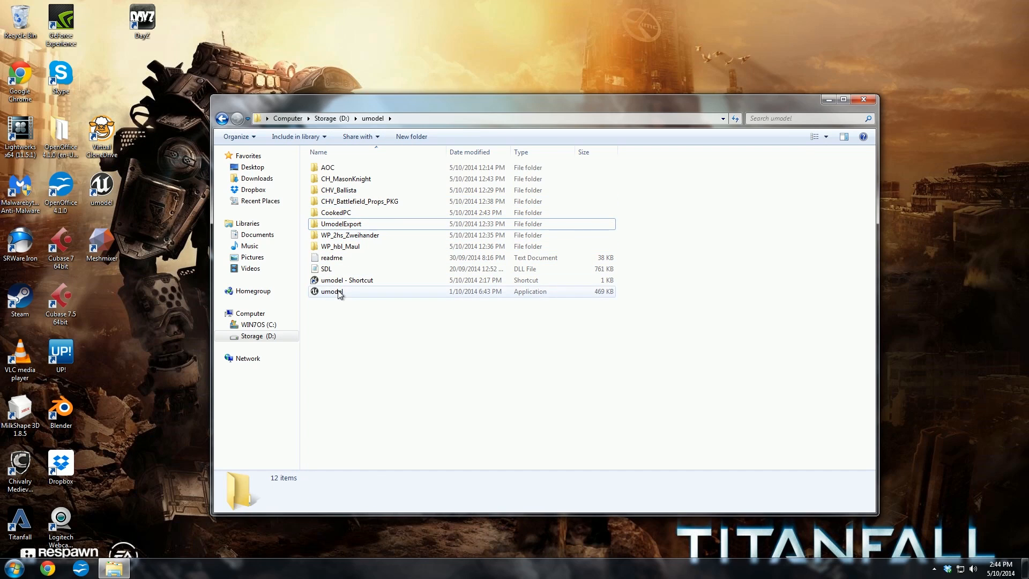
Step: Launch umodel.exe with Animation, Textures and Lightmaps unchecked, leaving only skeletal and static meshes
double_click(331, 291)
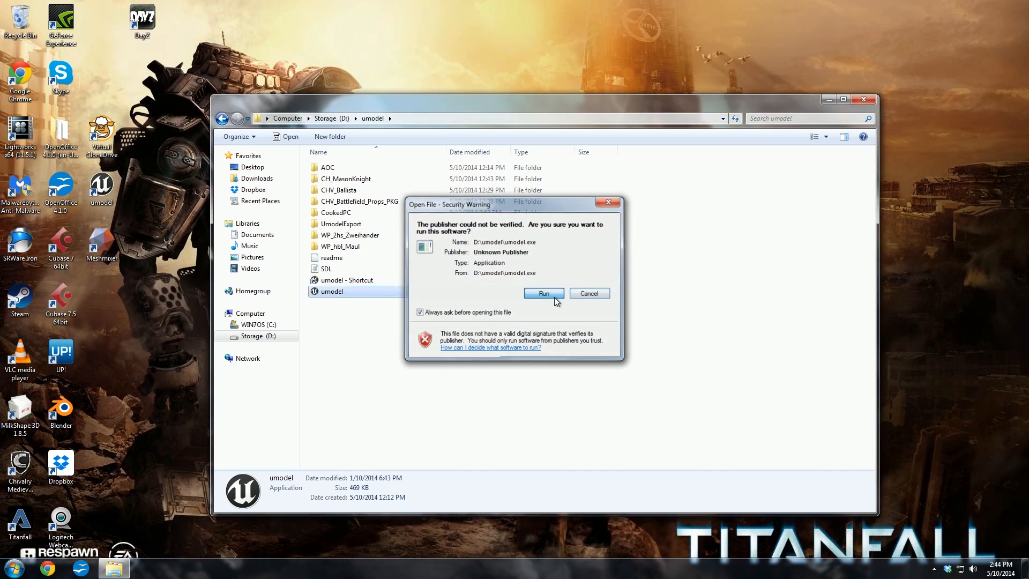
click(544, 294)
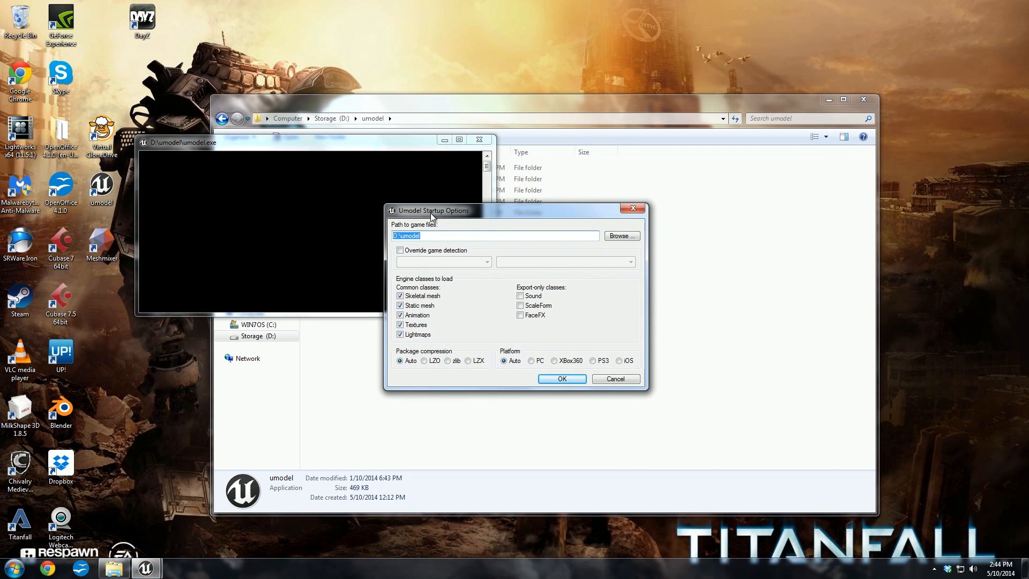
drag(459, 210, 399, 149)
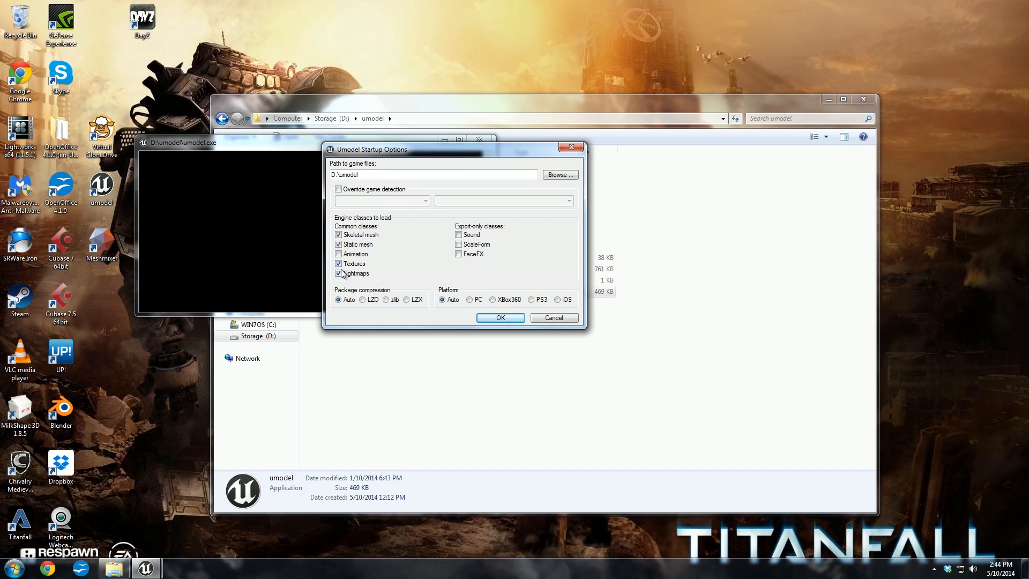
click(338, 273)
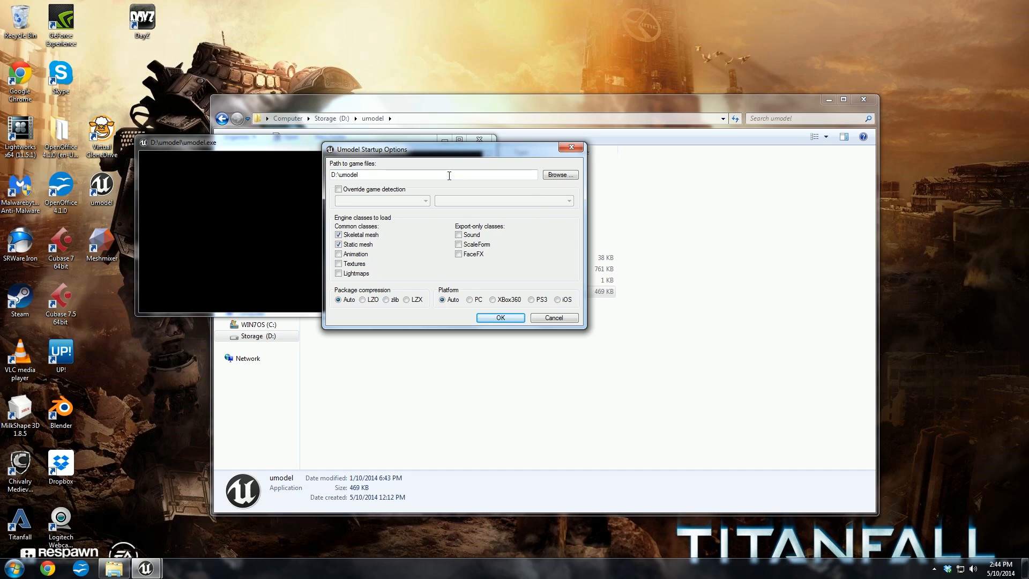
click(500, 317)
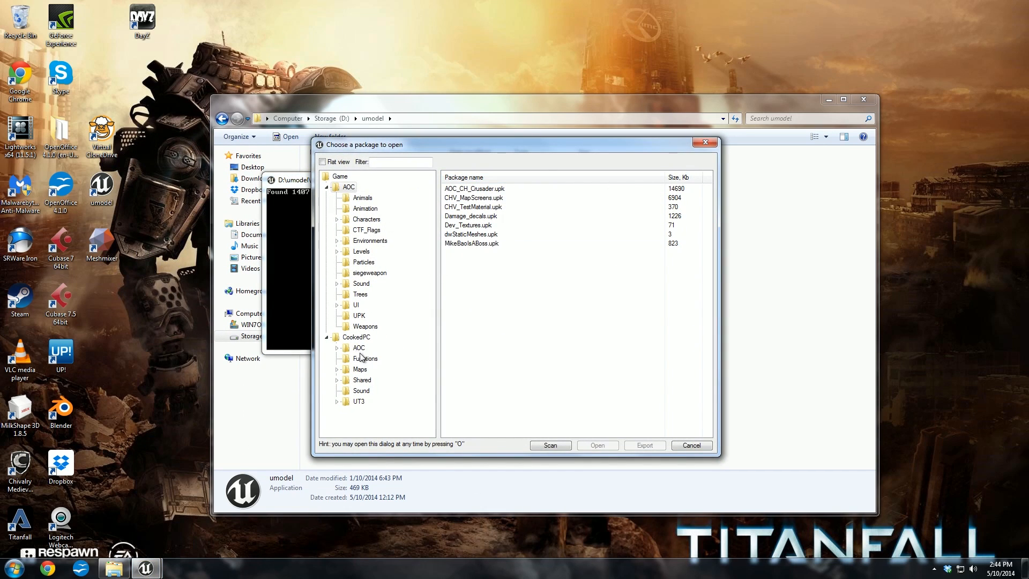
Step: Load the AOC.u package from the CookedPC folder into the viewer
click(356, 337)
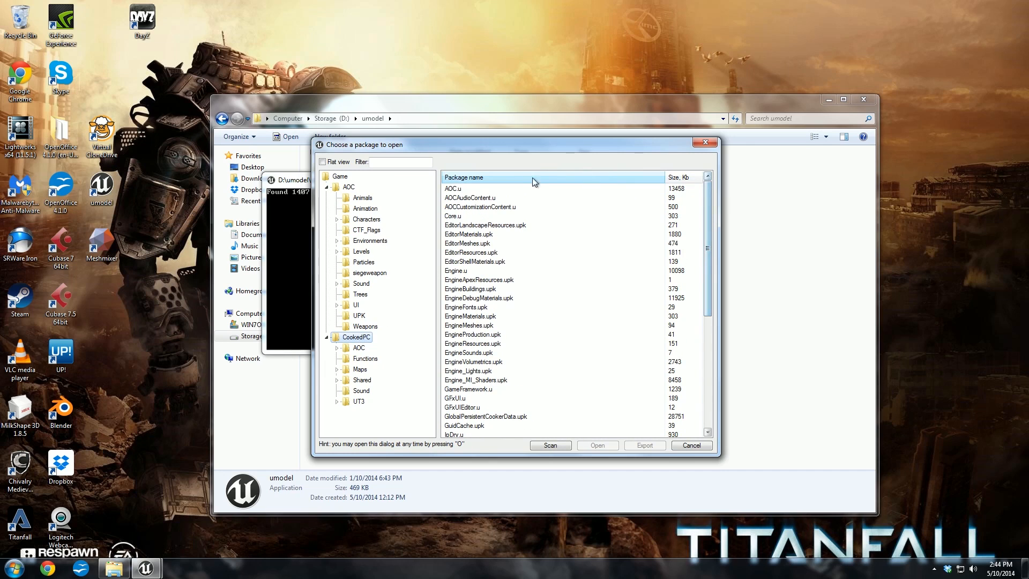
click(452, 189)
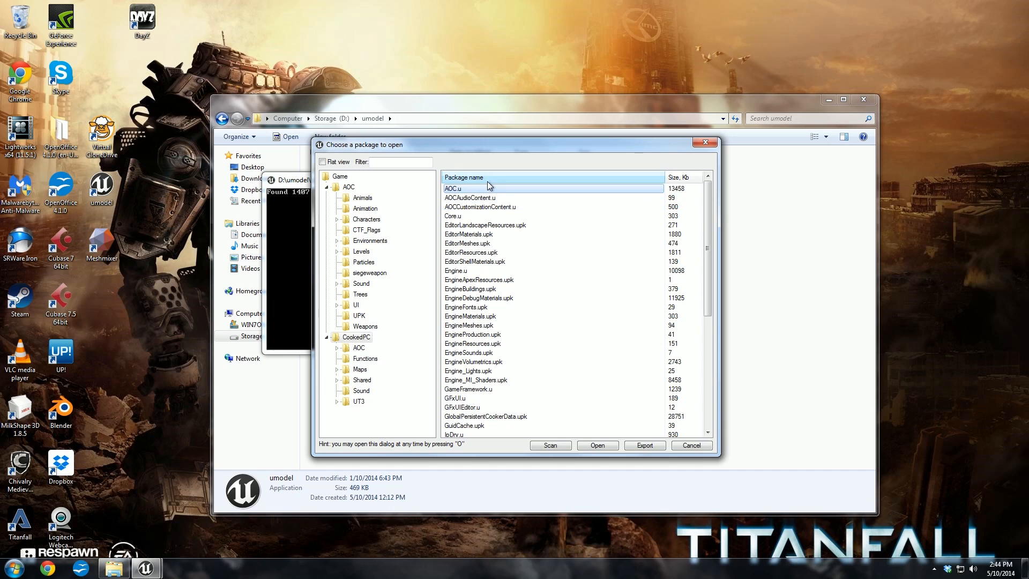
click(486, 225)
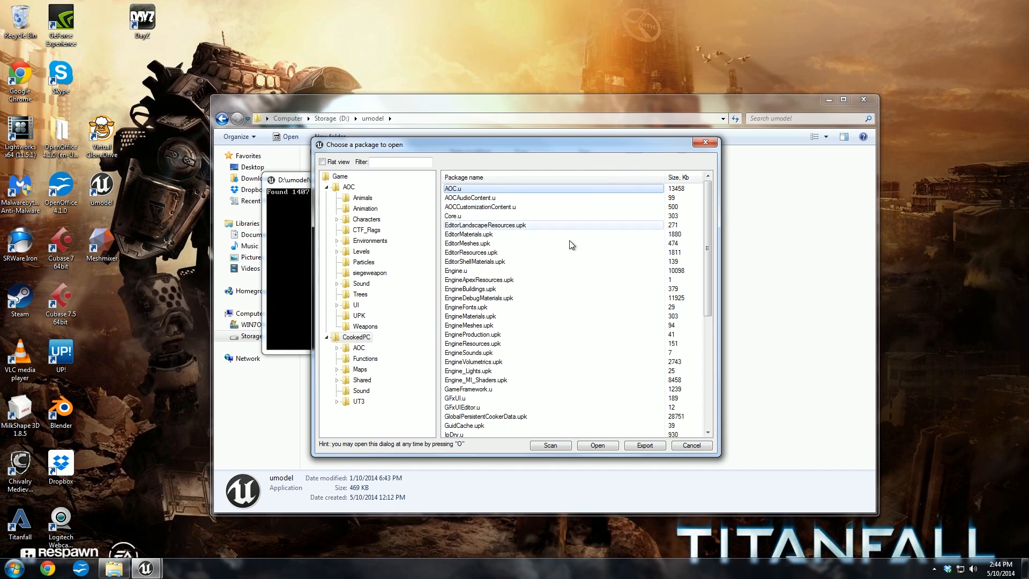
click(597, 445)
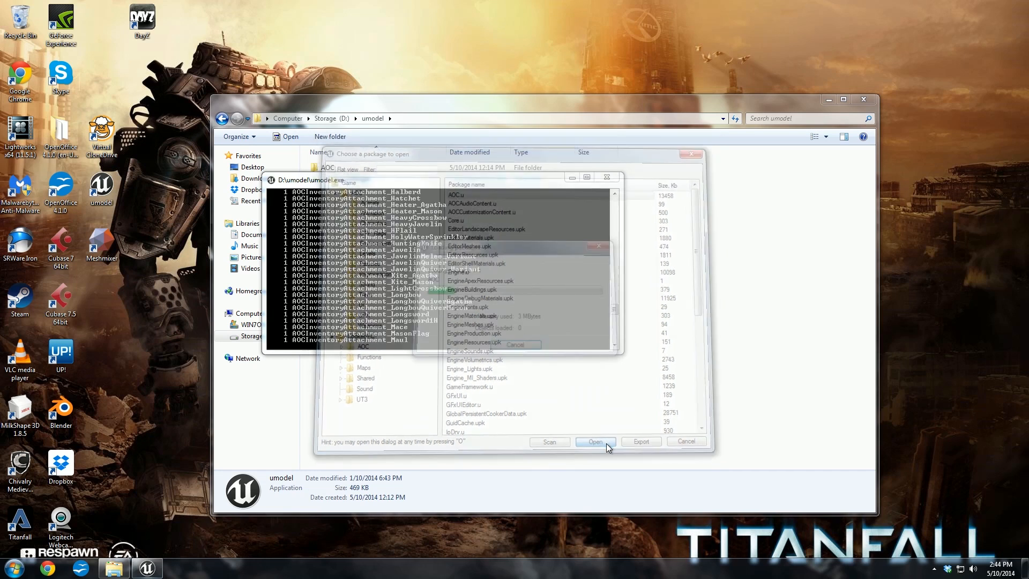
click(594, 441)
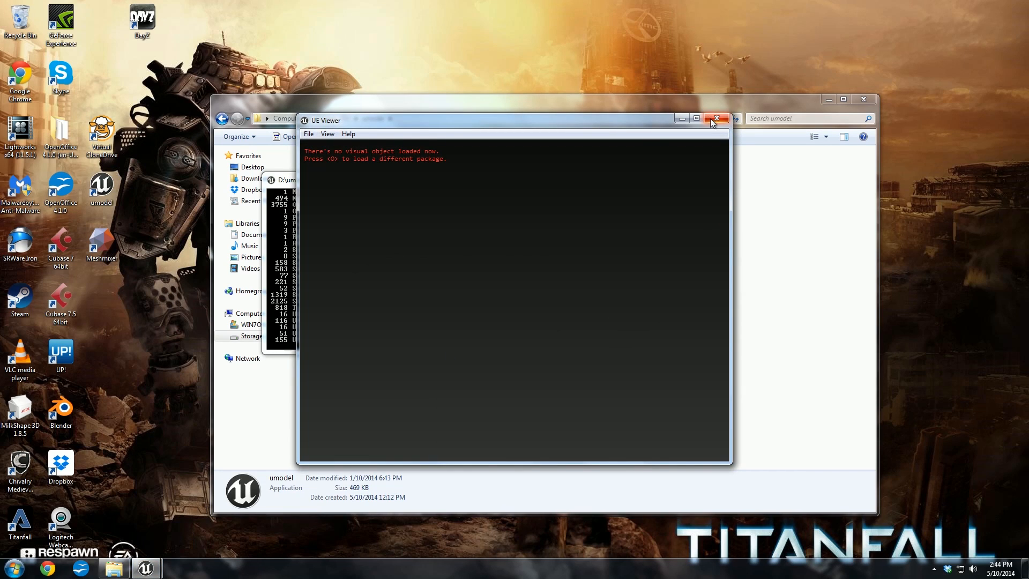
mouse_move(650, 214)
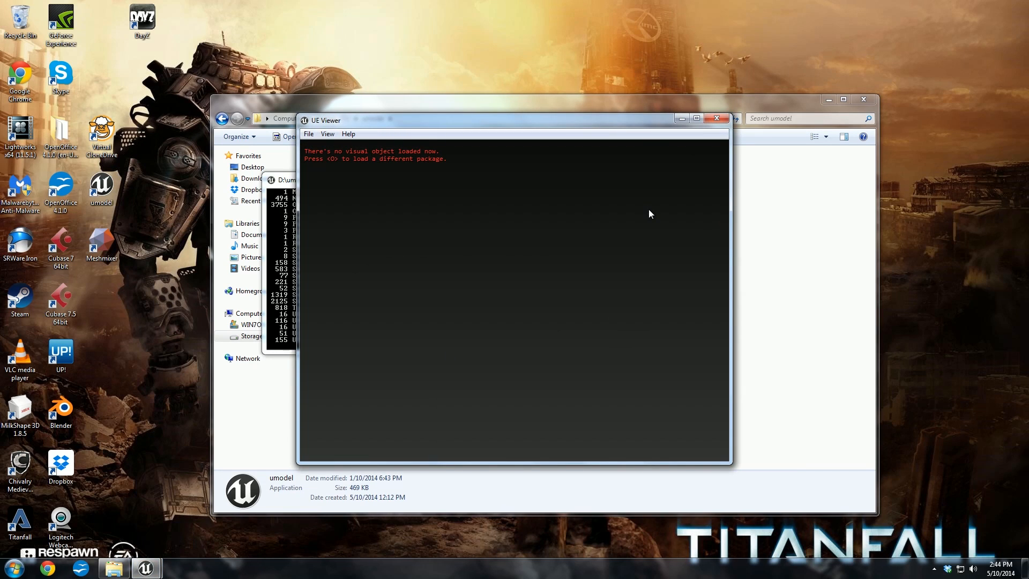
Step: Reopen the package chooser (O) and load AOC_CH_Crusader.upk from CookedPC's AOC folder
key(o)
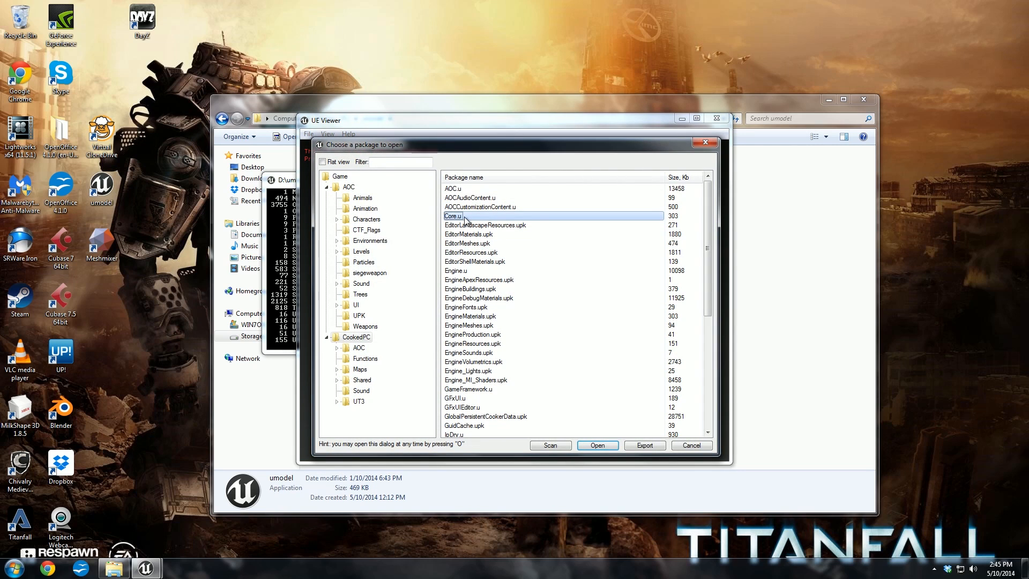
scroll(down, 3)
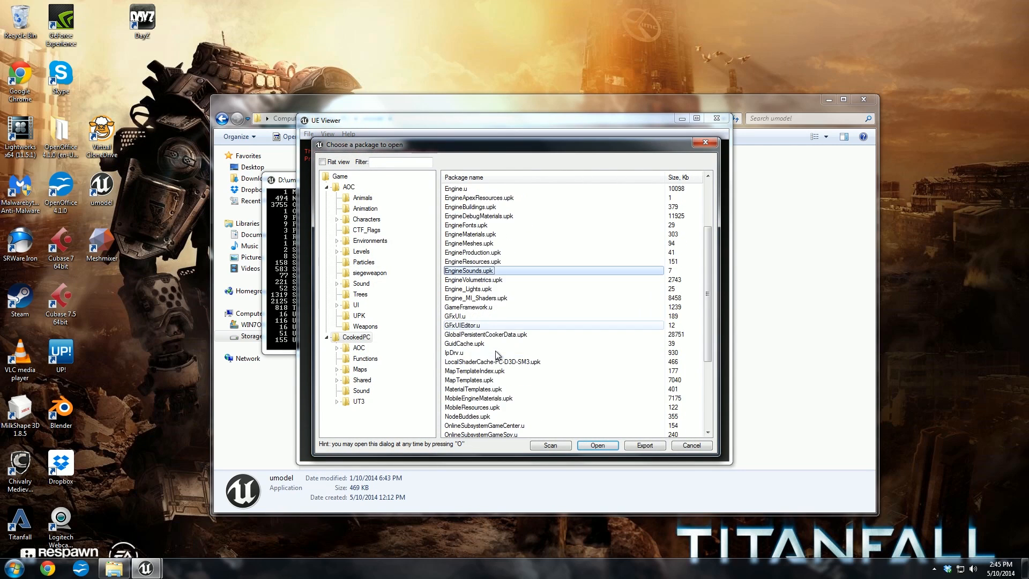
scroll(down, 3)
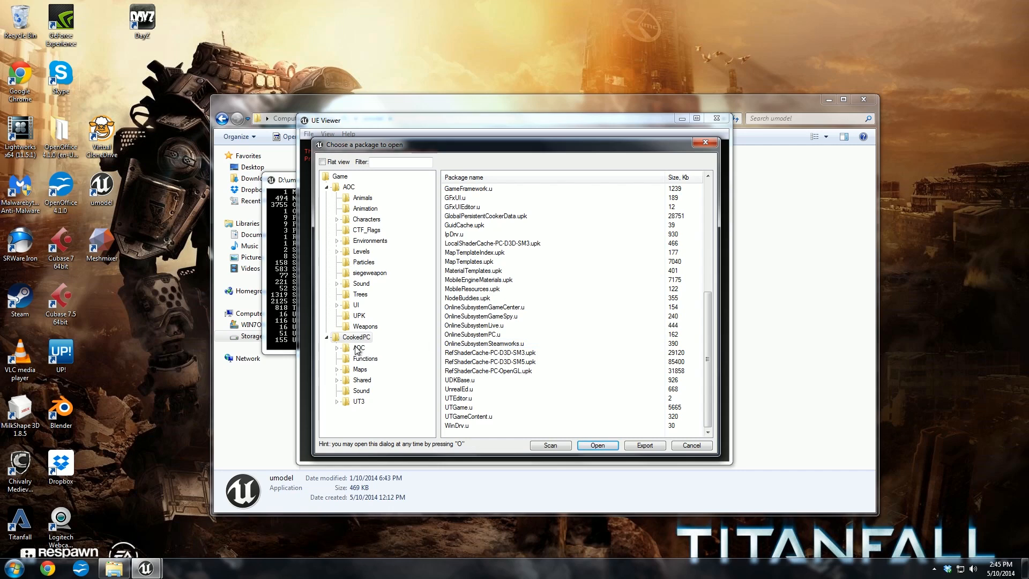
click(358, 347)
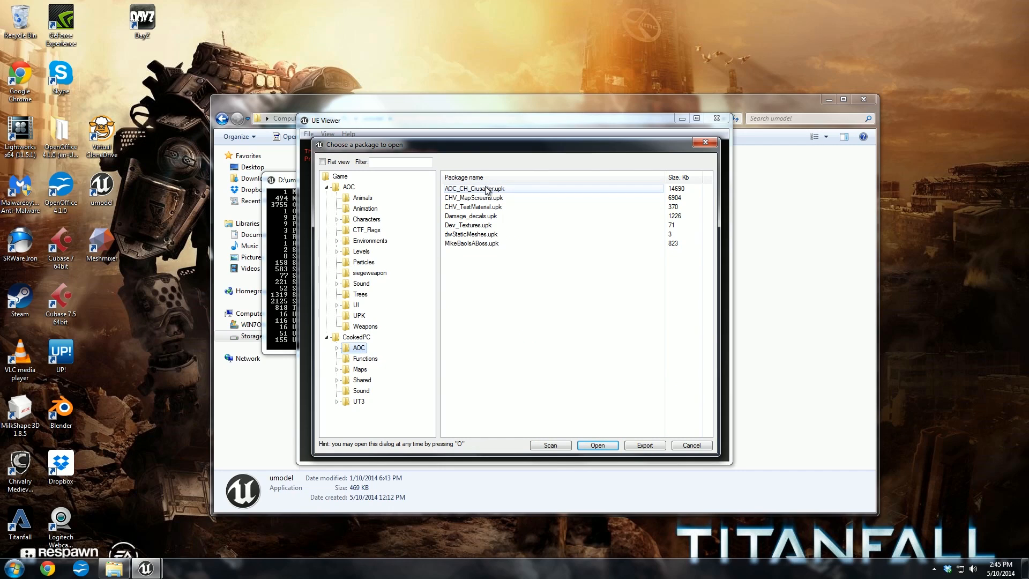
click(473, 188)
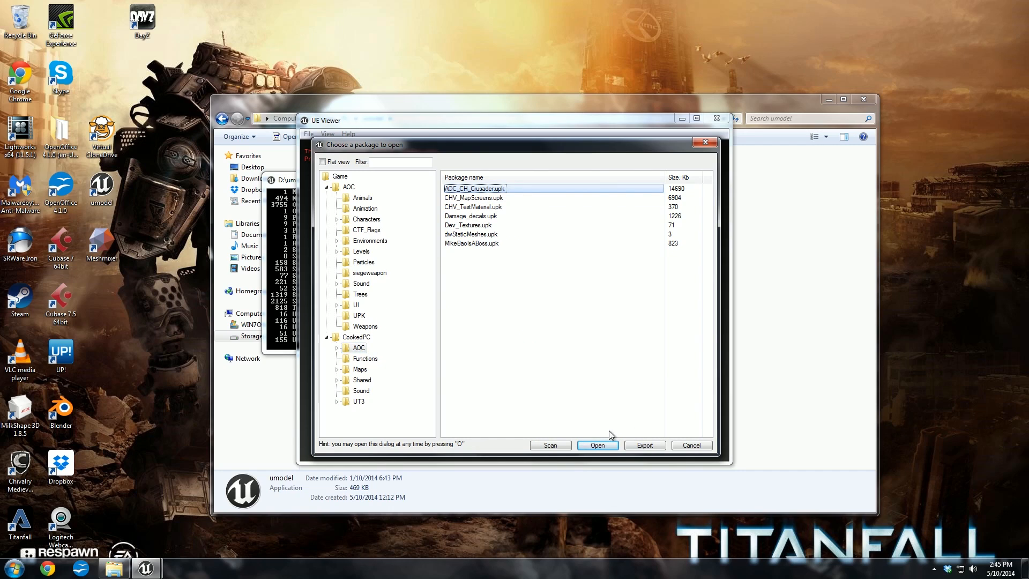
click(597, 445)
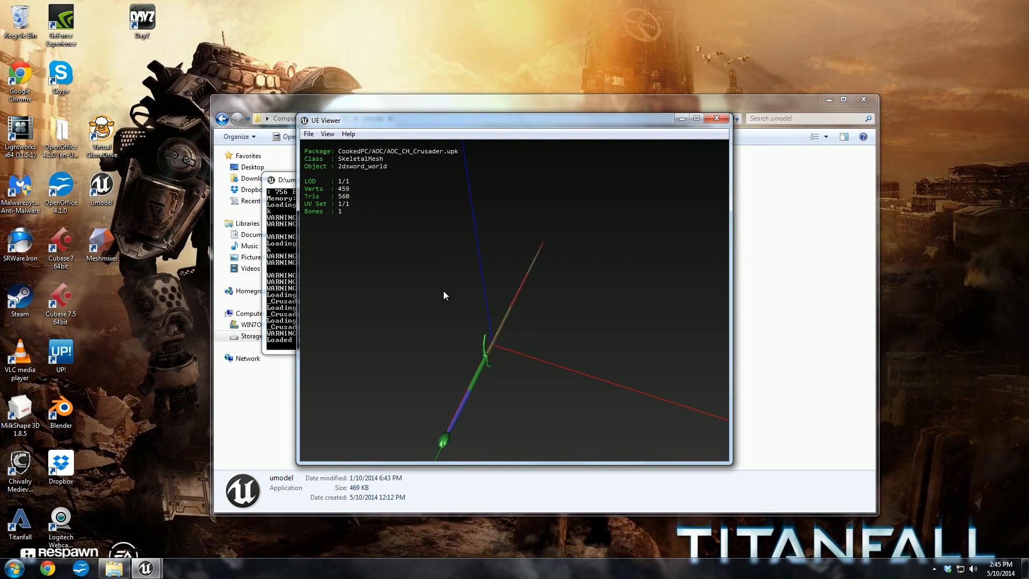
mouse_move(440, 300)
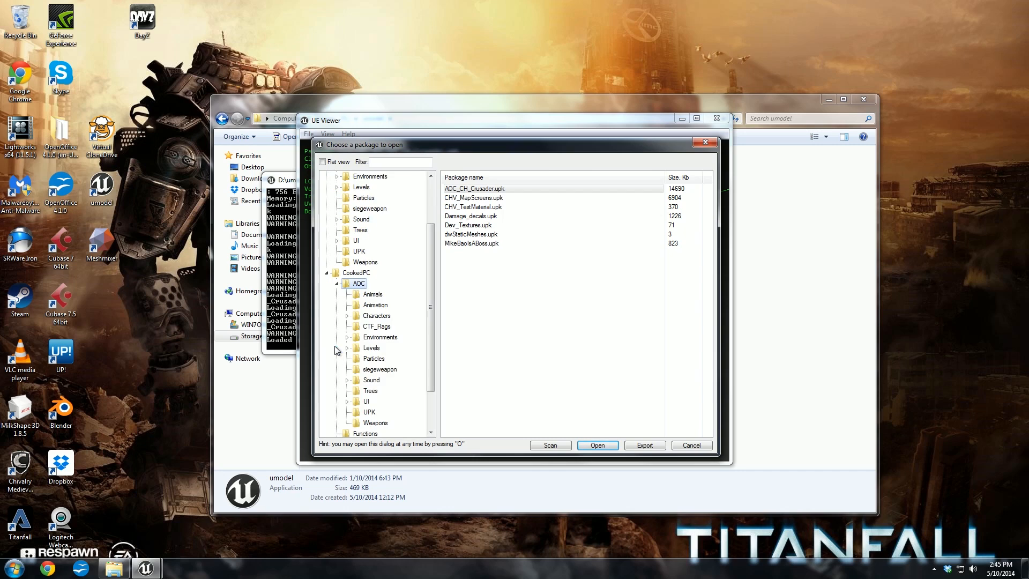
Step: Load CH_AgathaArcher_PKG.upk from the AOC Characters folder into the viewer
click(376, 315)
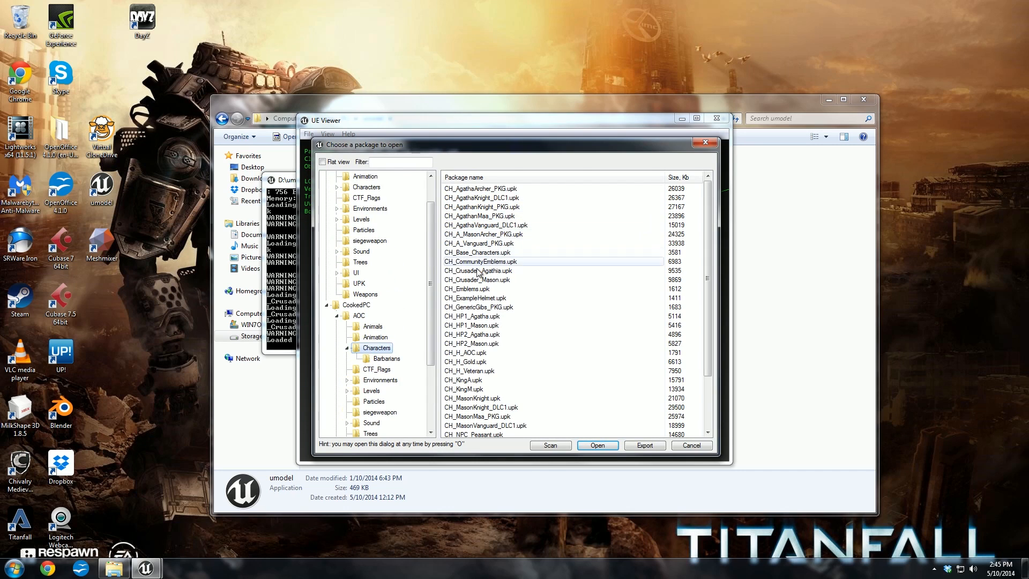
click(479, 243)
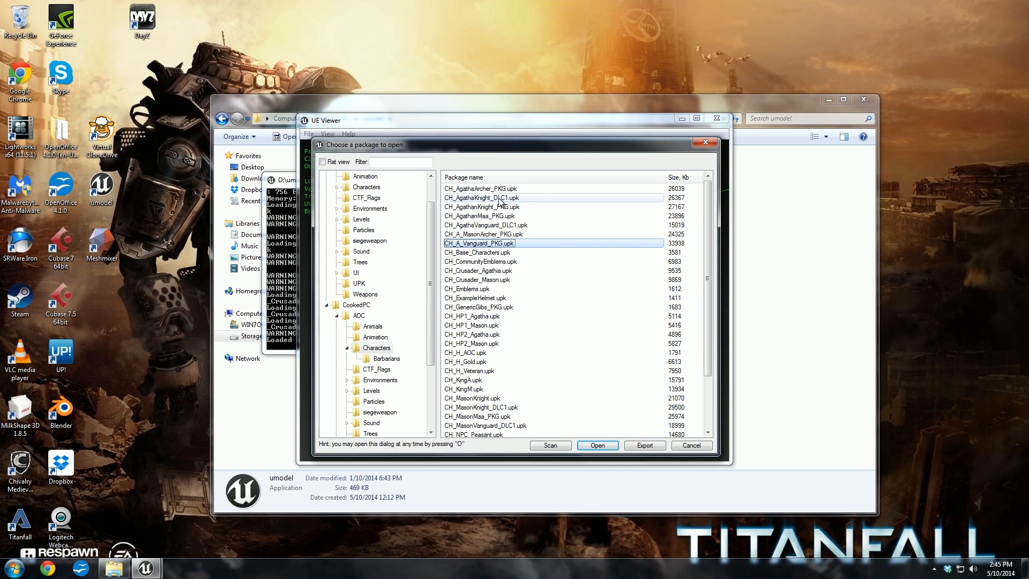
click(482, 189)
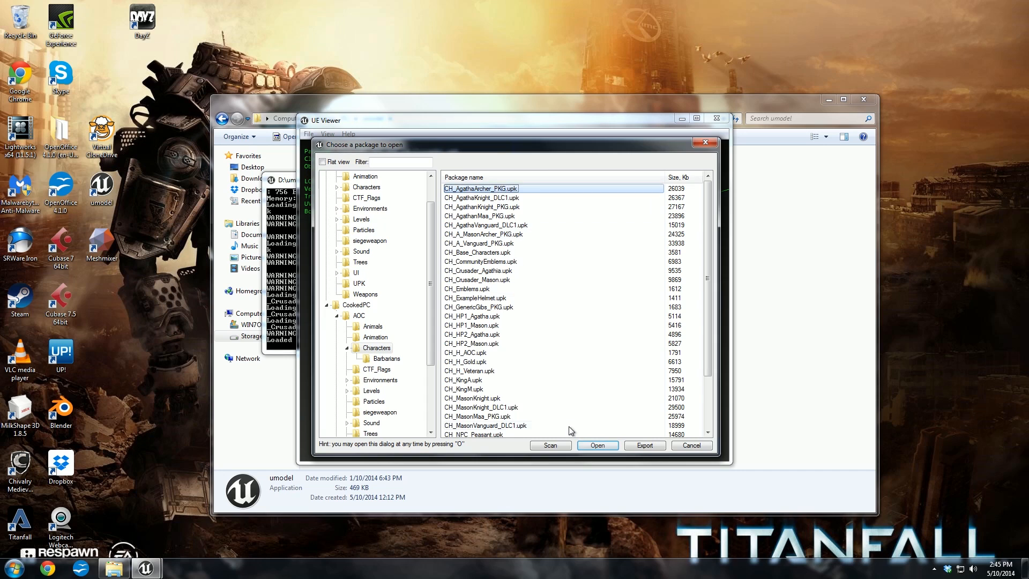
click(596, 445)
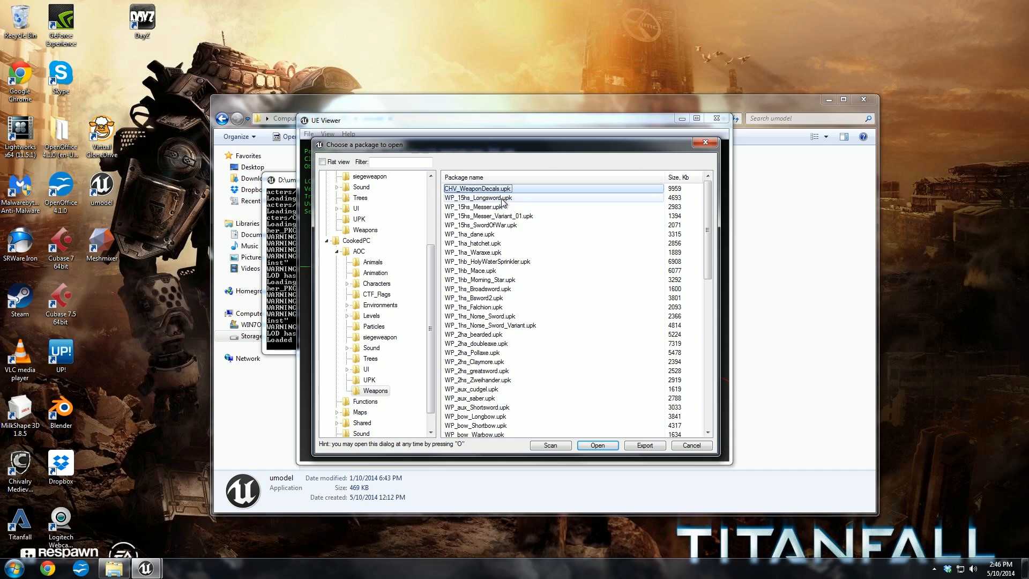
Step: Load a one-handed sword package, then the WP_hbl_Maul.upk package from the AOC Weapons folder
click(478, 197)
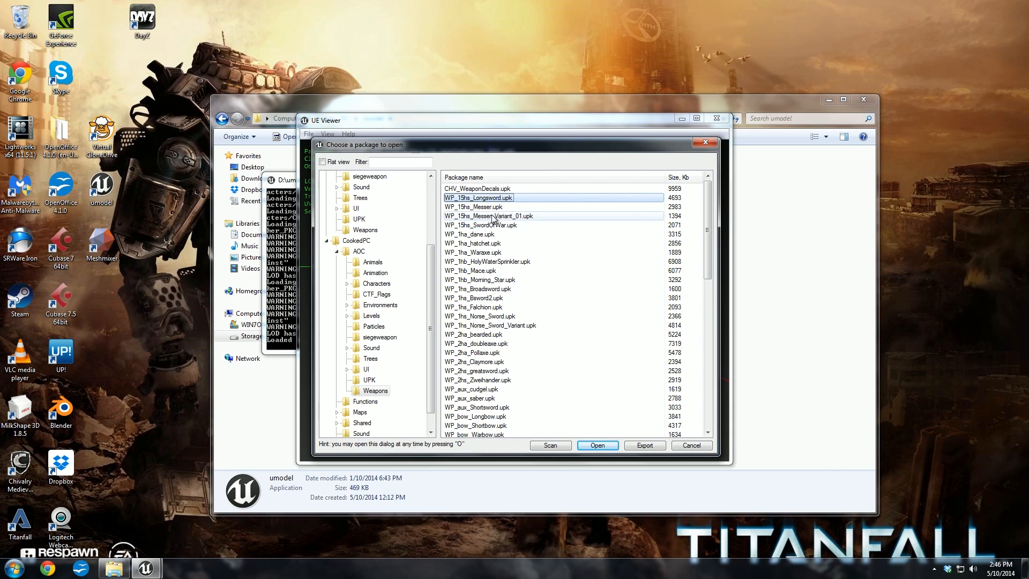
click(489, 216)
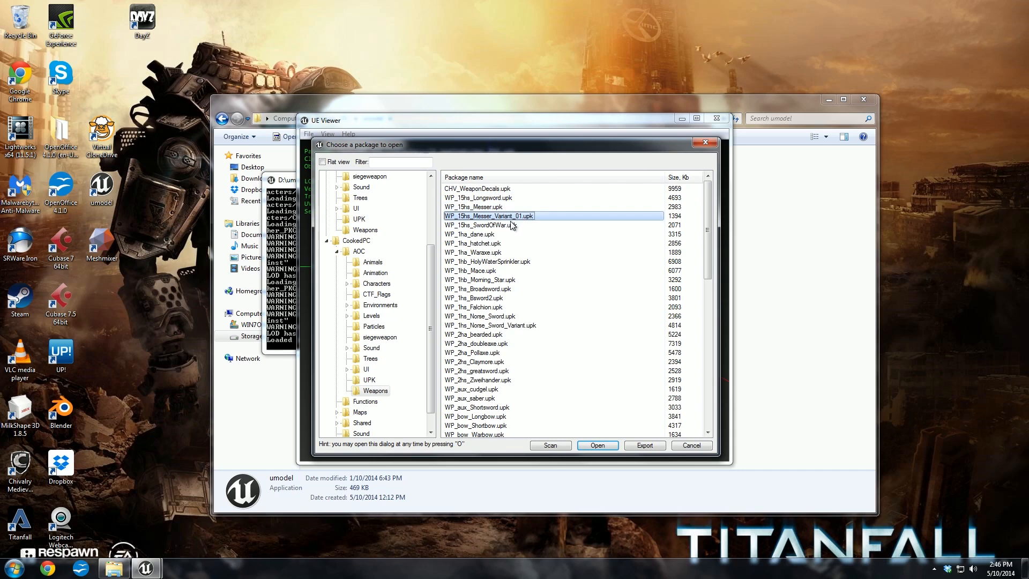
click(472, 434)
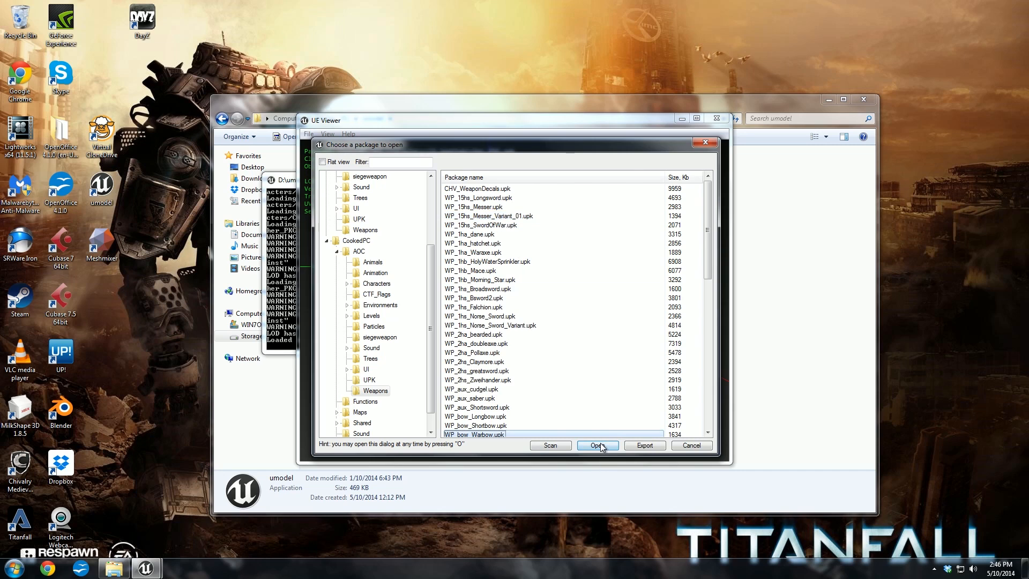
click(596, 445)
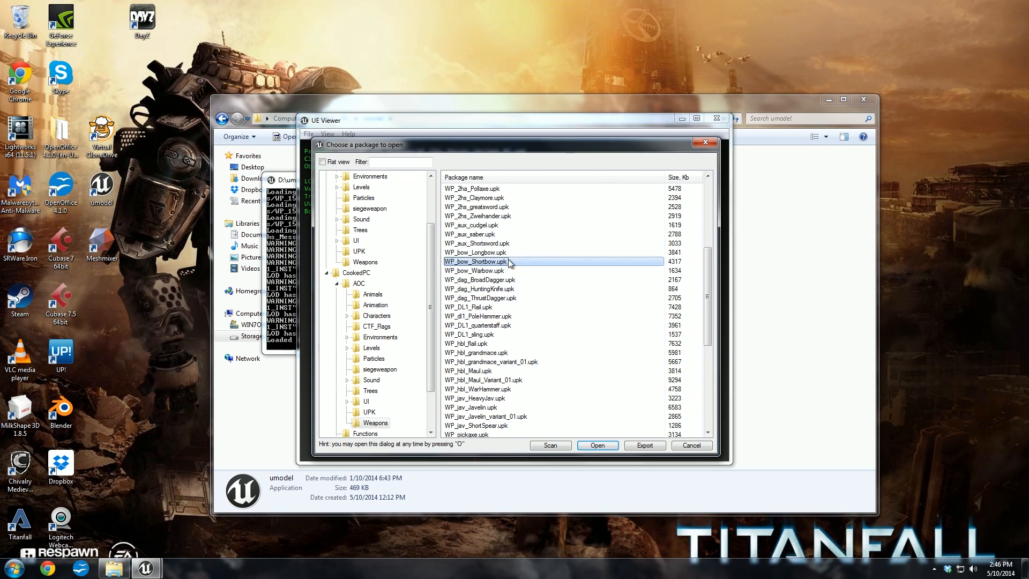
scroll(down, 3)
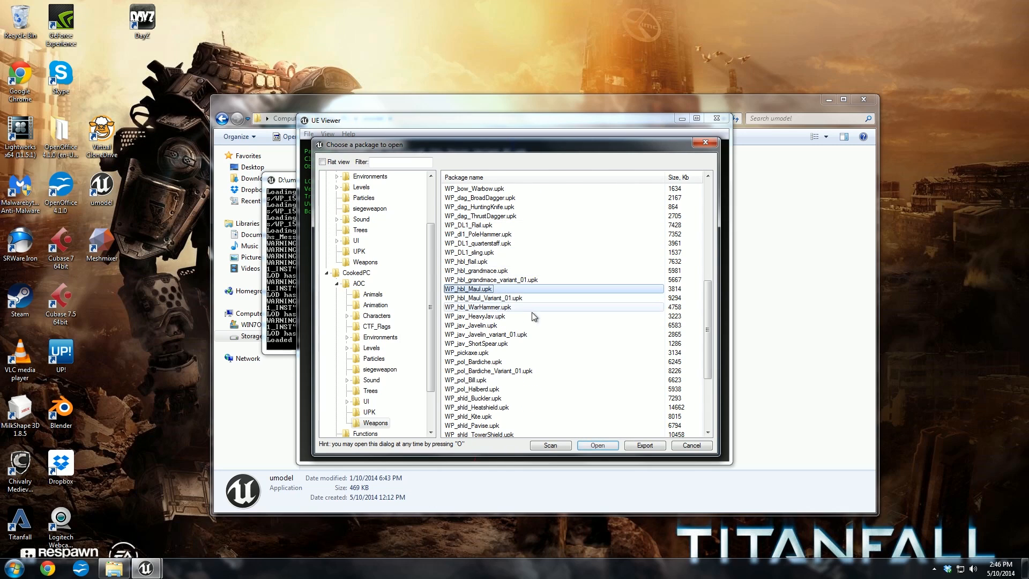
click(597, 445)
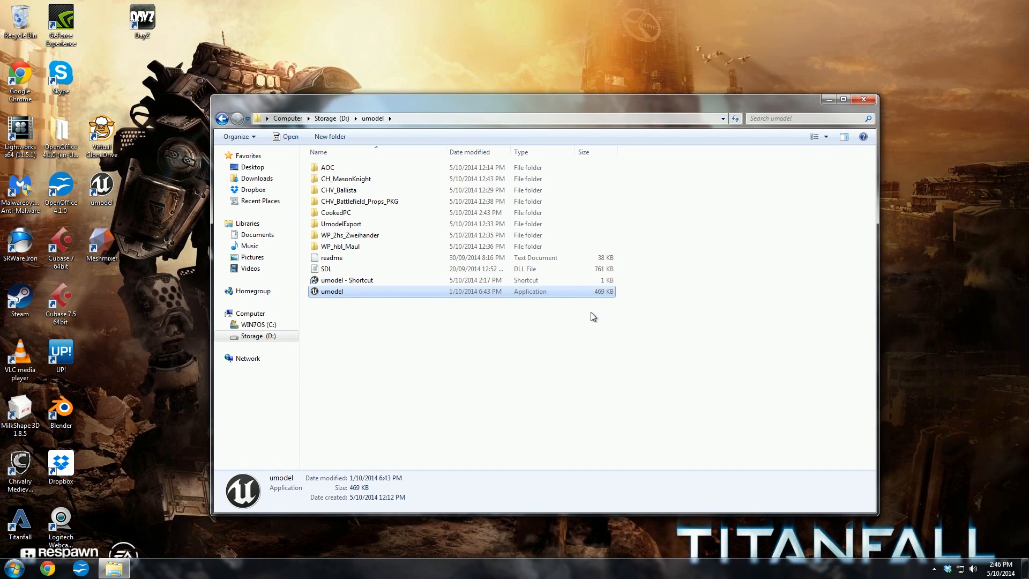
Step: Open the WP_hbl_Maul export folder and its SkeletalMesh3 subfolder in D:\umodel
double_click(341, 247)
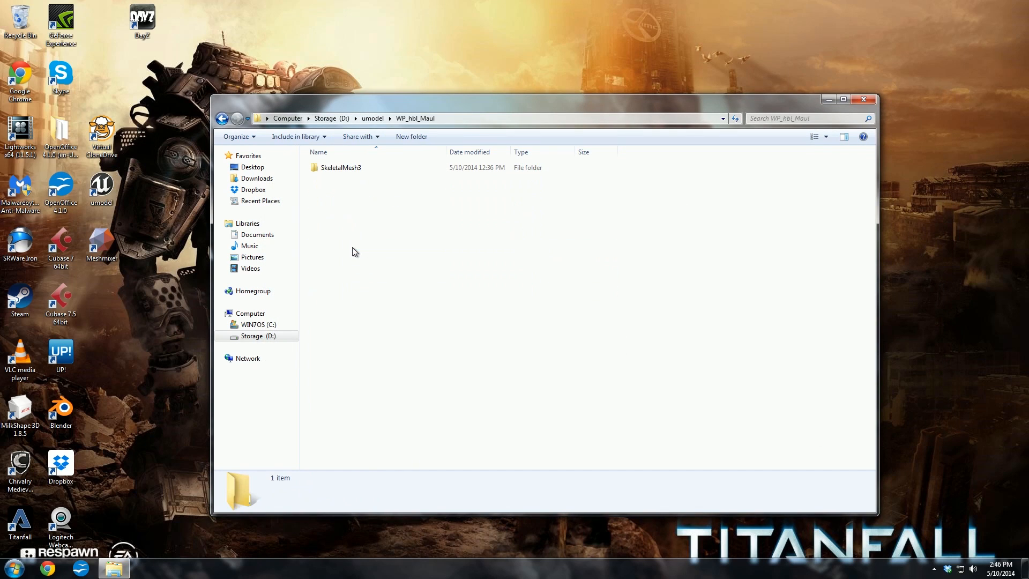
double_click(341, 167)
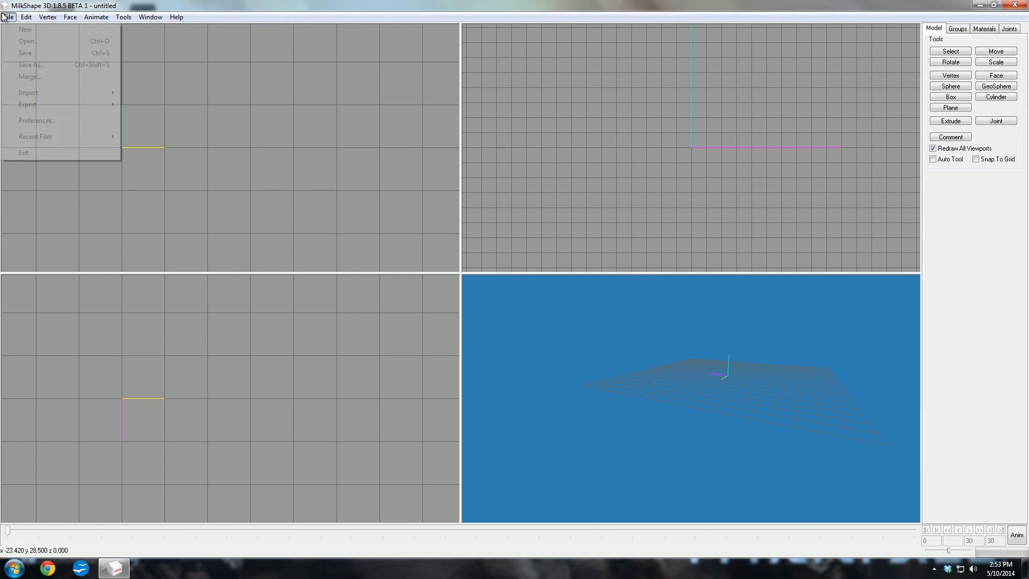
Step: Import WEP_Maul.psk from the SkeletalMesh3 folder as an Unreal PSK and view the maul with its bones
click(27, 92)
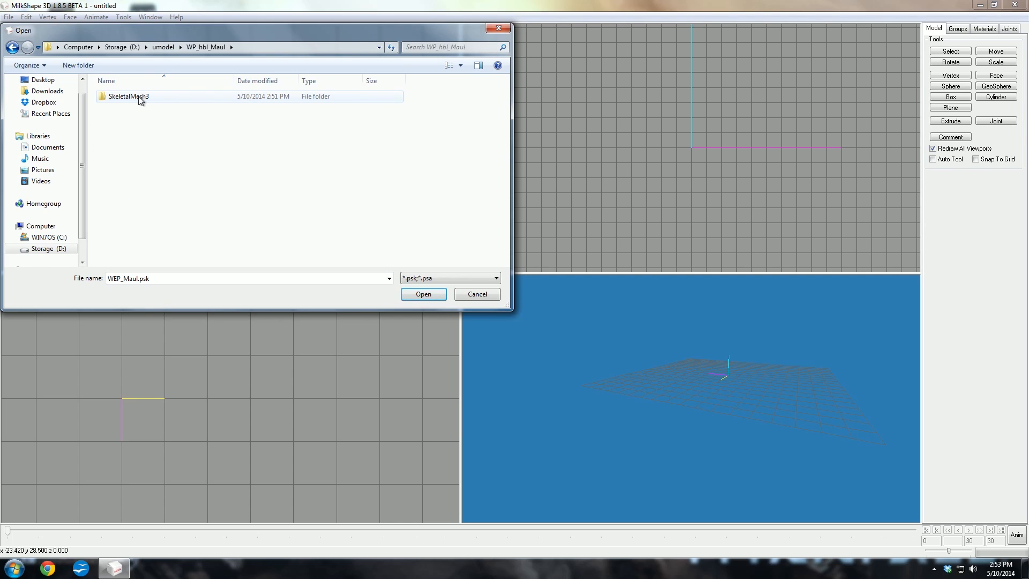
double_click(128, 97)
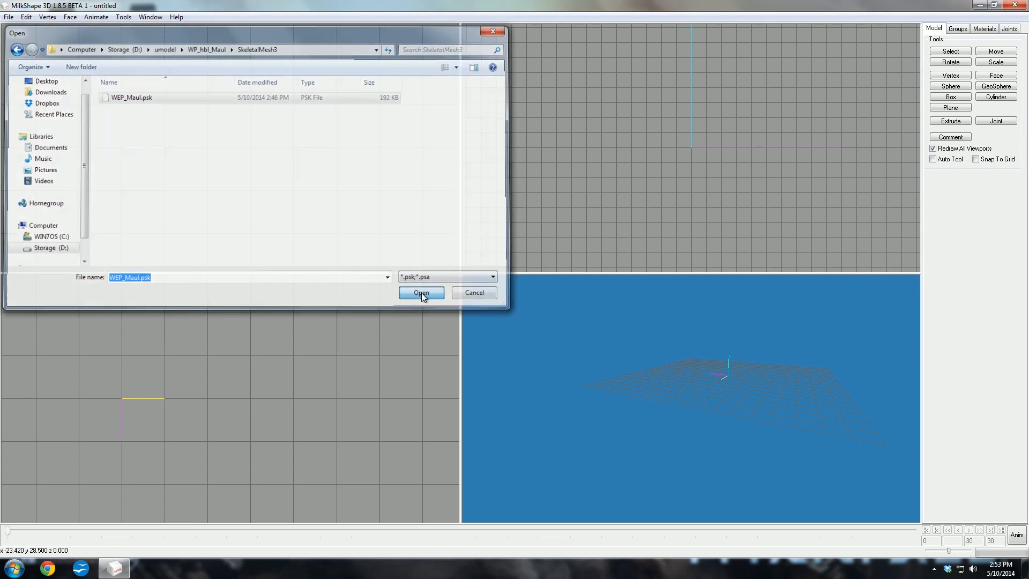
click(421, 292)
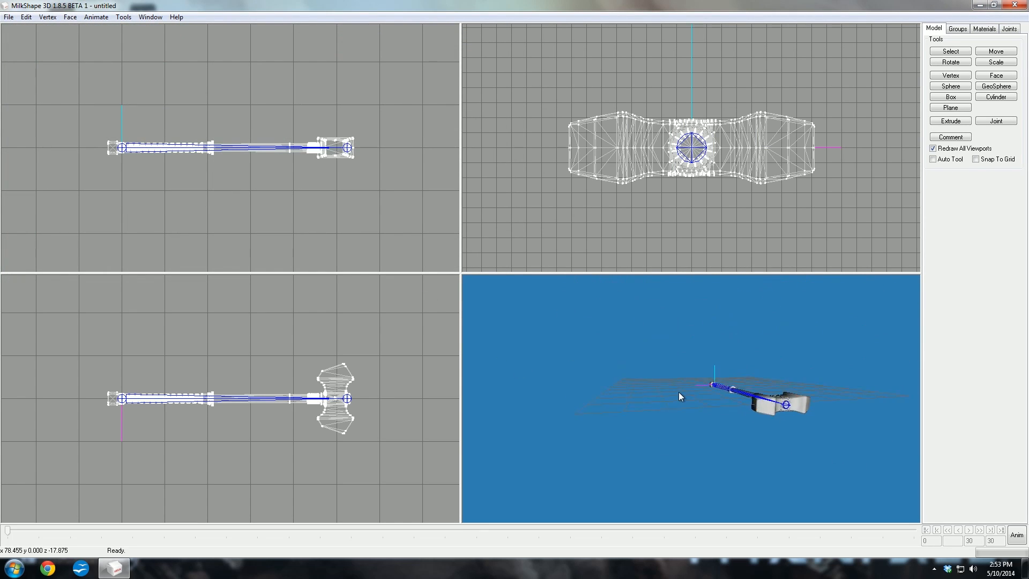
drag(681, 395, 636, 375)
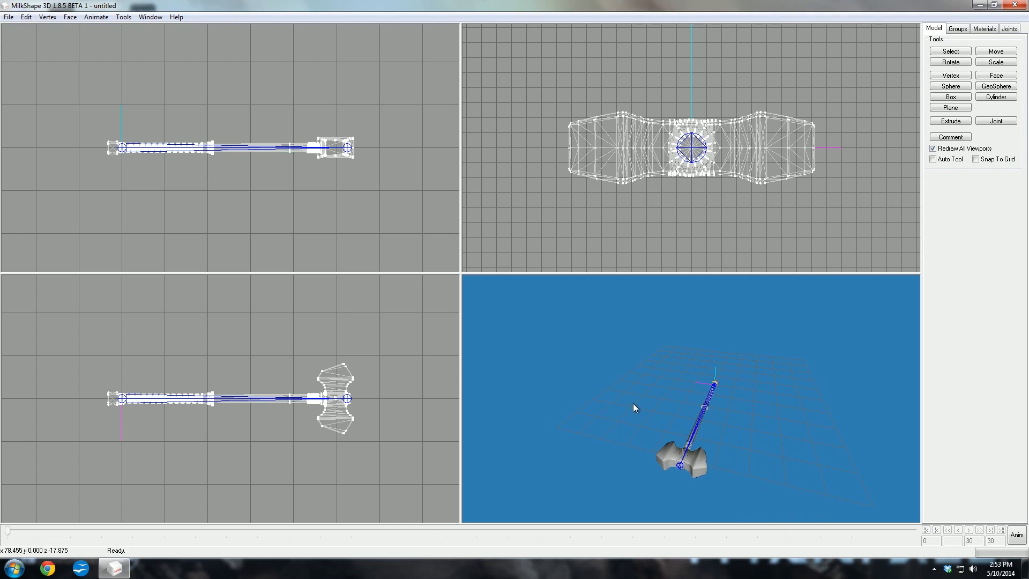
Step: Start a Wavefront OBJ export of the maul model from MilkShape 3D
click(8, 16)
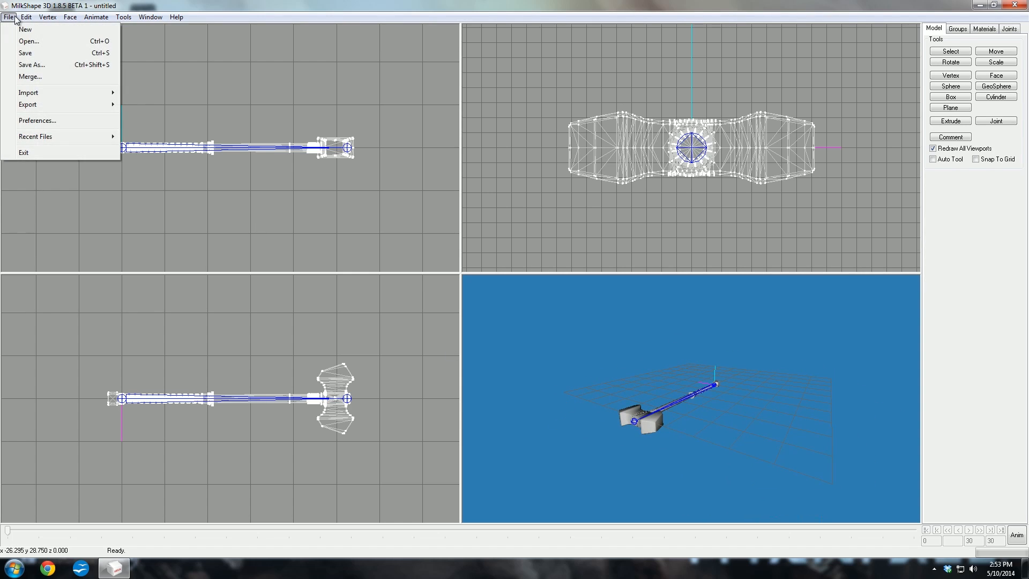
click(27, 104)
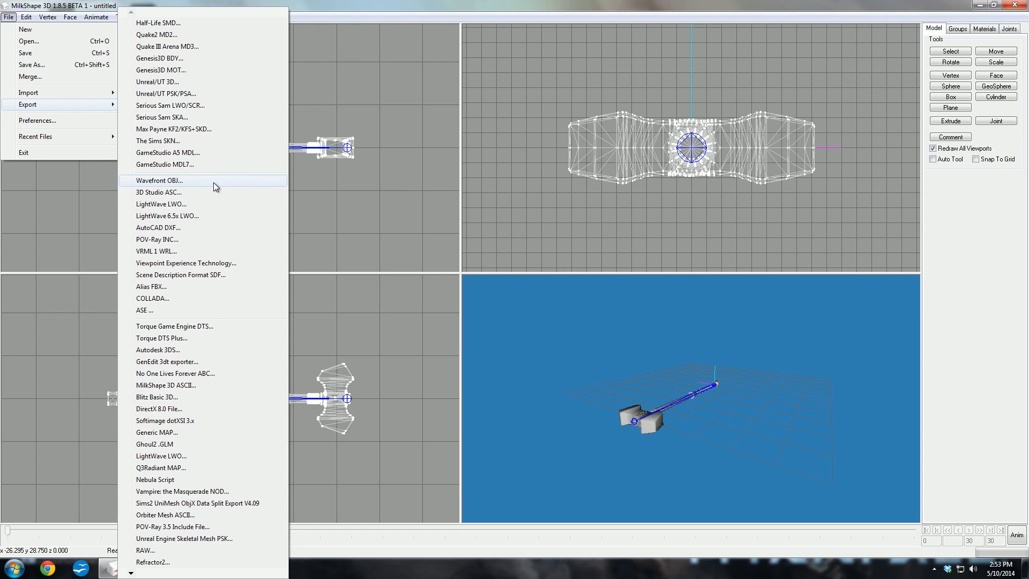
mouse_move(192, 185)
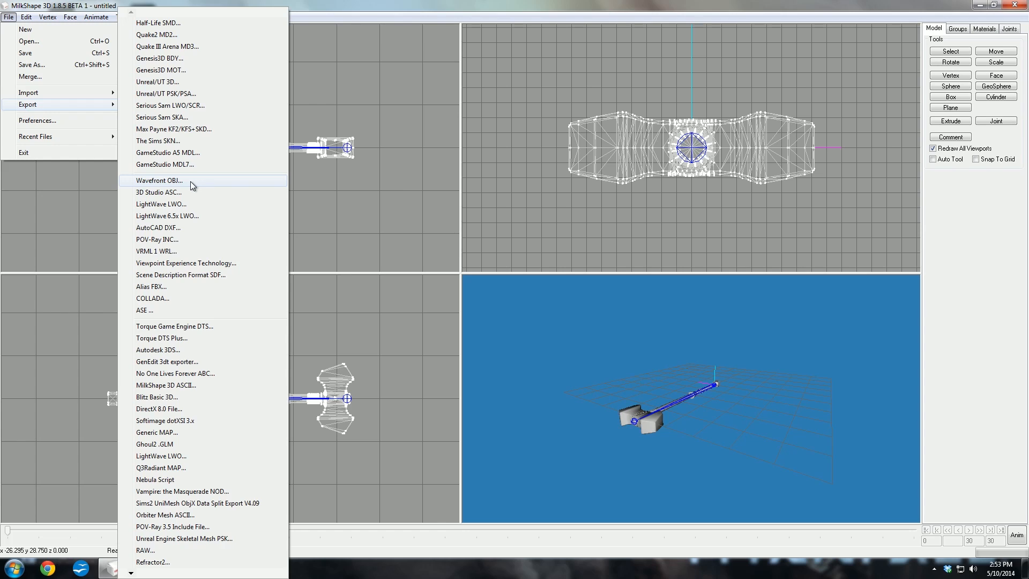
click(157, 180)
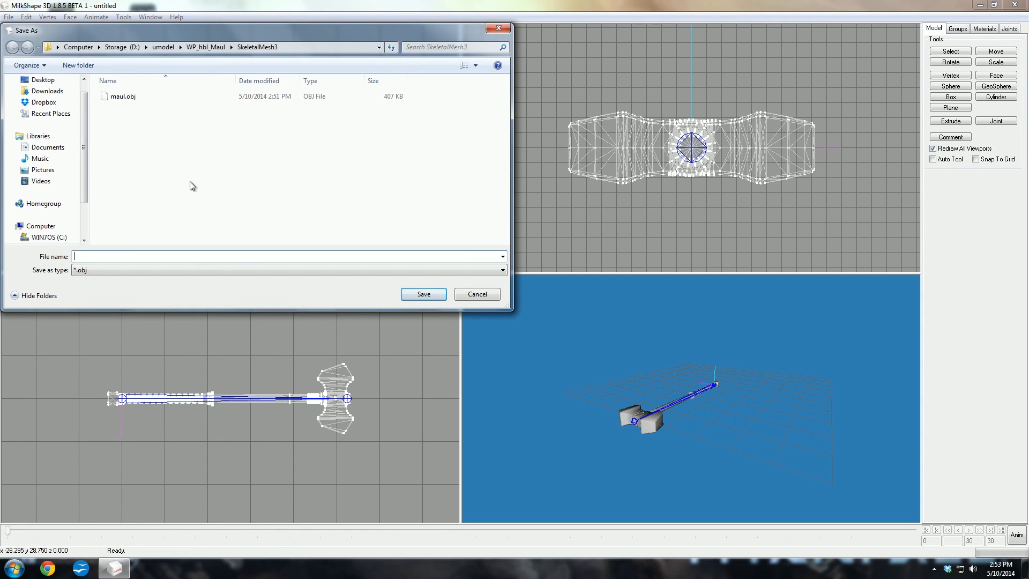
Step: Save the export as maul.obj, confirming replacement of the existing file
click(121, 96)
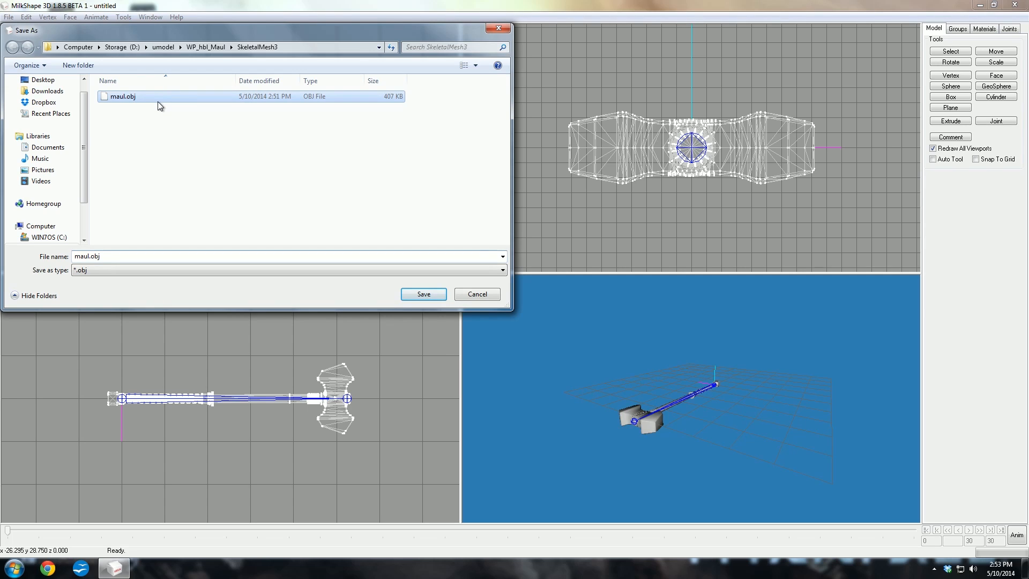
click(90, 256)
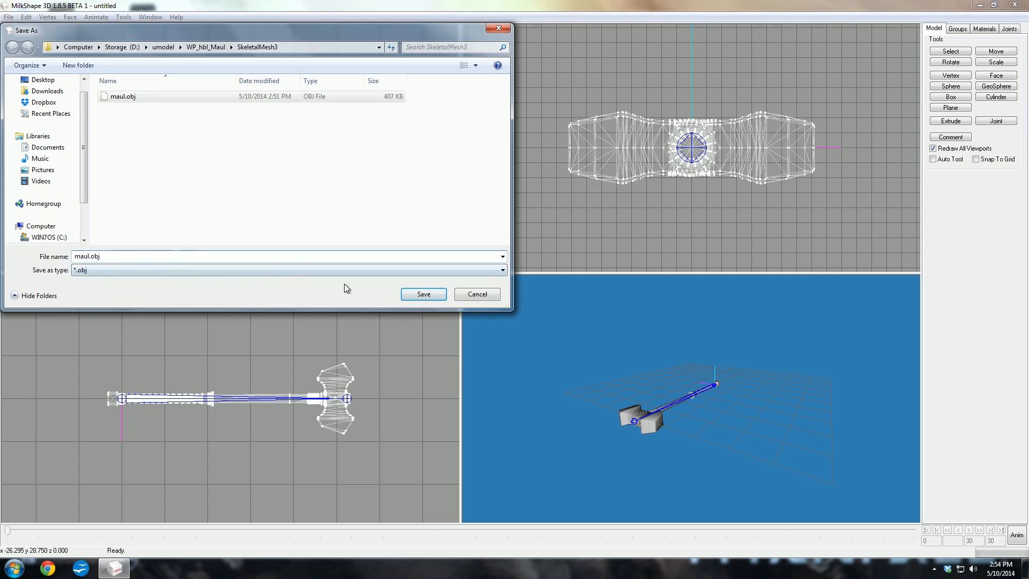
click(422, 294)
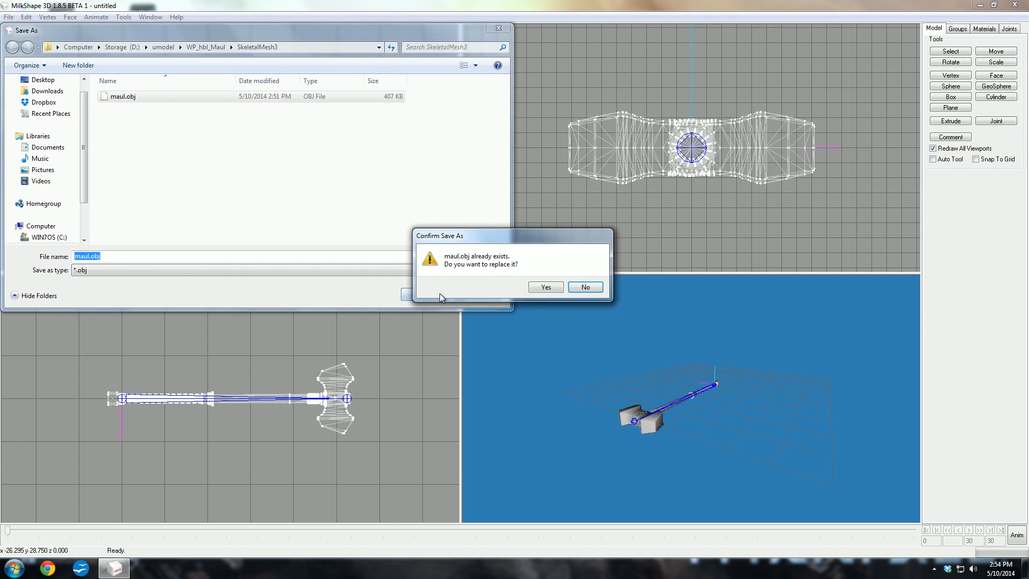
click(544, 288)
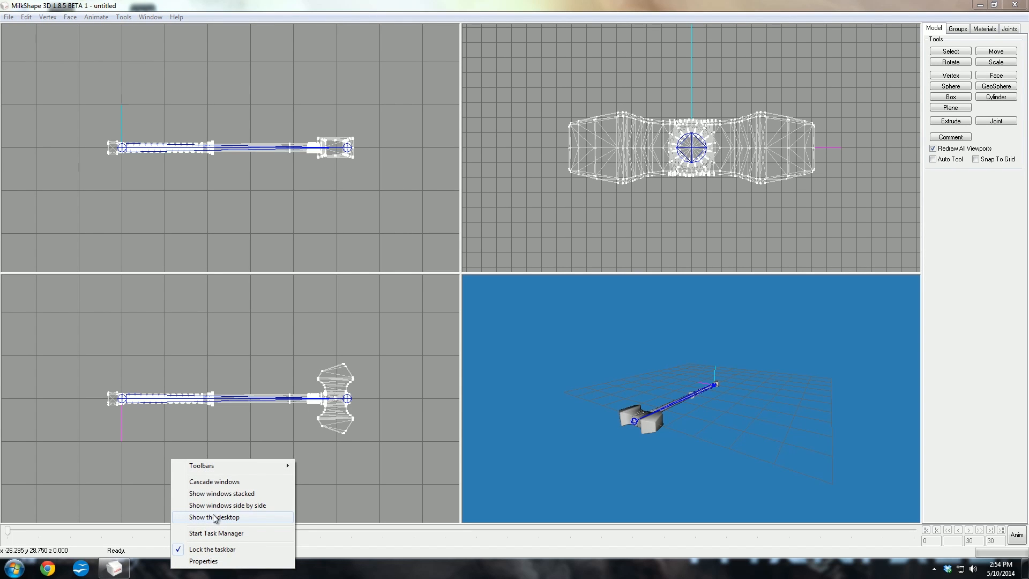
Step: Show the desktop and launch Autodesk Meshmixer from its shortcut
click(210, 517)
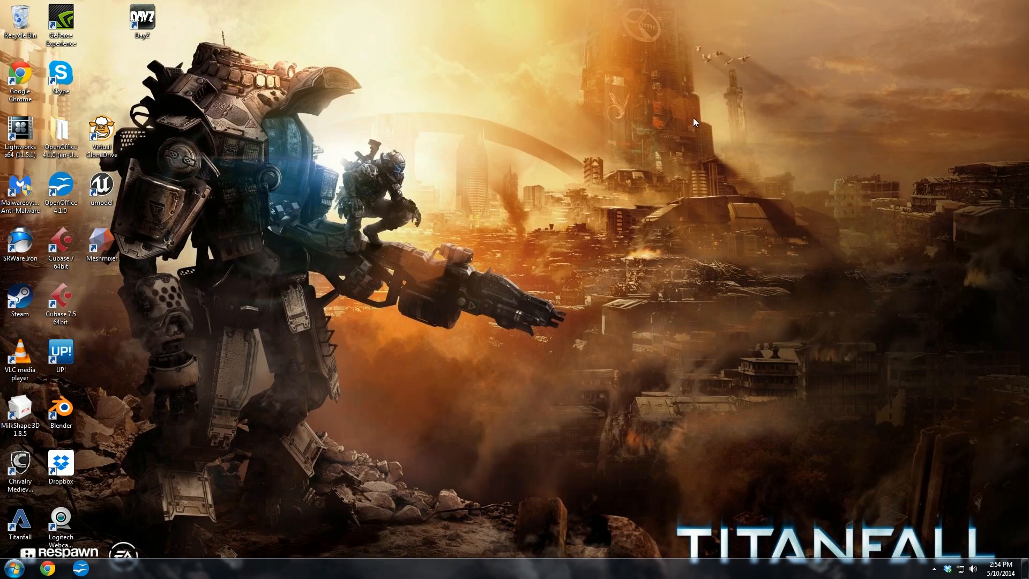
click(60, 355)
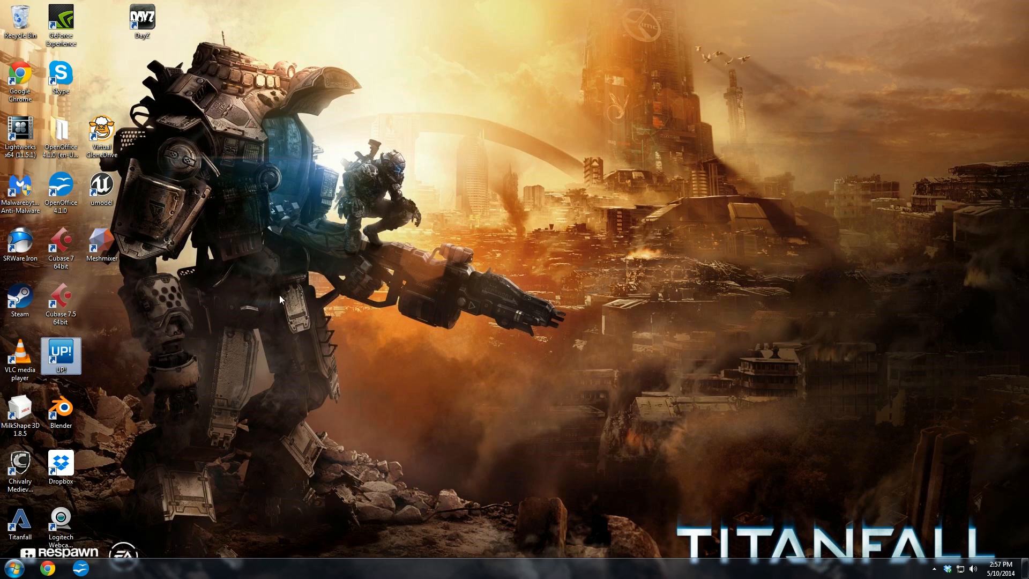
click(101, 243)
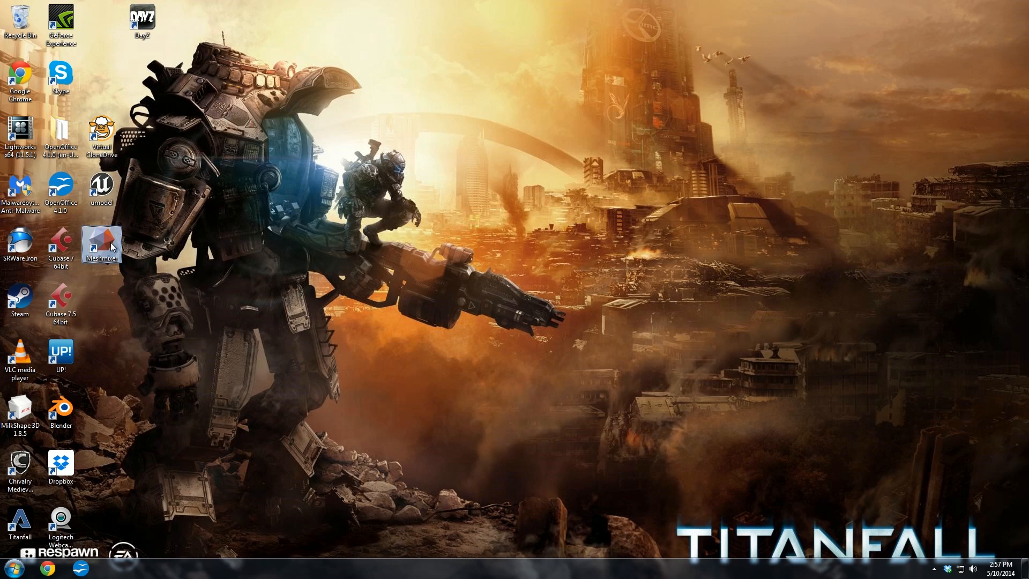
double_click(101, 243)
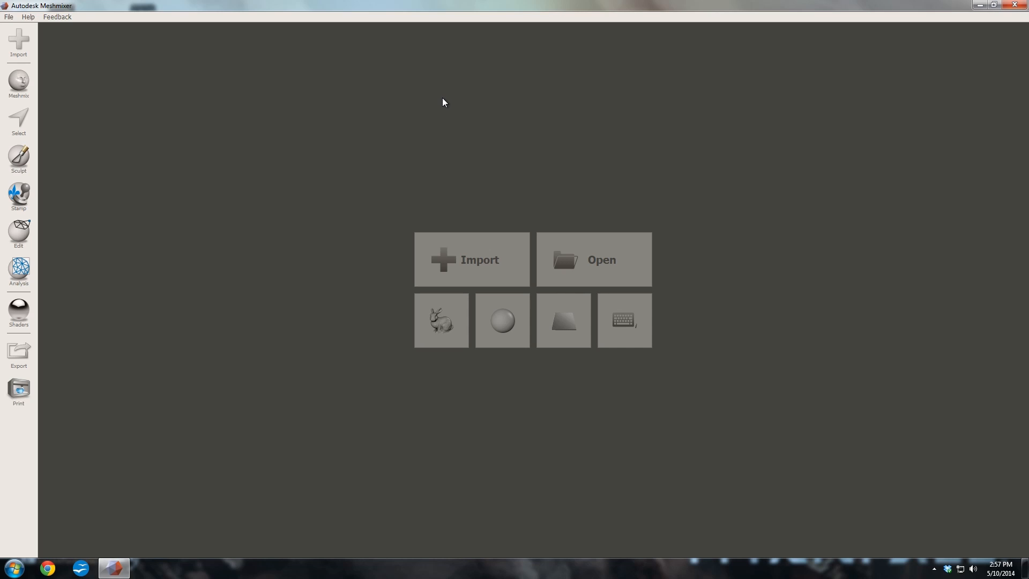
Step: Import maul.obj from the SkeletalMesh3 folder into the Meshmixer scene
click(593, 259)
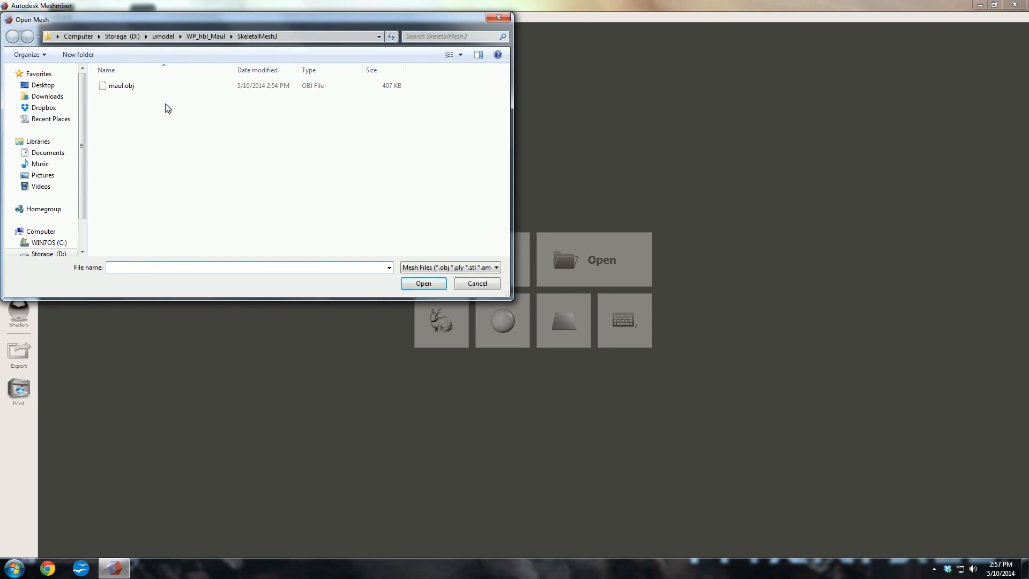
click(121, 86)
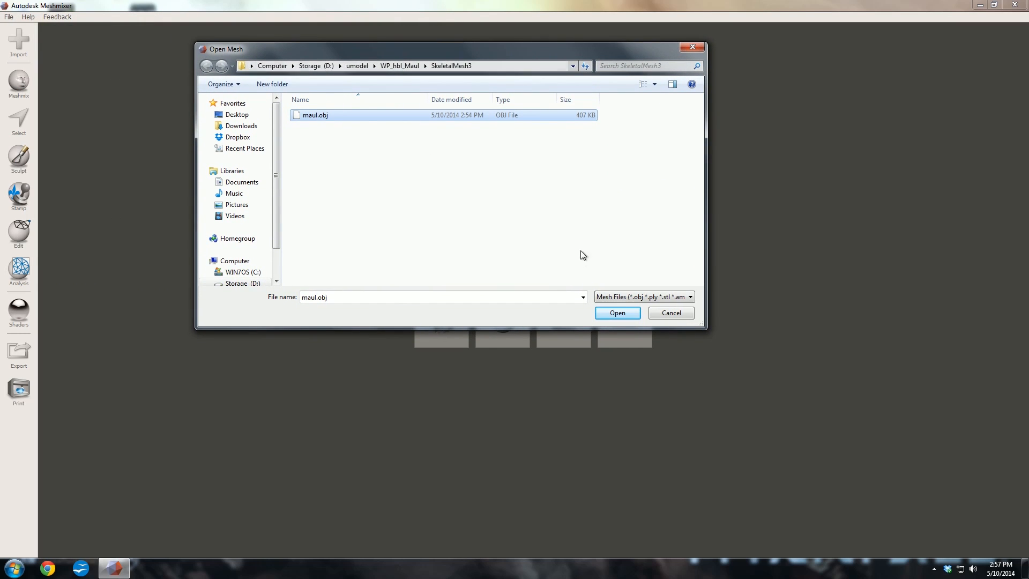
click(616, 312)
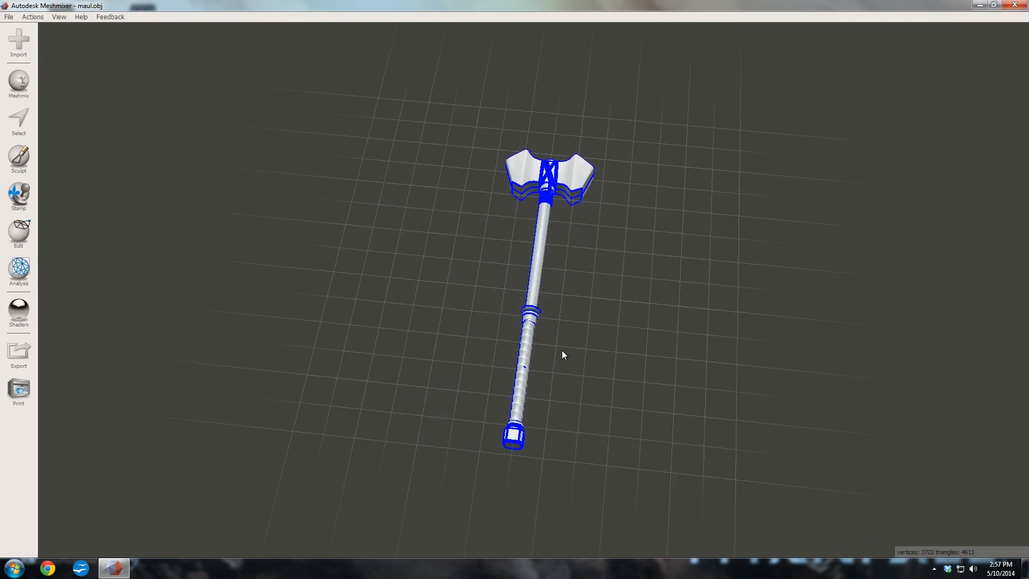
drag(562, 355, 489, 250)
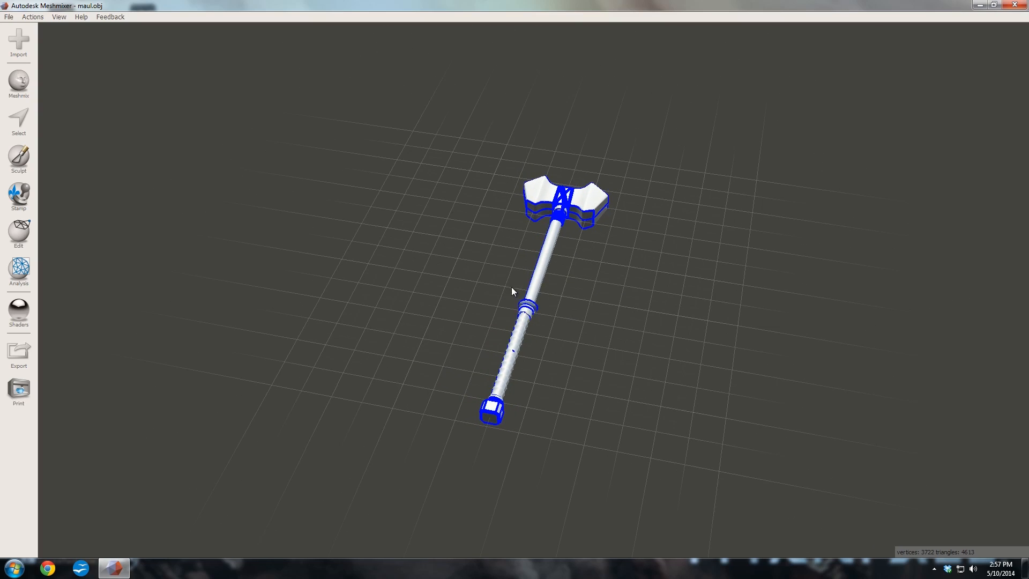
click(18, 236)
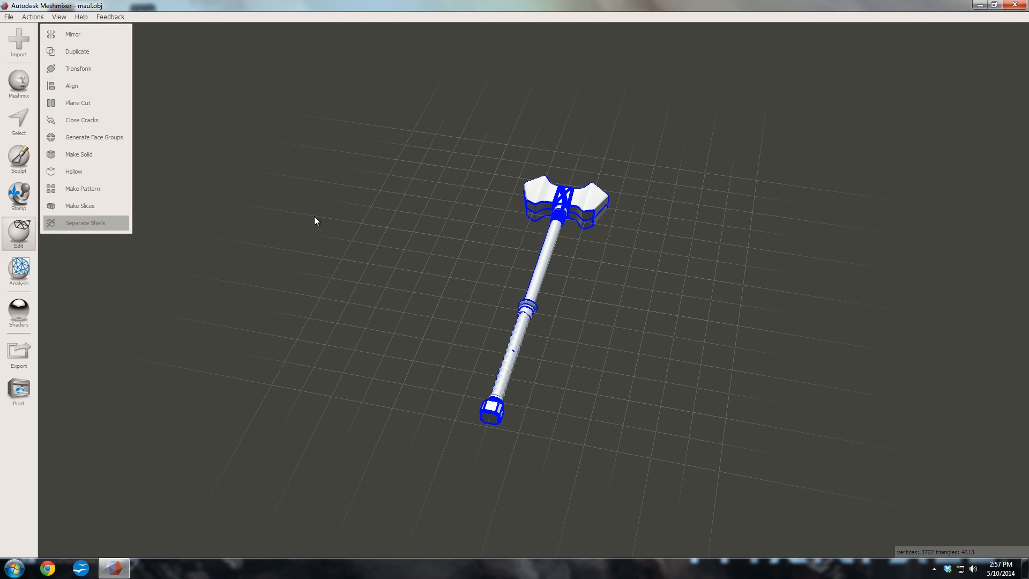
Step: Run Separate Shells on the maul, review the 184 shells in the Object Browser, then close it
click(84, 222)
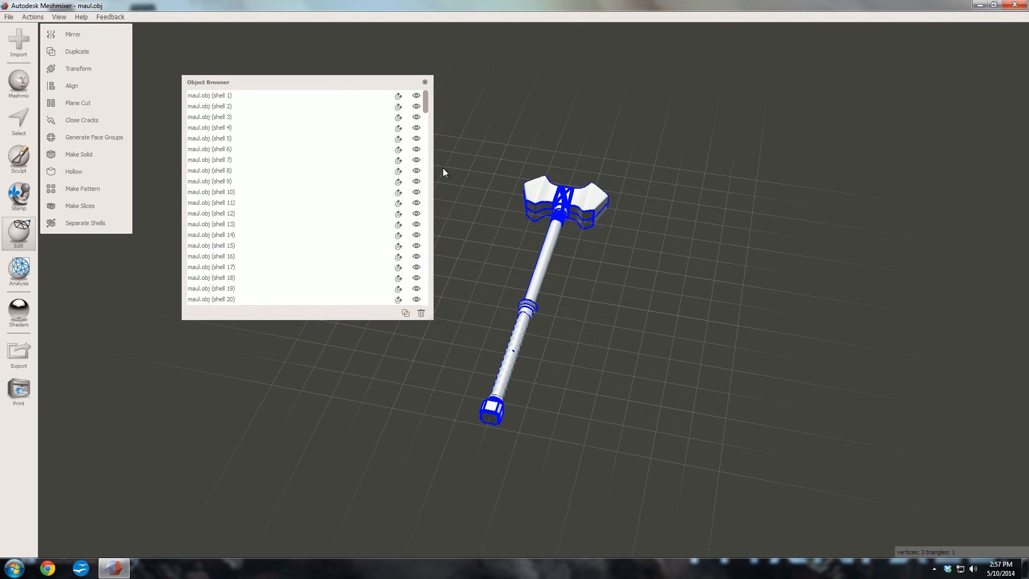
scroll(down, 3)
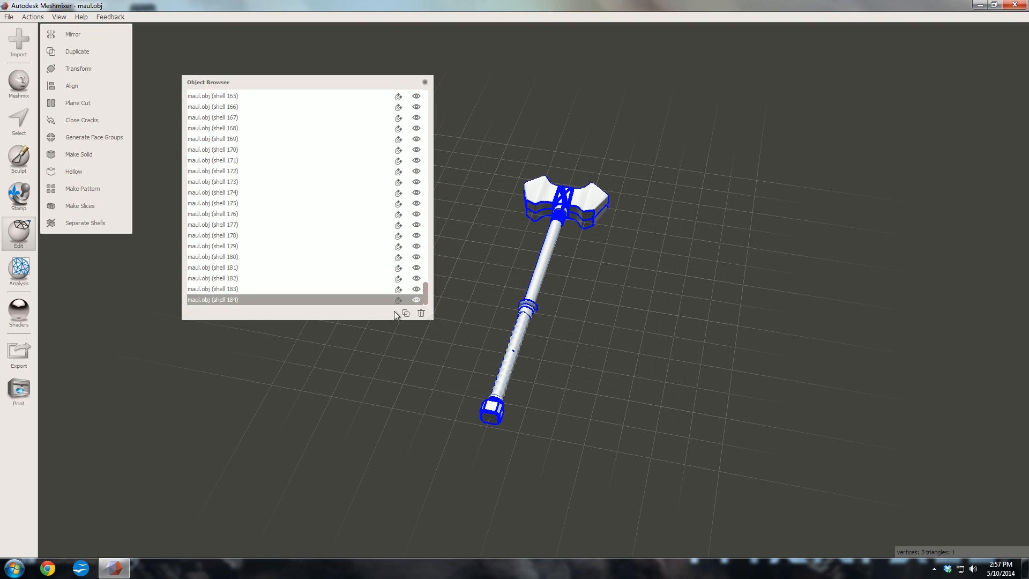
mouse_move(427, 294)
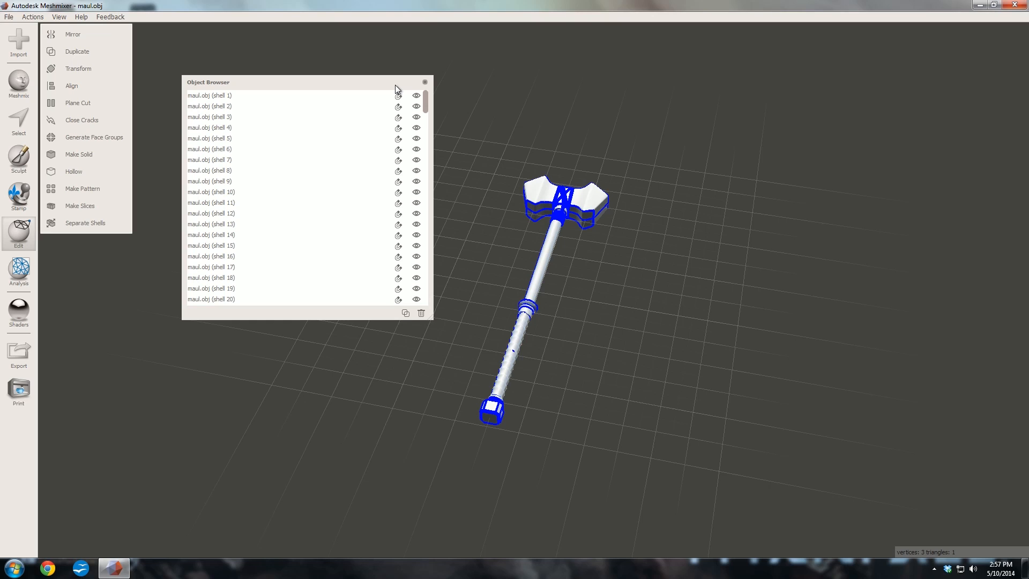
click(424, 83)
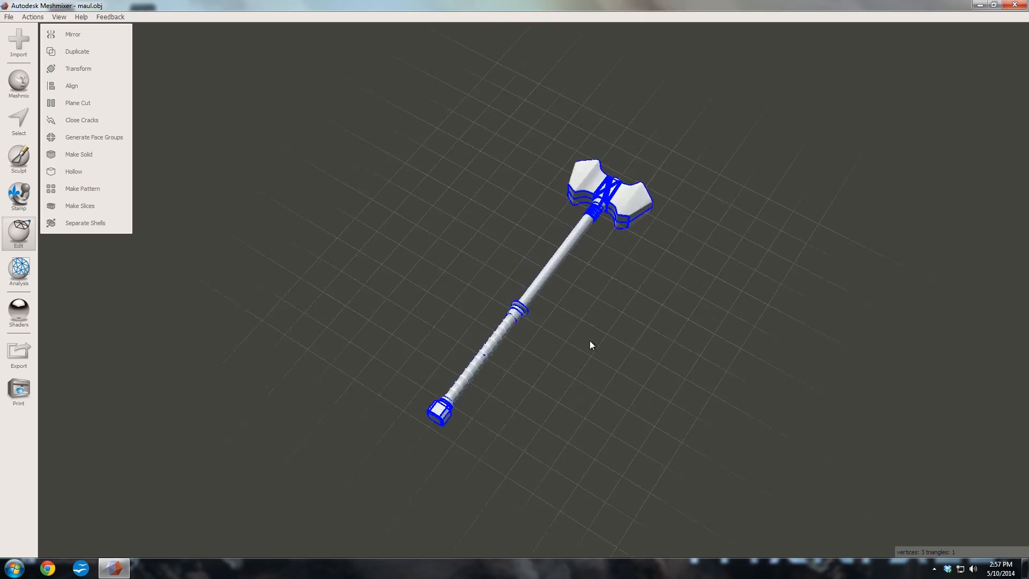
Step: Orbit the view around the separated maul model
drag(590, 345, 628, 297)
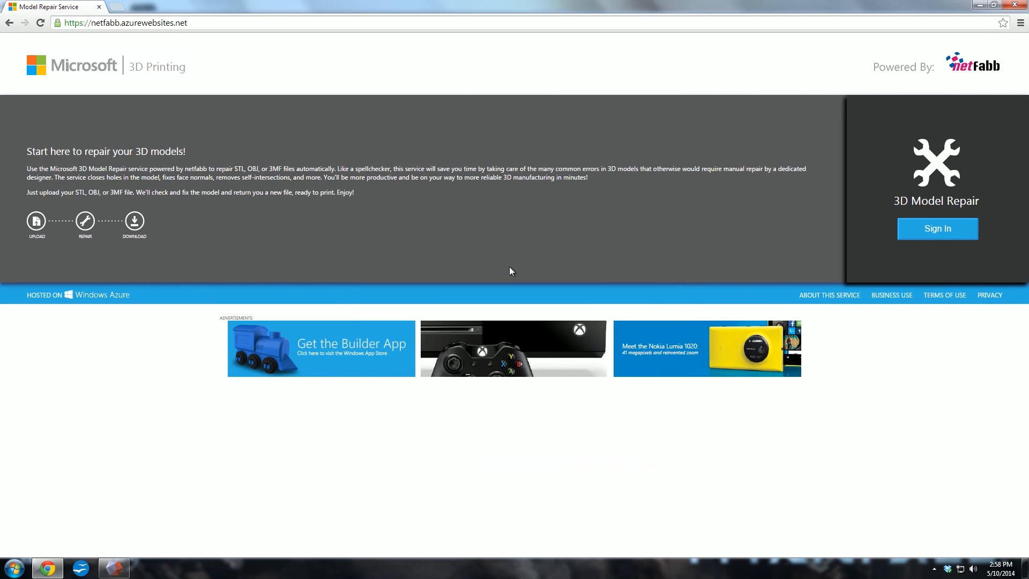
Step: Sign in to netfabb and upload maul.obj from SkeletalMesh3 for repair
click(936, 228)
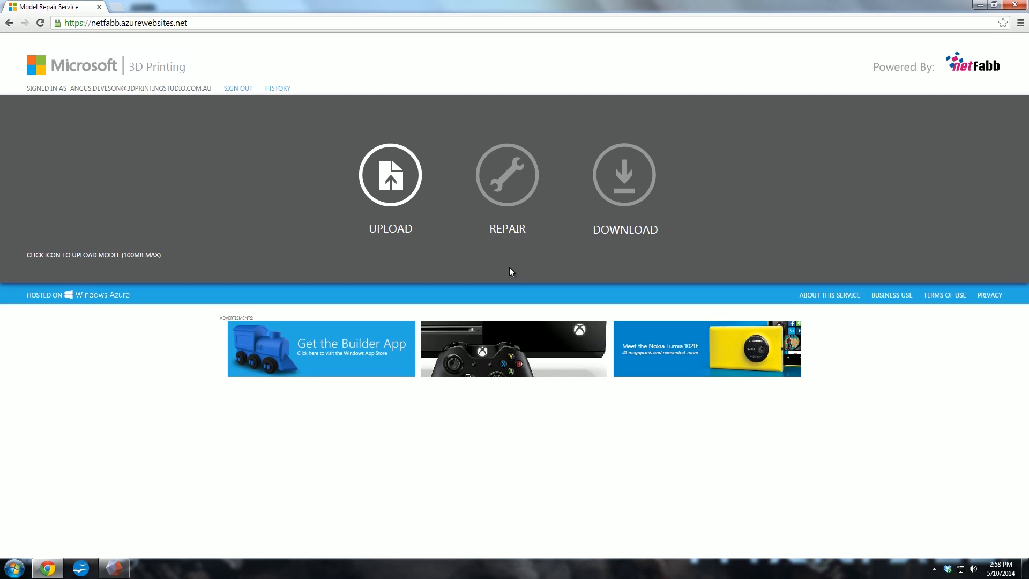
mouse_move(390, 189)
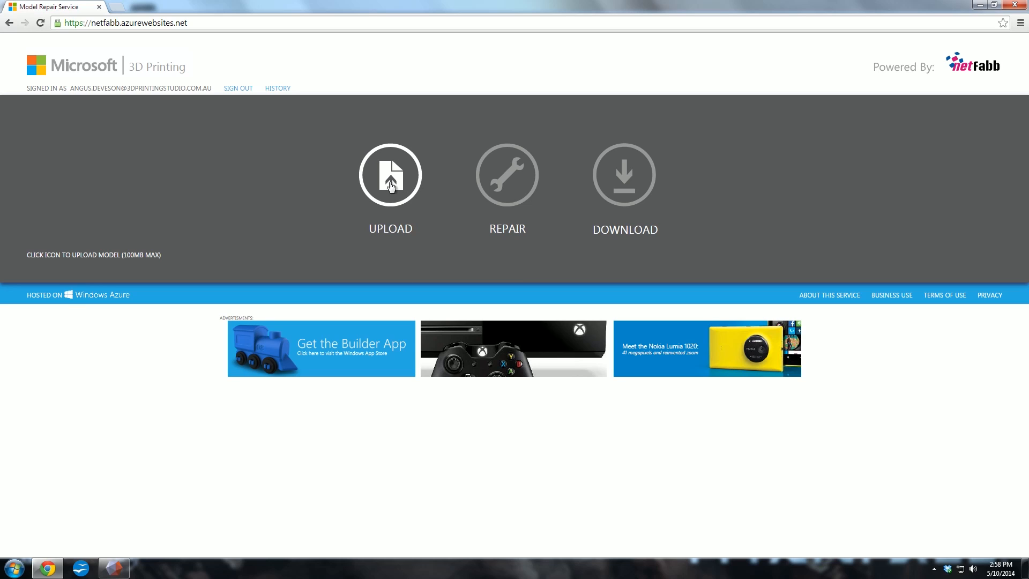
click(390, 174)
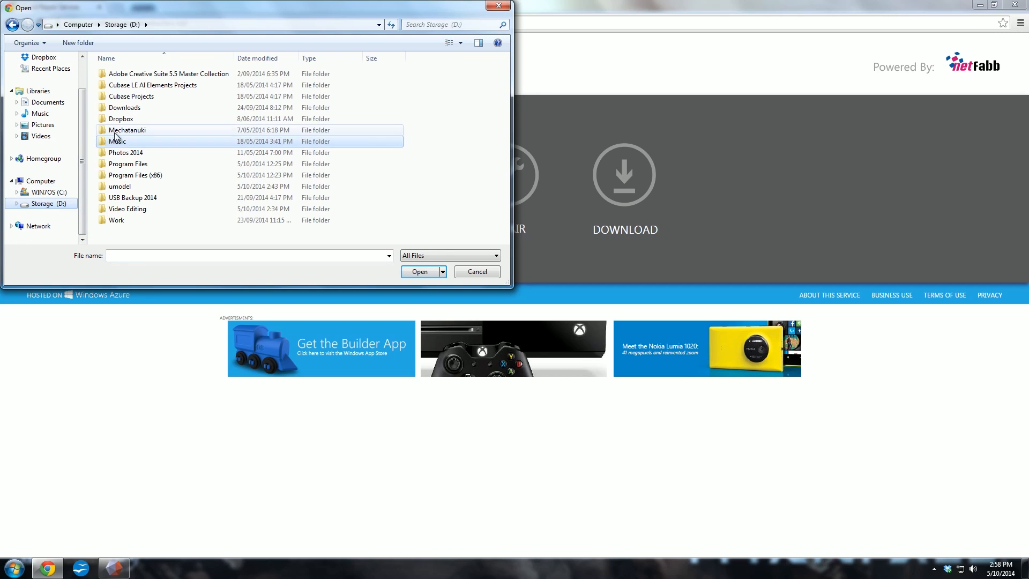
double_click(120, 185)
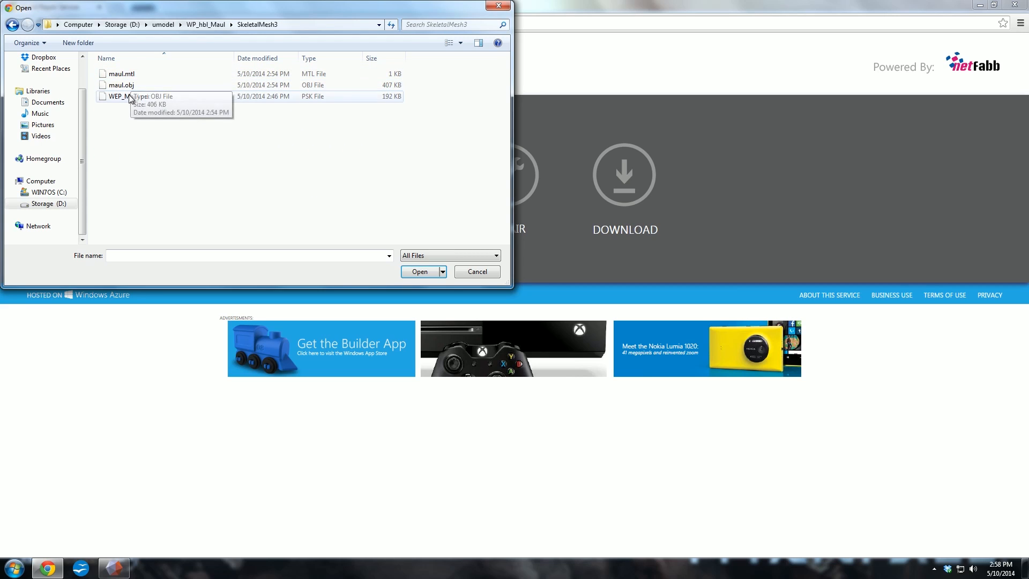
click(120, 85)
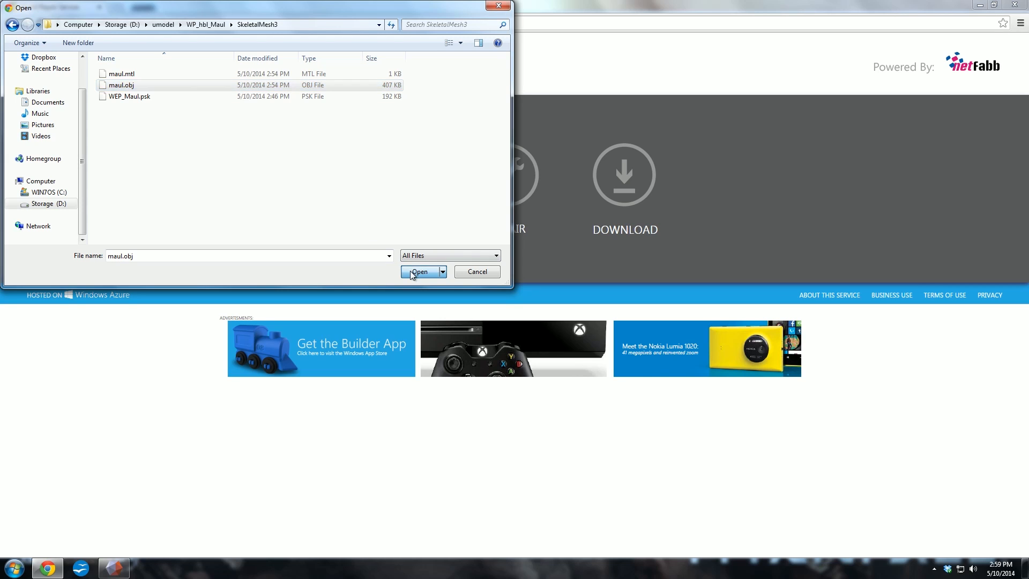
click(419, 271)
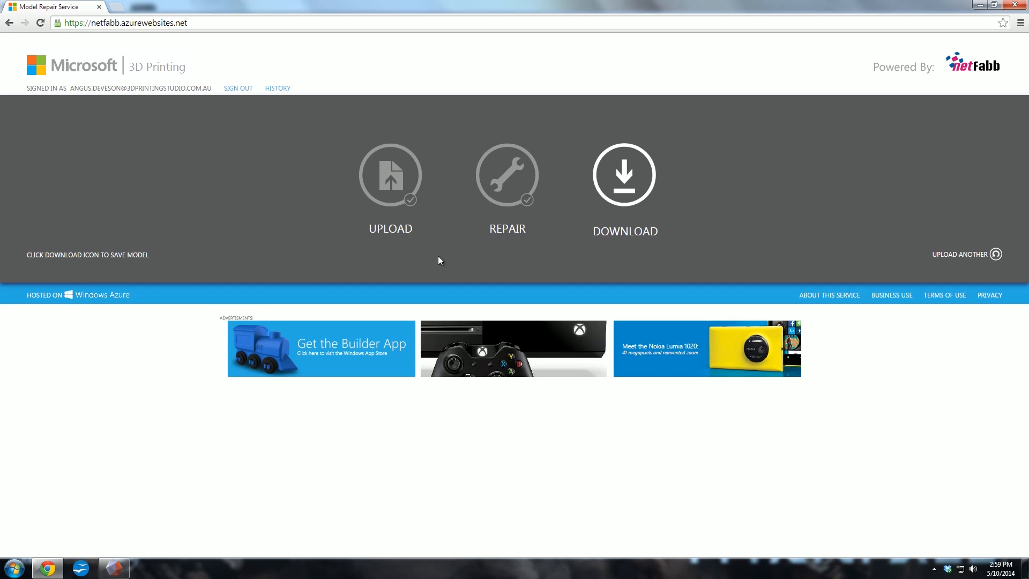
Step: Download the repaired maul_fixed.obj and open the WP_hbl_Maul folder to store it
click(624, 174)
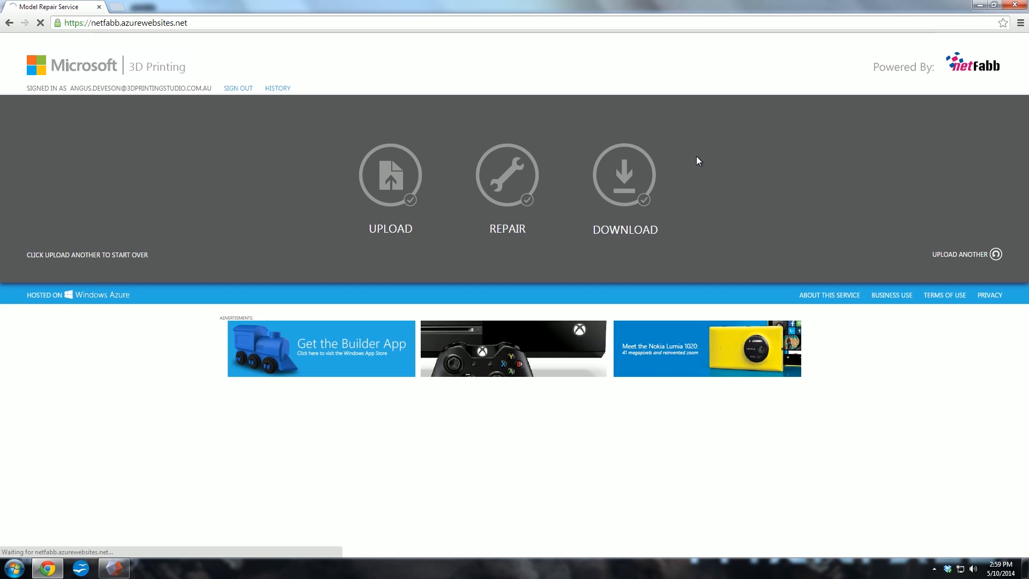
click(623, 174)
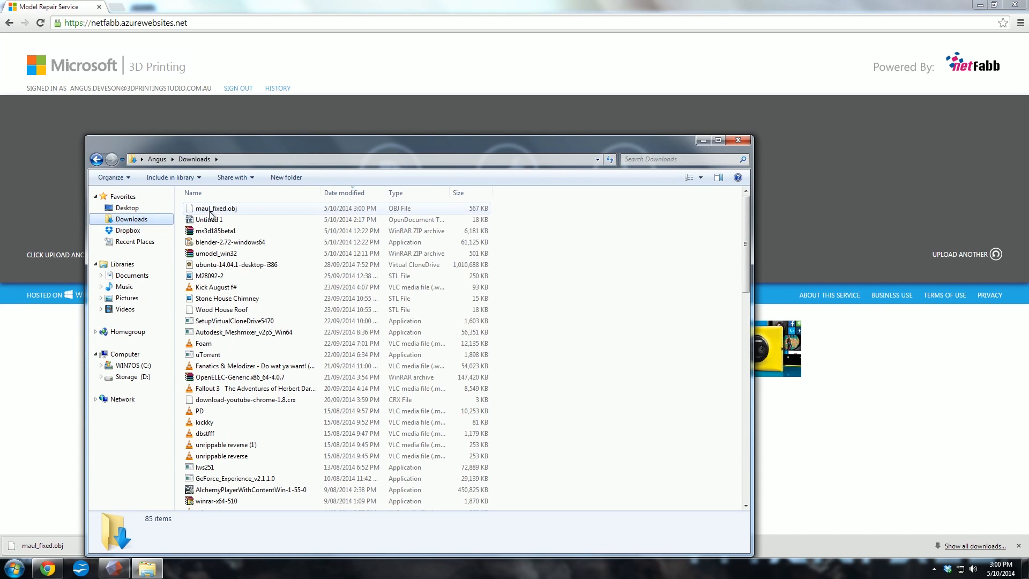
click(215, 208)
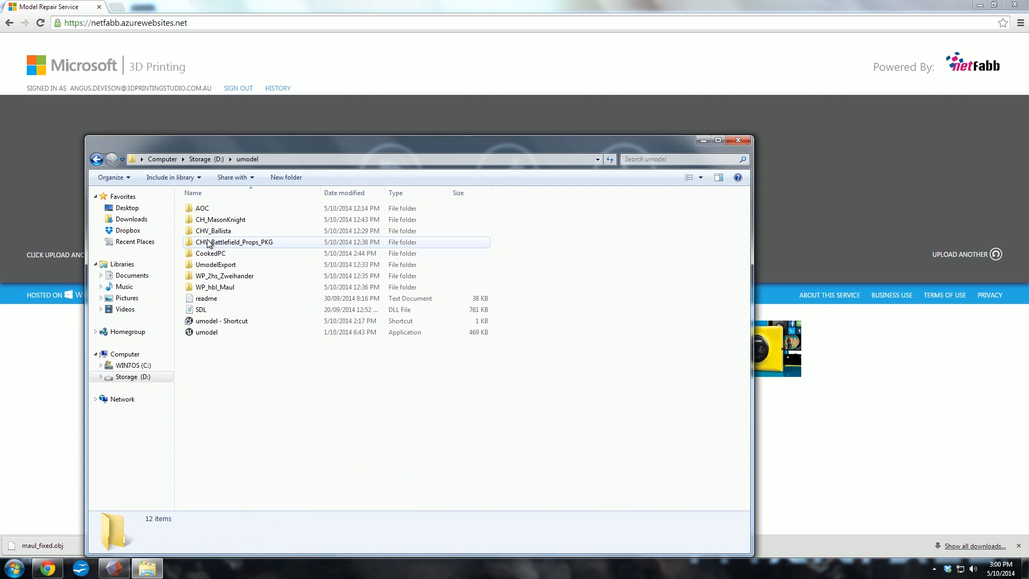
double_click(215, 287)
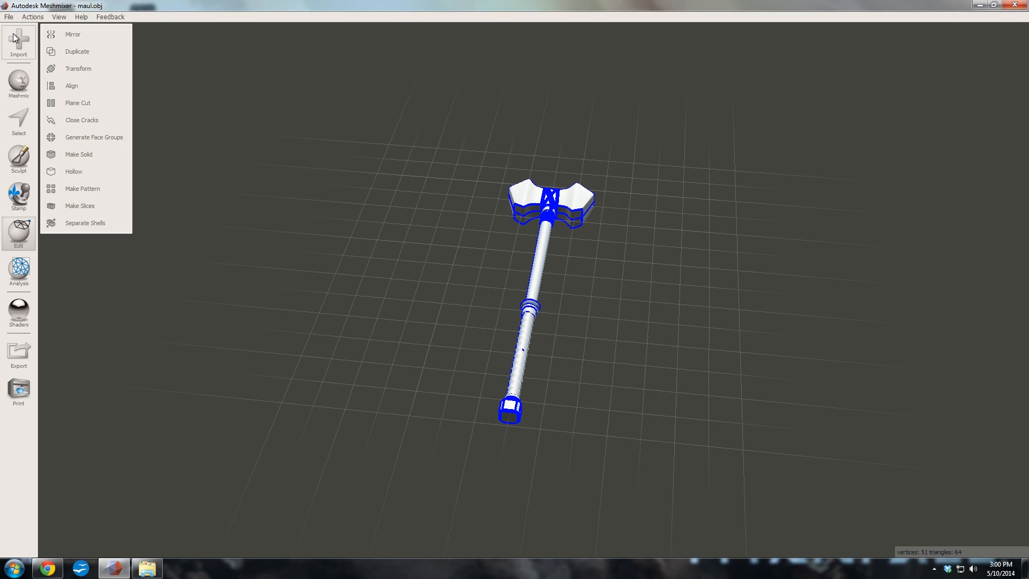
Step: Import the repaired maul_fixed.obj into Meshmixer and zoom in on the handle
click(19, 43)
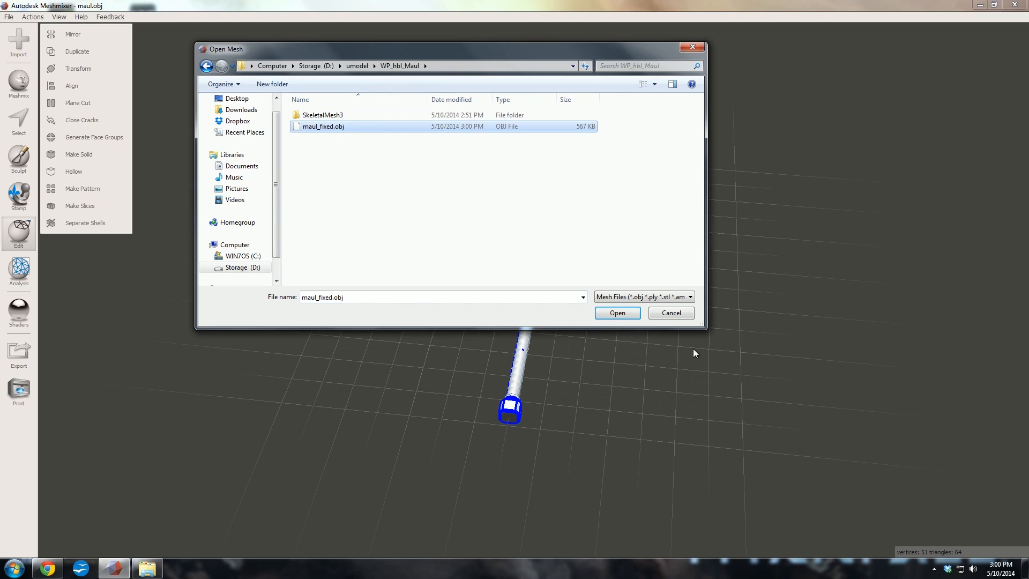
click(616, 312)
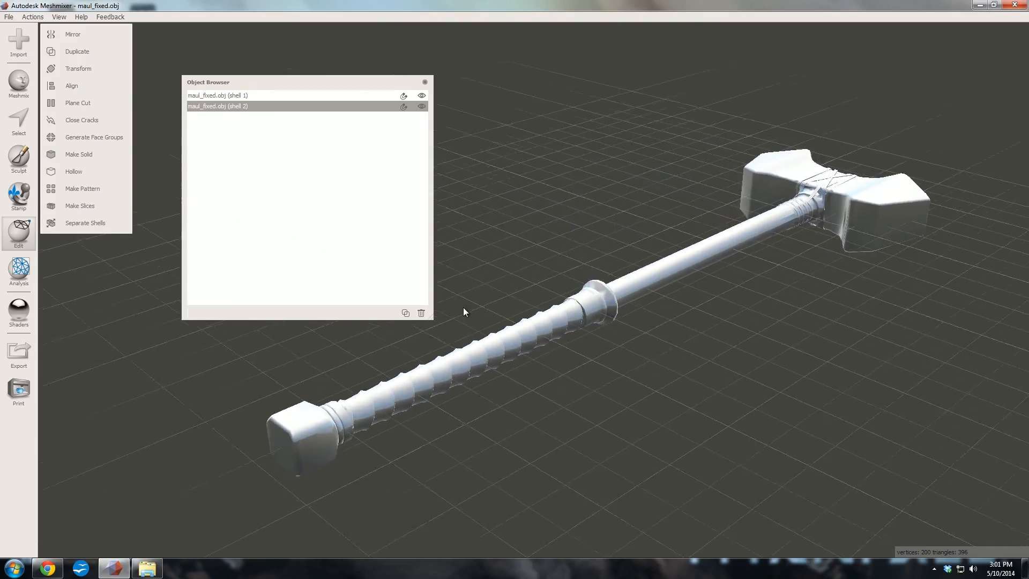
drag(463, 312, 570, 339)
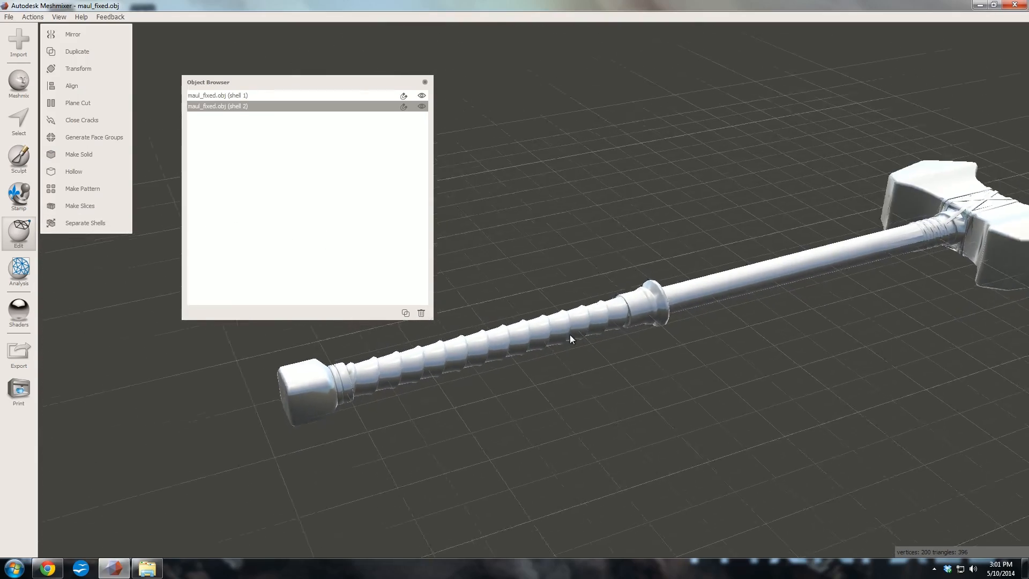
Step: Hide the pommel cap shell to inspect the handle end, then show it again
click(423, 96)
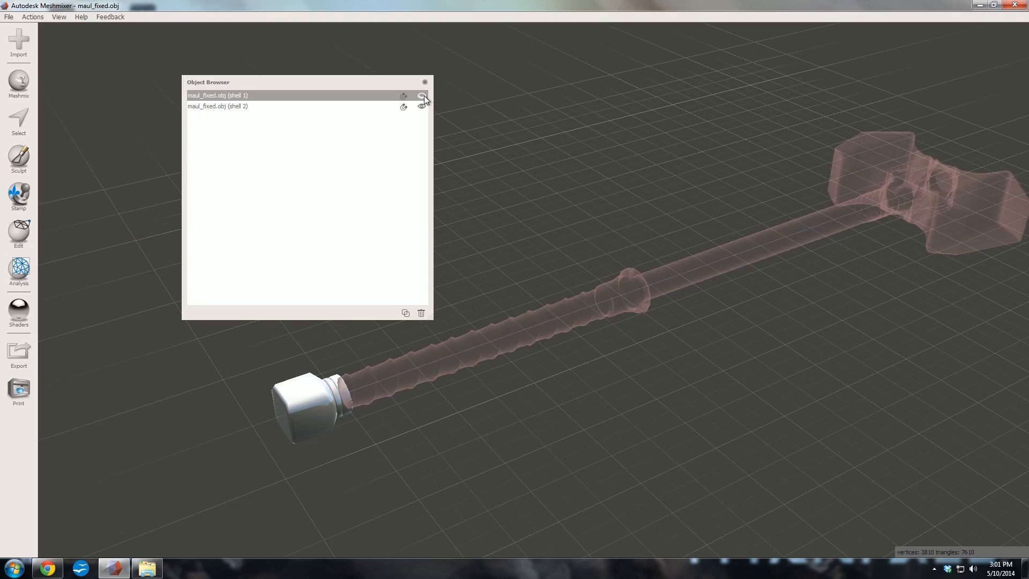
click(18, 232)
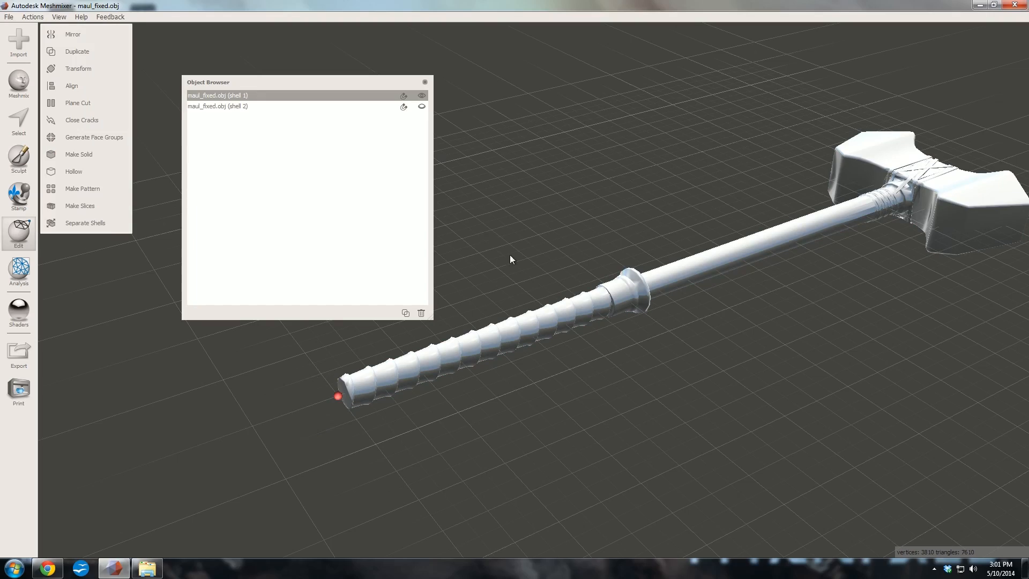
drag(513, 259, 584, 236)
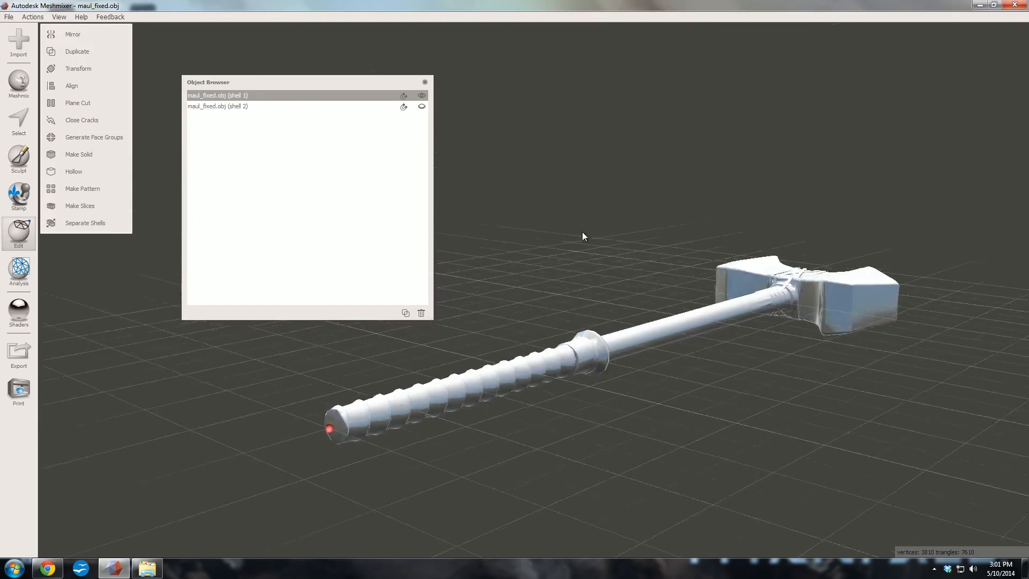
drag(585, 236, 553, 261)
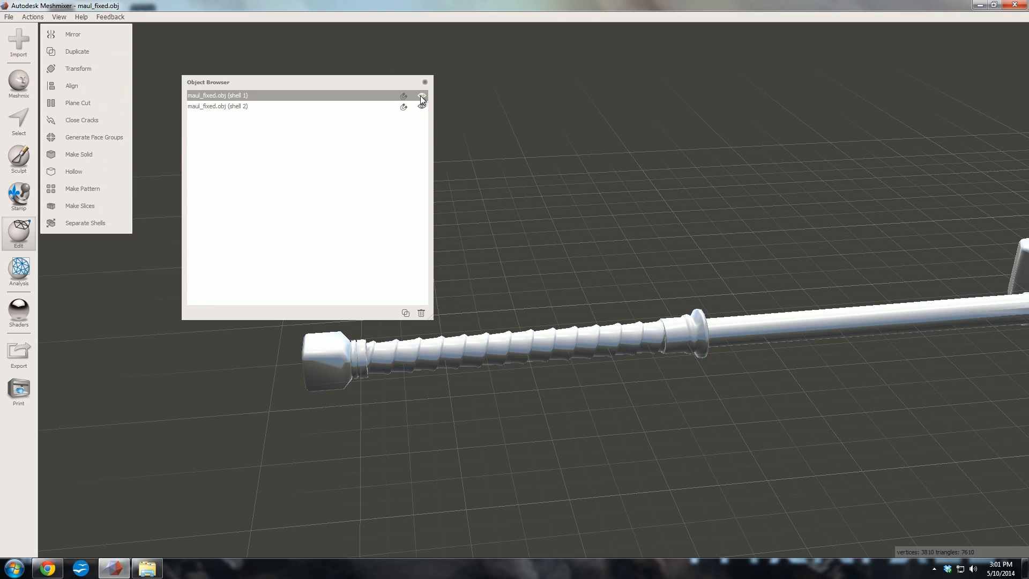
click(424, 82)
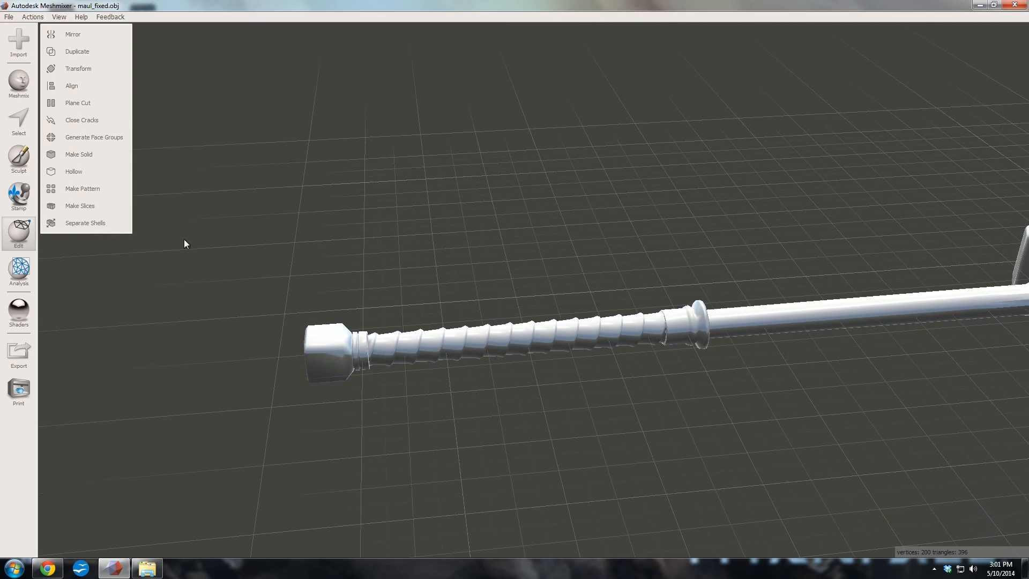
mouse_move(31, 110)
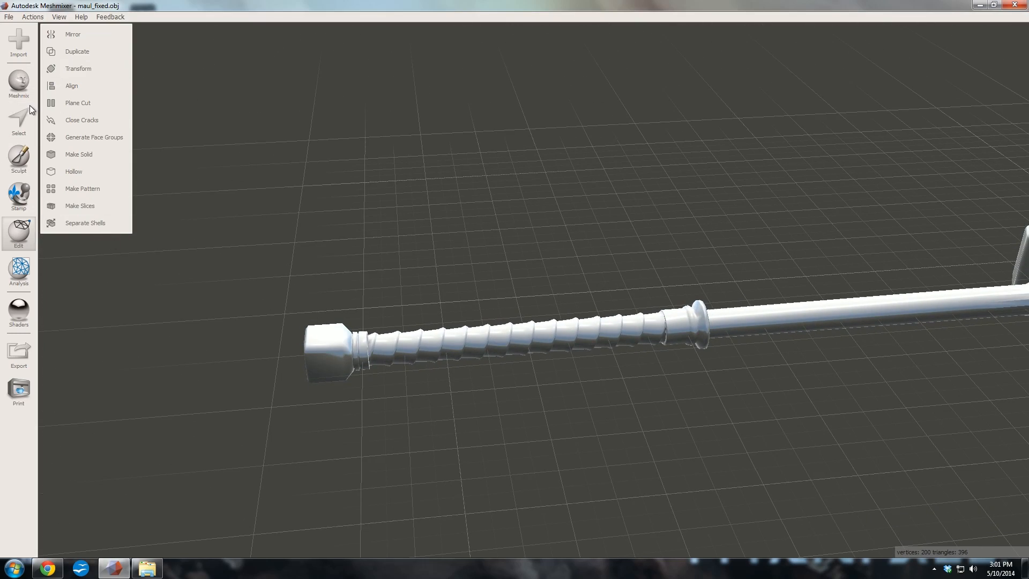
mouse_move(99, 69)
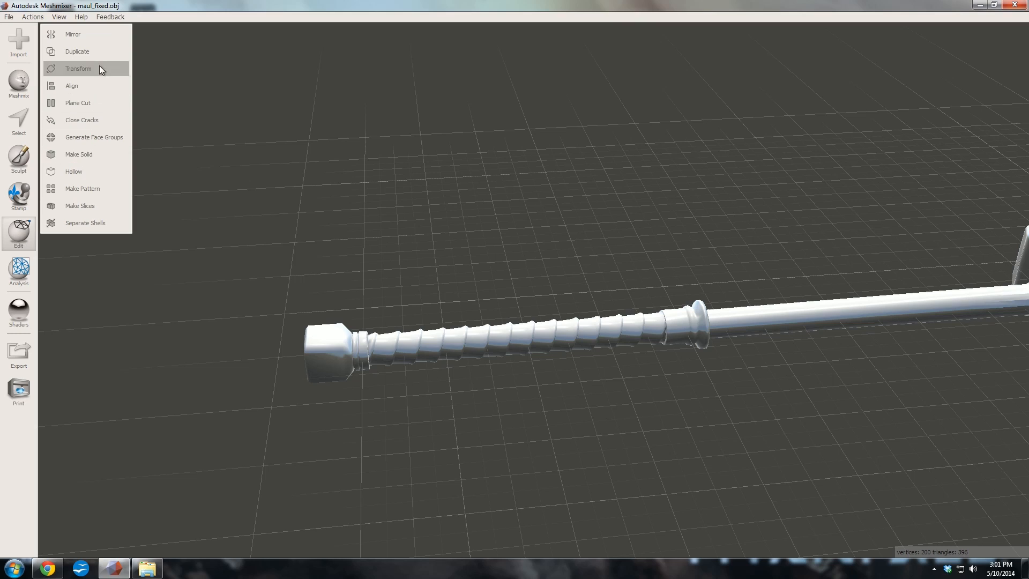
click(78, 69)
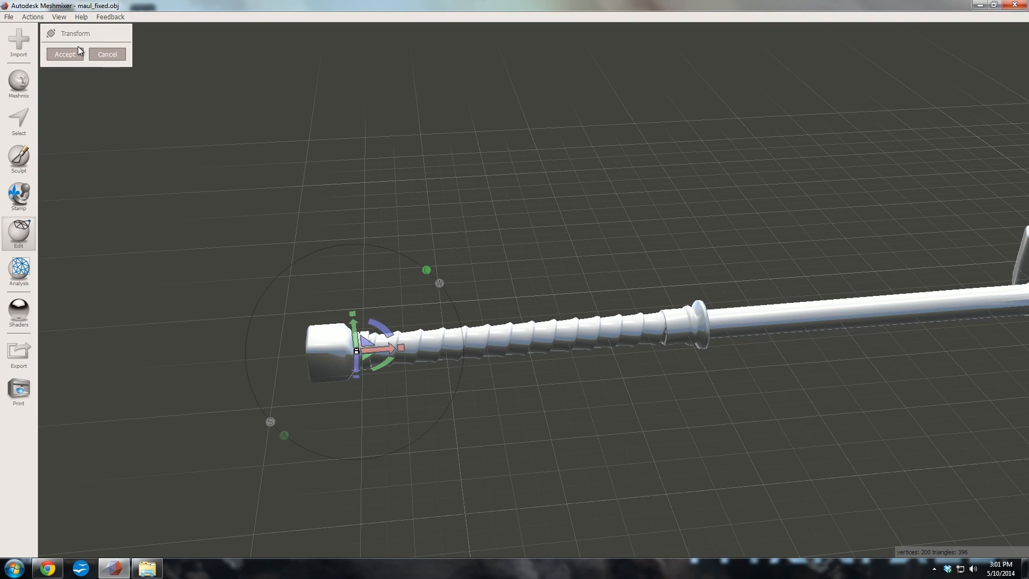
click(59, 16)
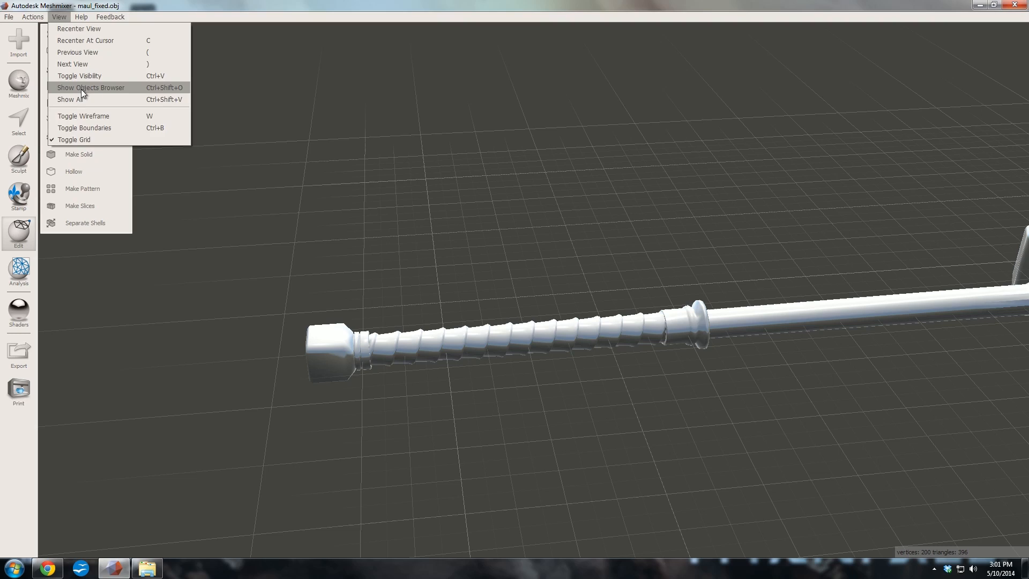
Step: Unite the two maul_fixed shells into one object with a Boolean Union
click(90, 87)
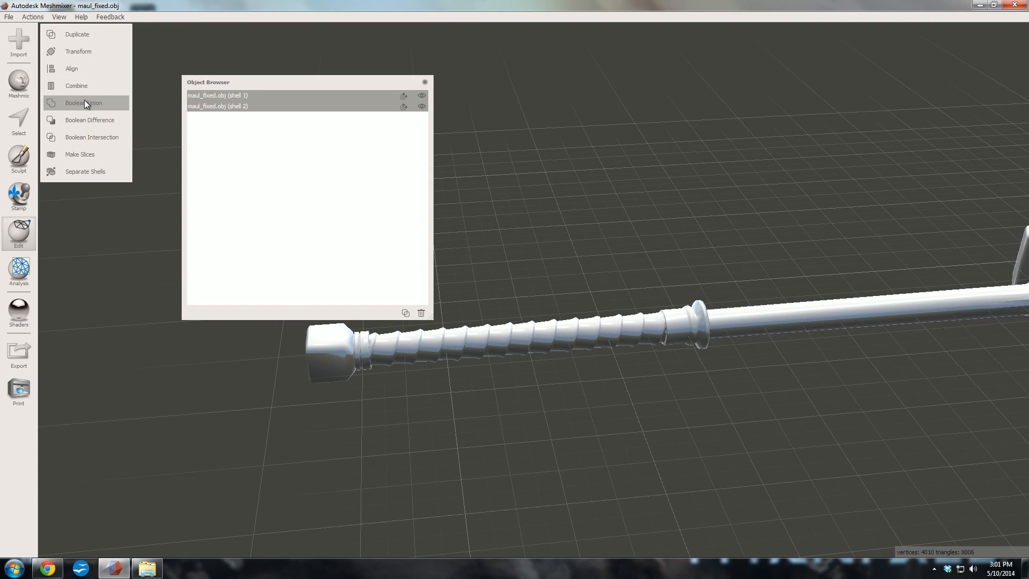
click(83, 103)
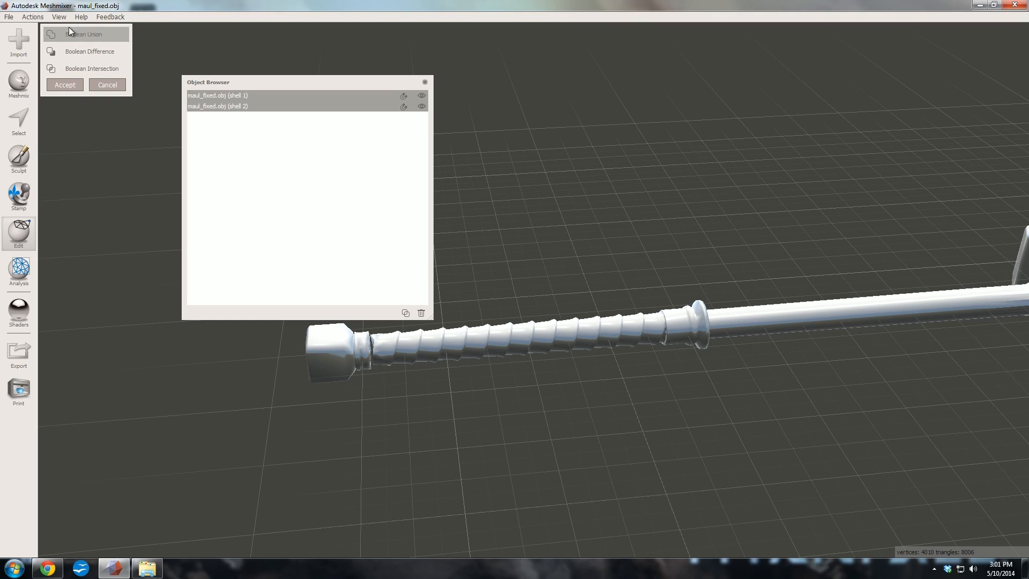
mouse_move(74, 101)
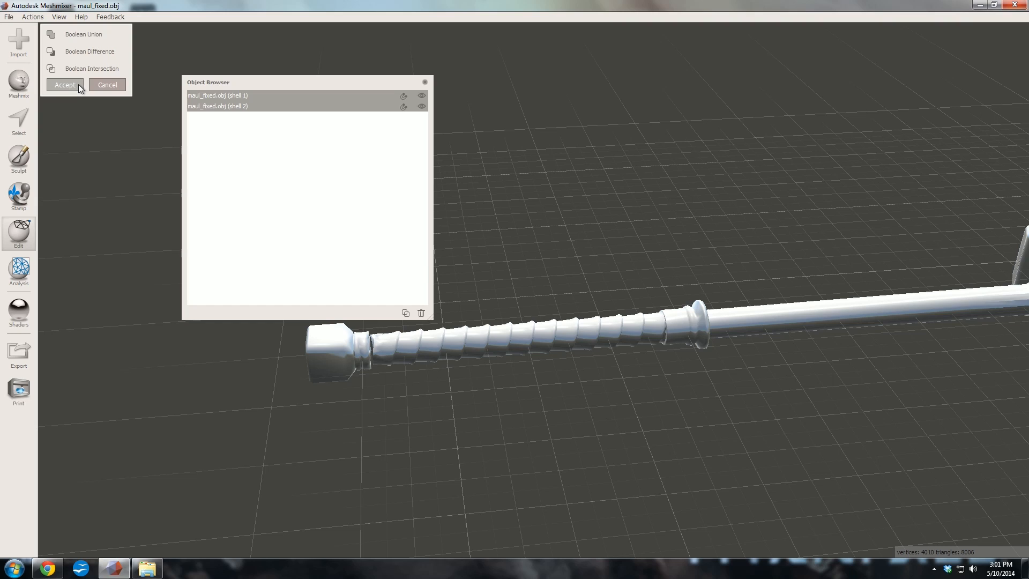
click(65, 85)
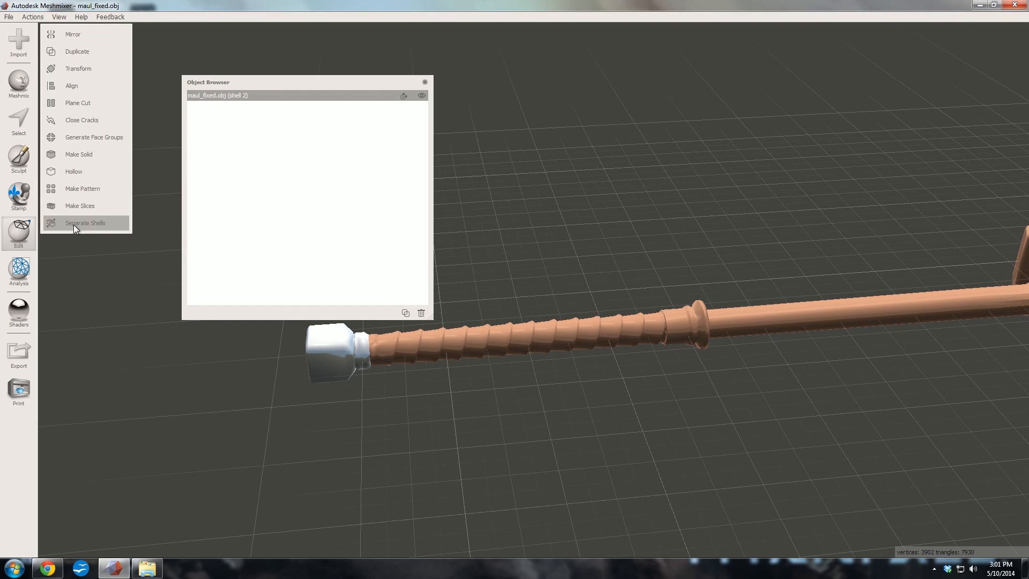
Step: Run Separate Shells to confirm no multiple shells remain, then view the whole maul
click(84, 223)
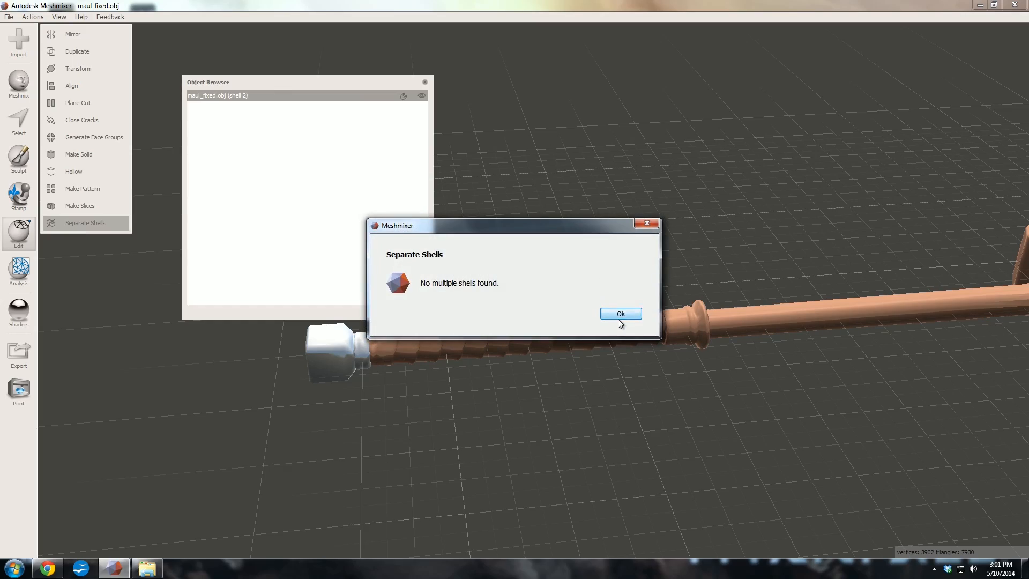
click(620, 314)
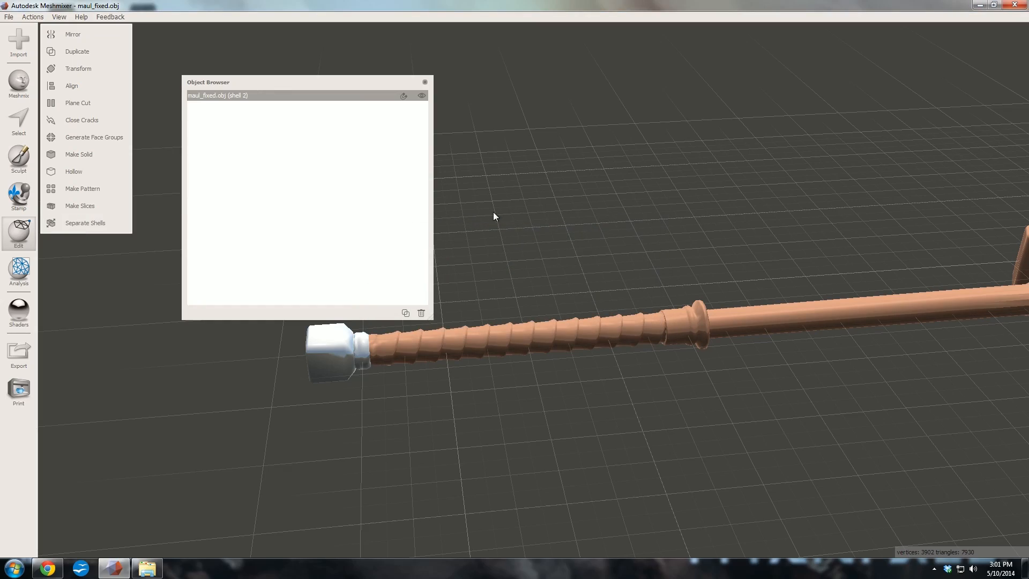
drag(494, 216, 580, 185)
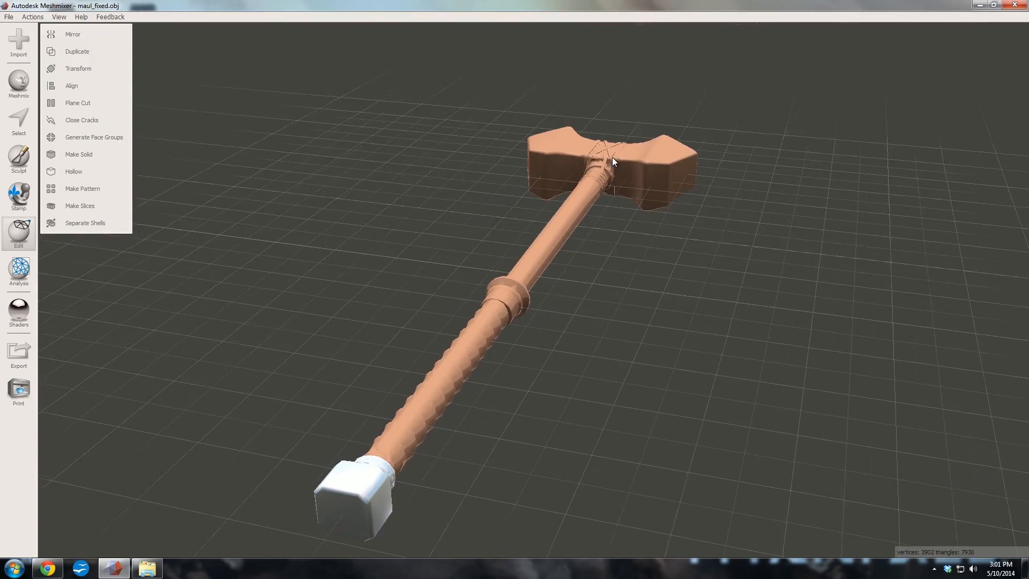
Step: Start exporting the merged maul in STL Binary format
click(9, 16)
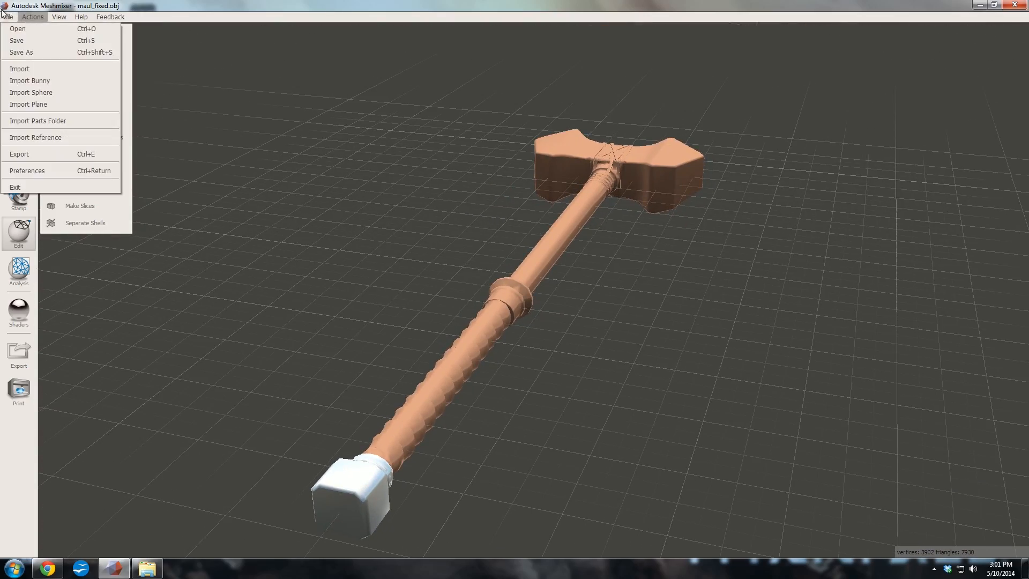
click(19, 154)
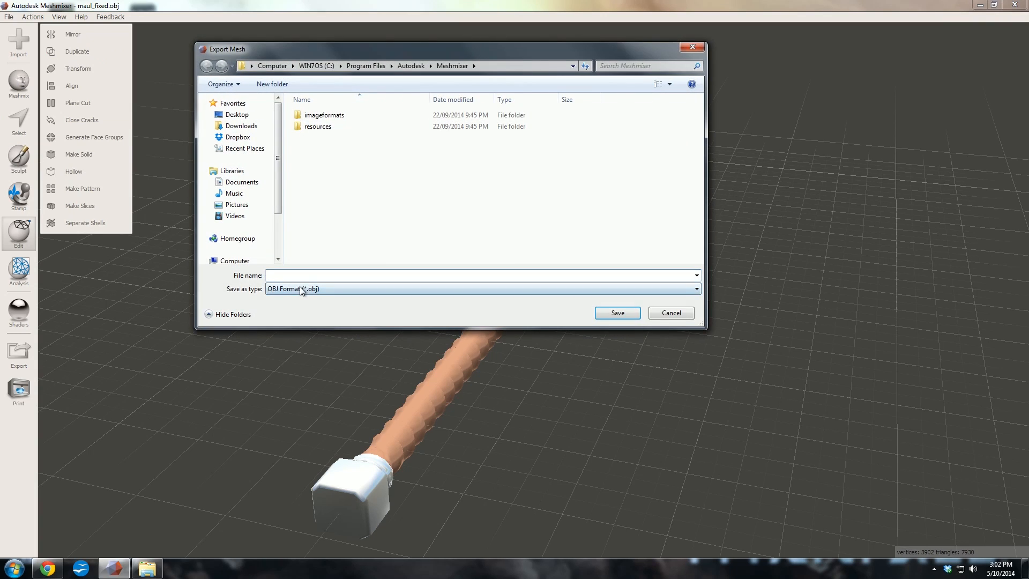
click(481, 288)
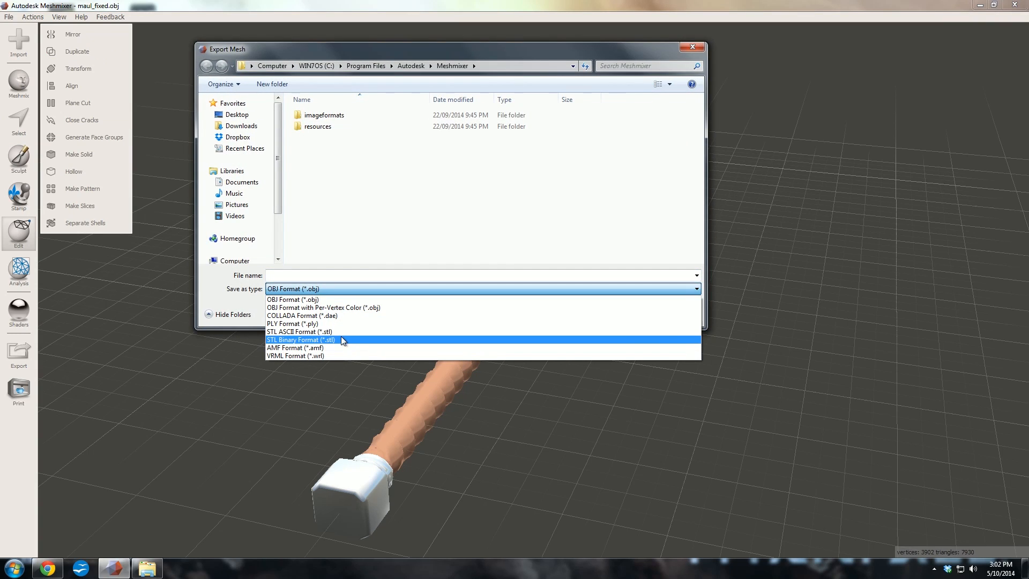
mouse_move(300, 331)
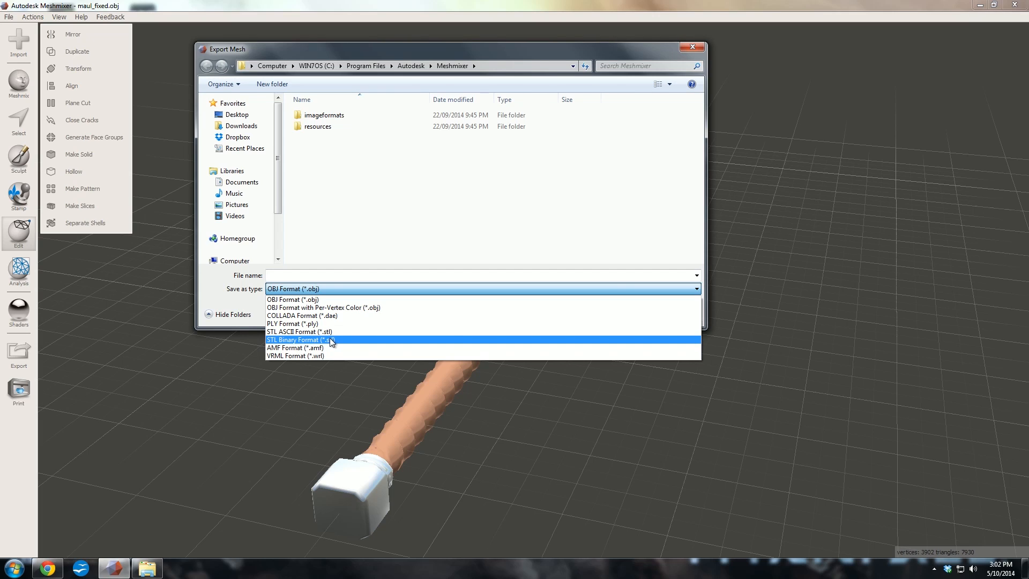
click(300, 339)
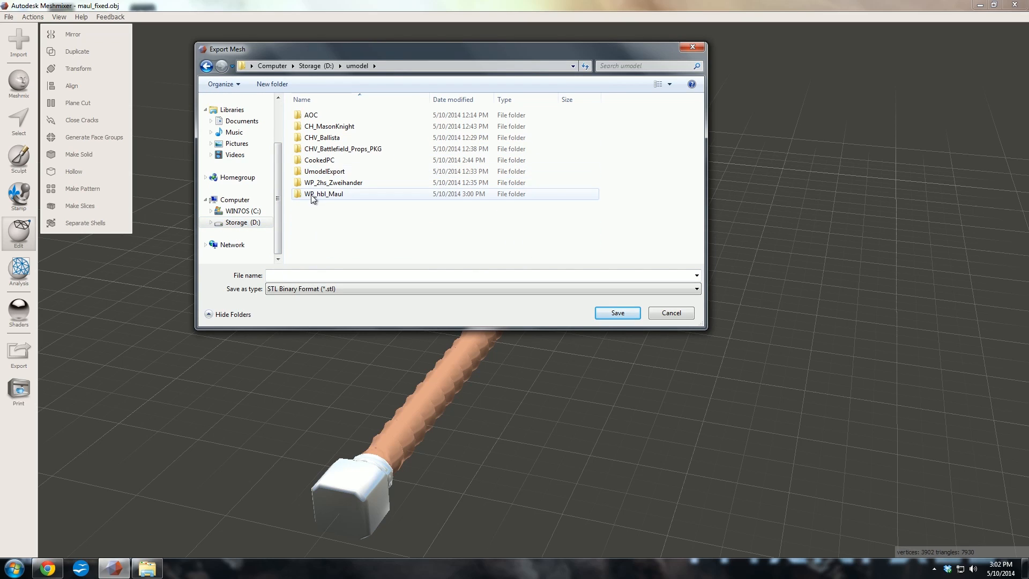
Step: Choose the WP_hbl_Maul destination folder and begin entering the file name 'maul pr'
double_click(323, 194)
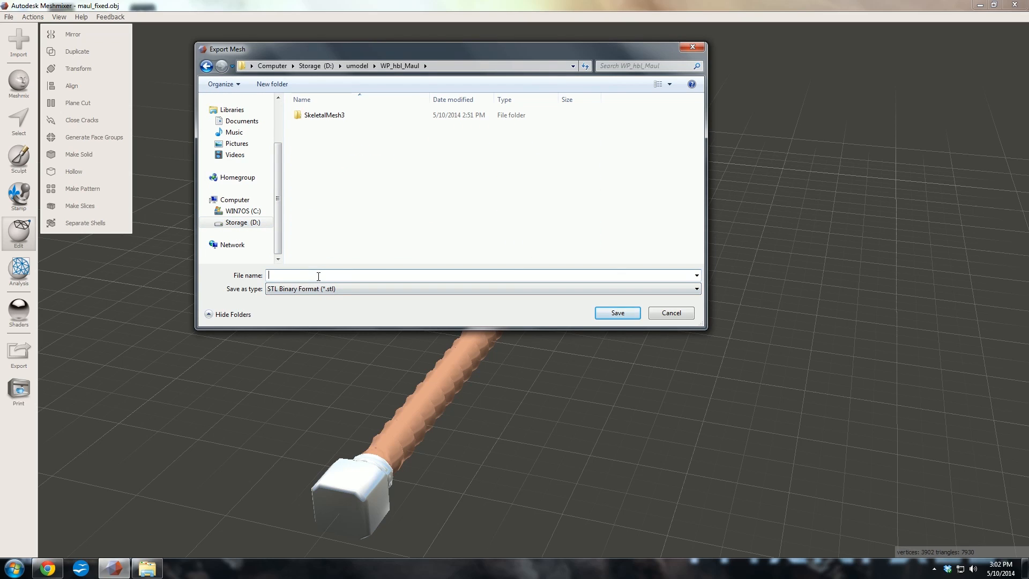
text(maul pr)
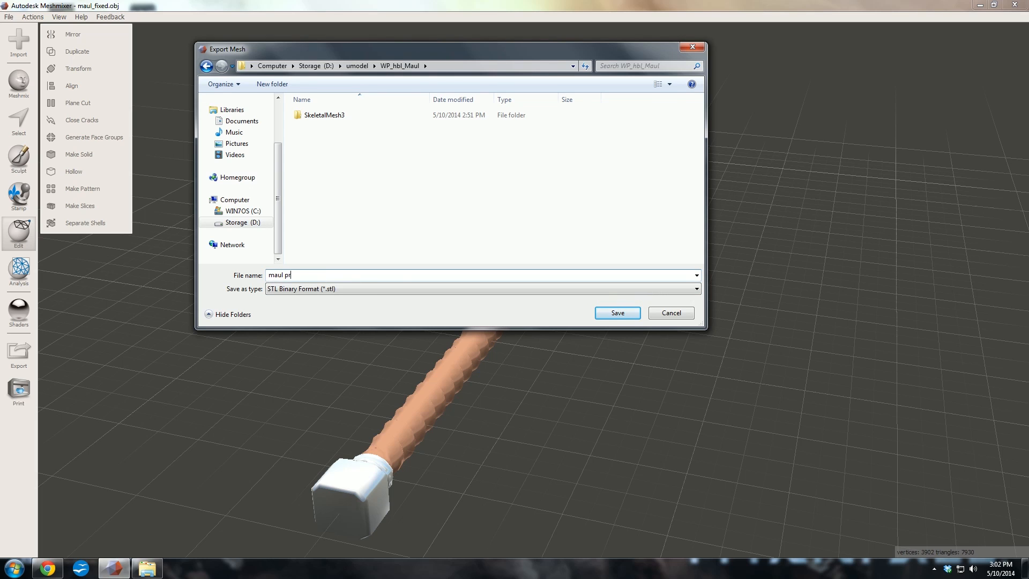